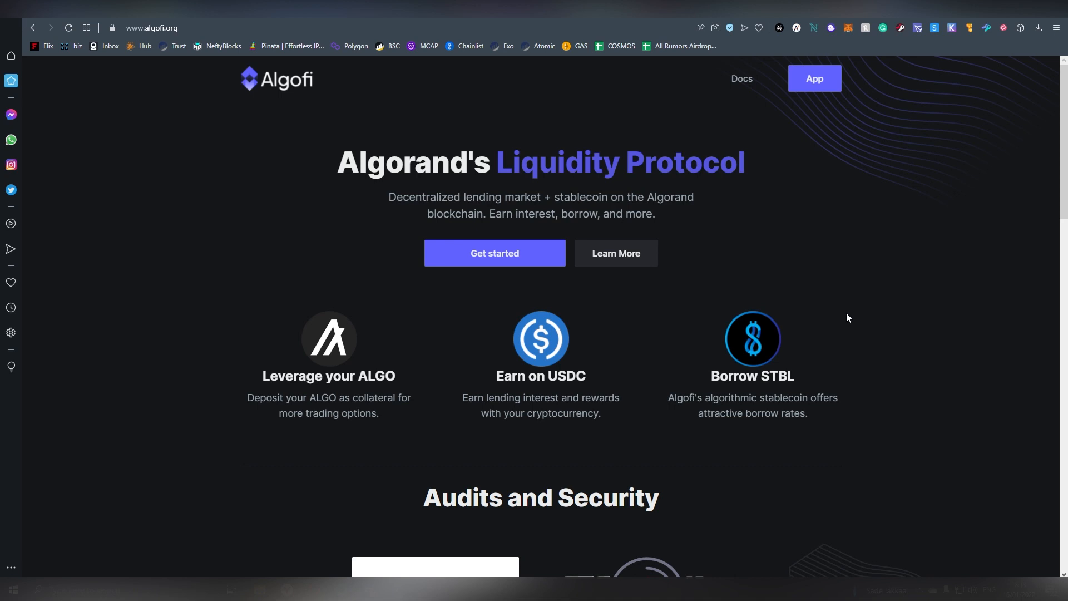
{"action": "mouse_move", "coordinate": [477, 382]}
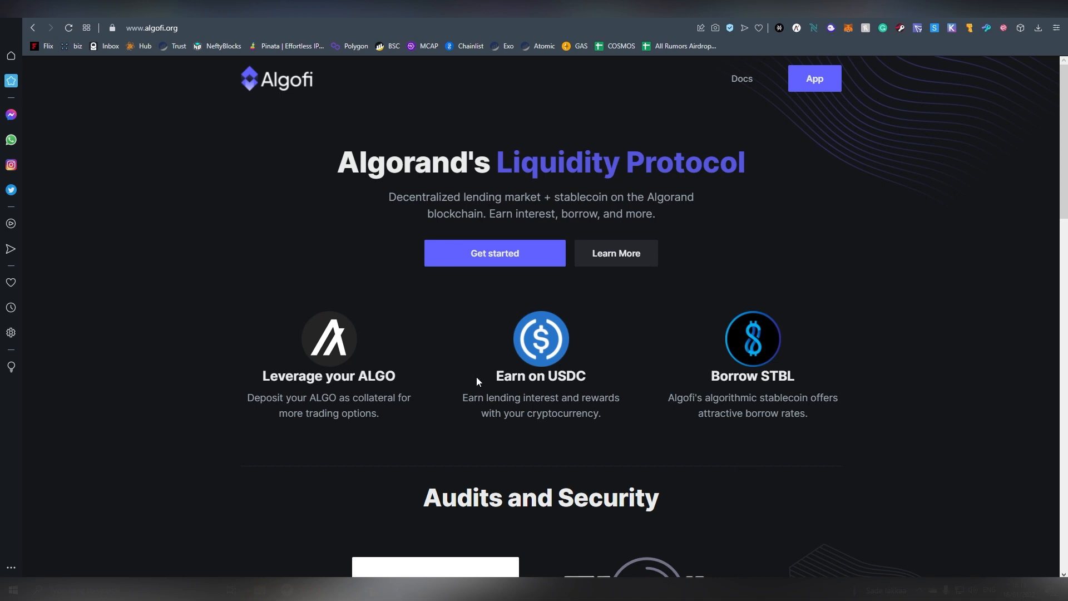
{"action": "mouse_move", "coordinate": [275, 293]}
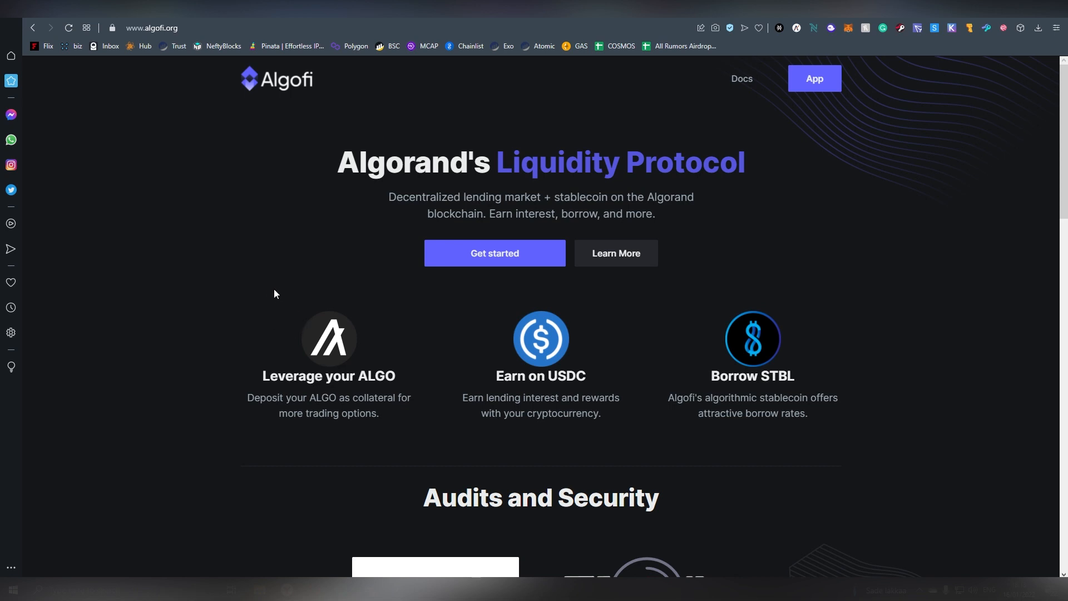
Step: Navigate to wallet.myalgo.com/access to reach the My Algo password unlock screen
{"action": "scroll", "scroll_direction": "down", "scroll_amount": 3}
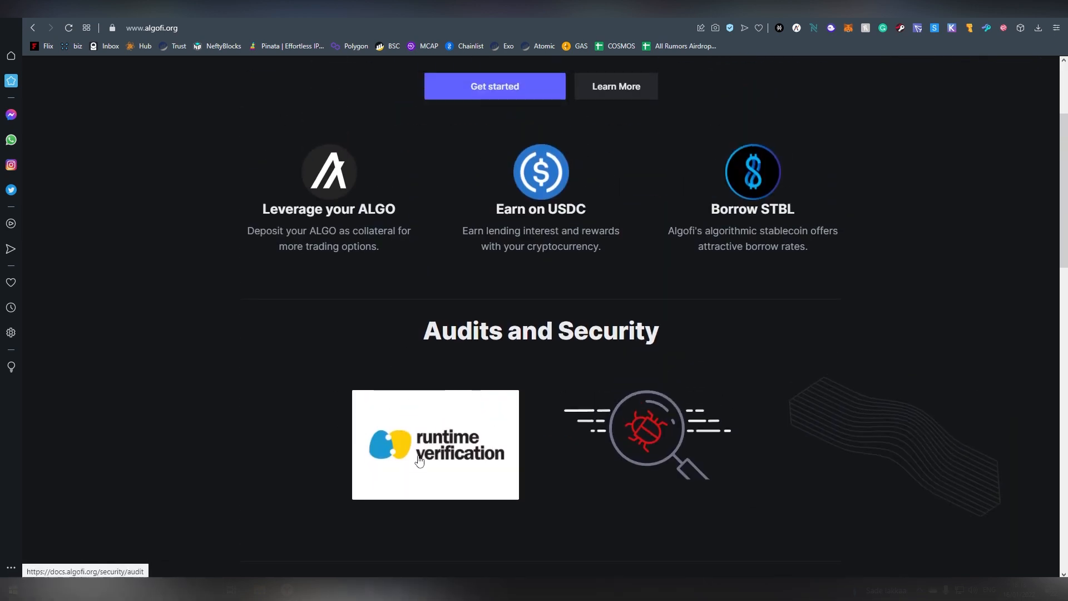
{"action": "mouse_move", "coordinate": [393, 426]}
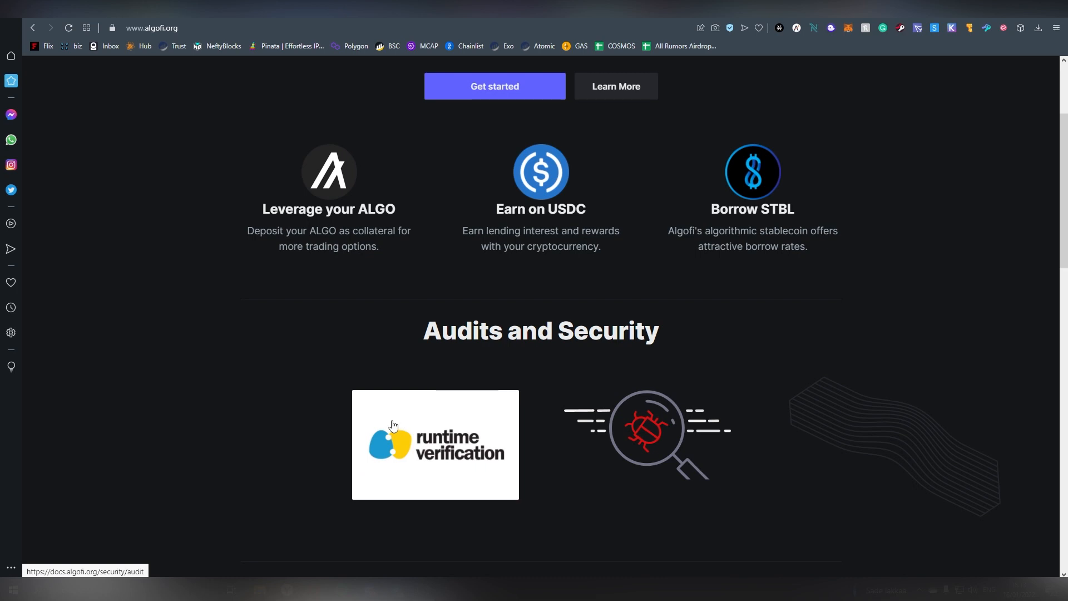
{"action": "mouse_move", "coordinate": [400, 416]}
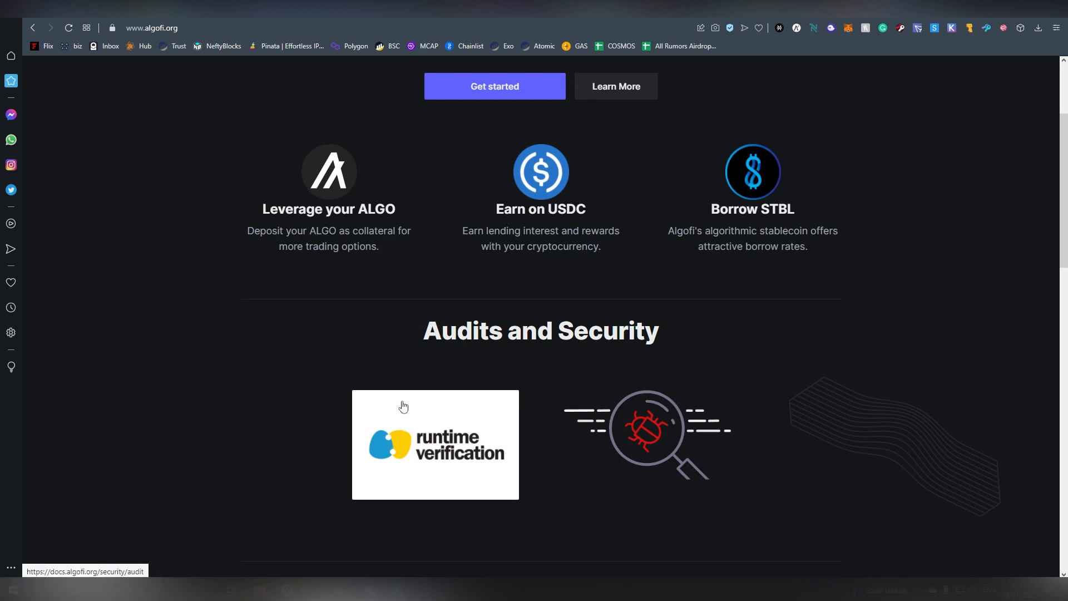
{"action": "mouse_move", "coordinate": [672, 454]}
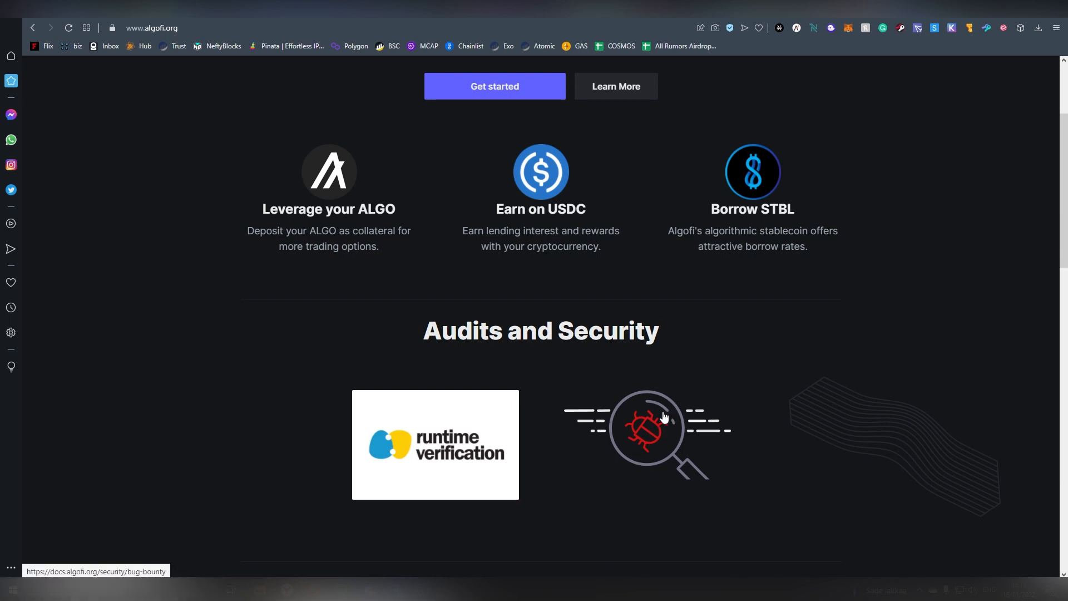
{"action": "mouse_move", "coordinate": [663, 402]}
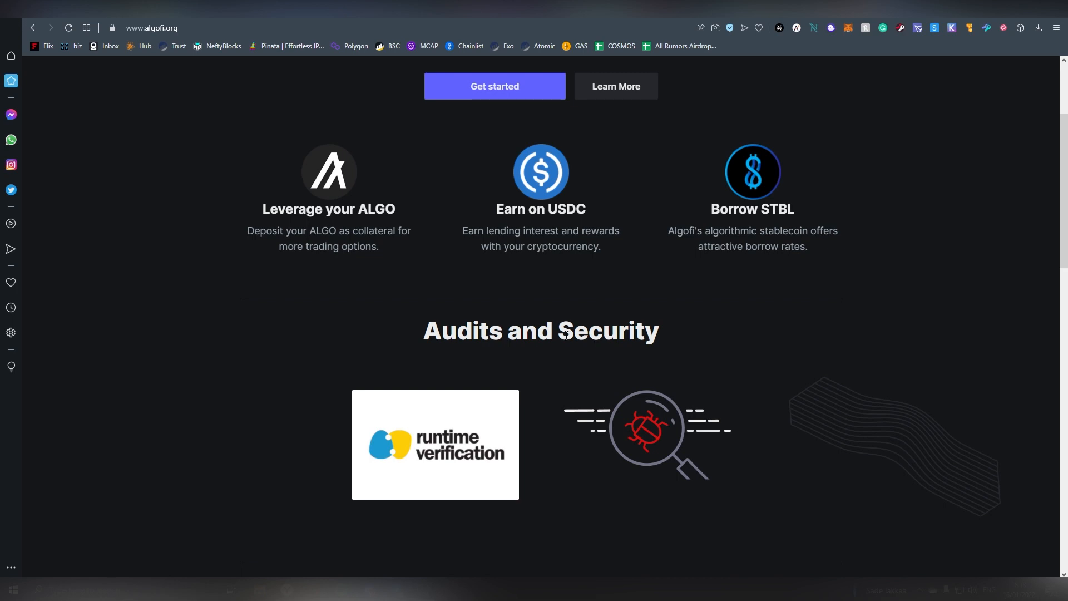
{"action": "scroll", "scroll_direction": "down", "scroll_amount": 3}
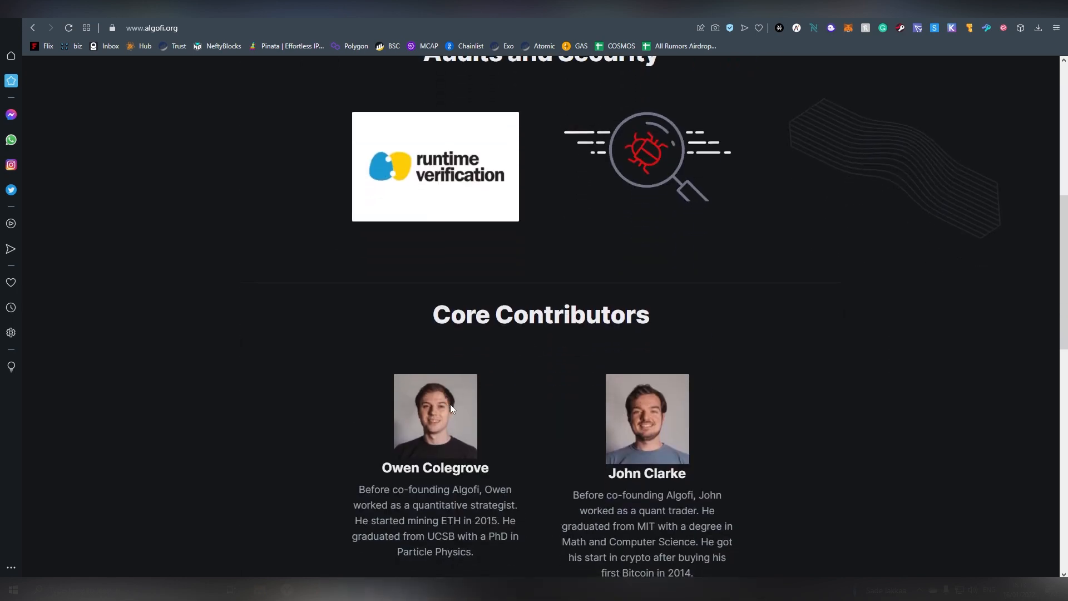
{"action": "scroll", "scroll_direction": "down", "scroll_amount": 3}
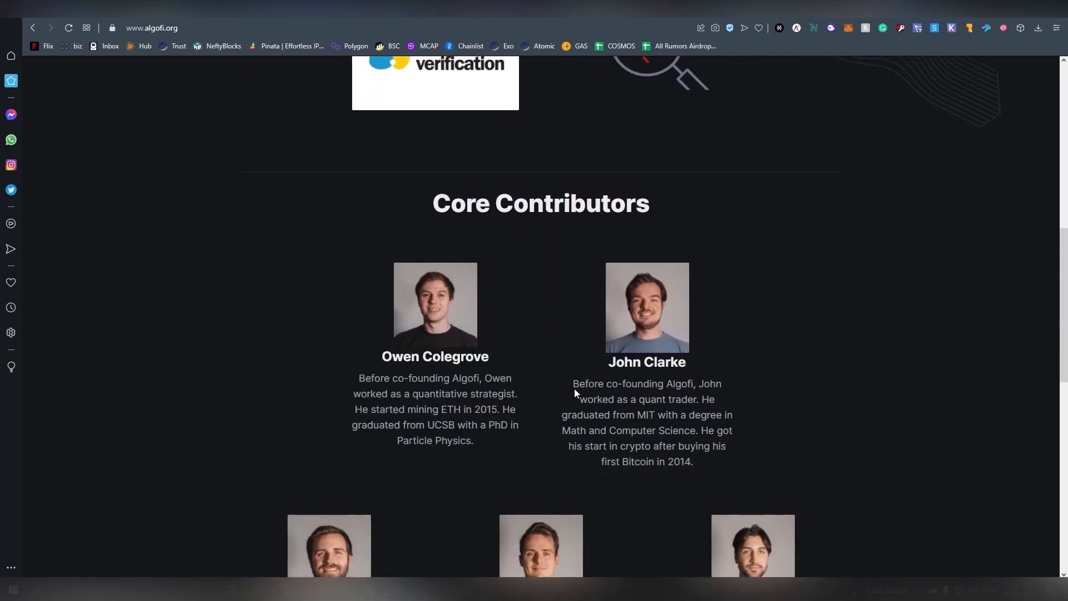
{"action": "mouse_move", "coordinate": [530, 382]}
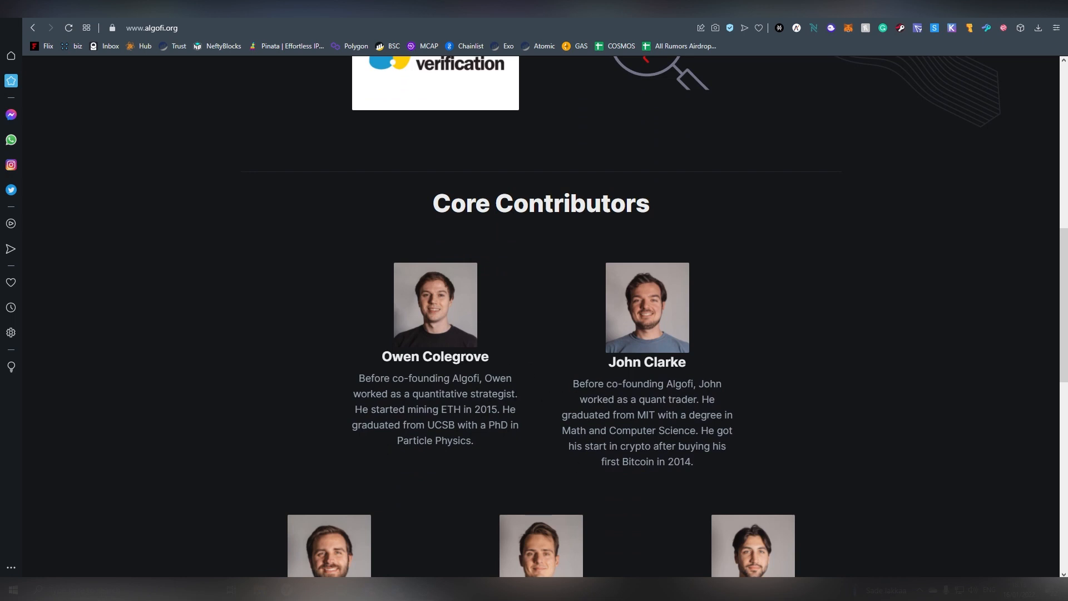
{"action": "mouse_move", "coordinate": [523, 377]}
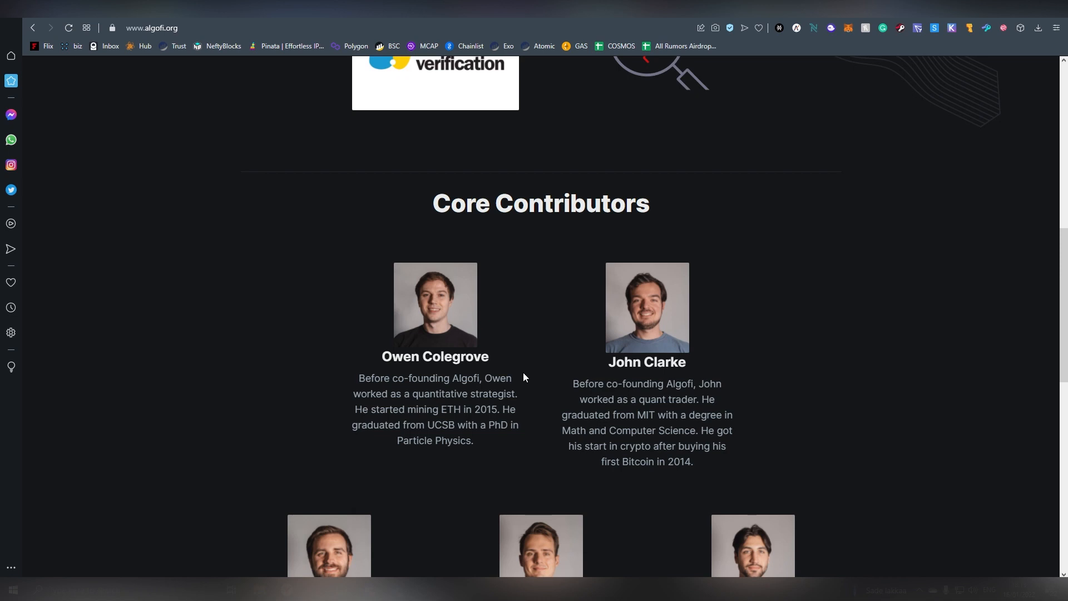
{"action": "mouse_move", "coordinate": [524, 318]}
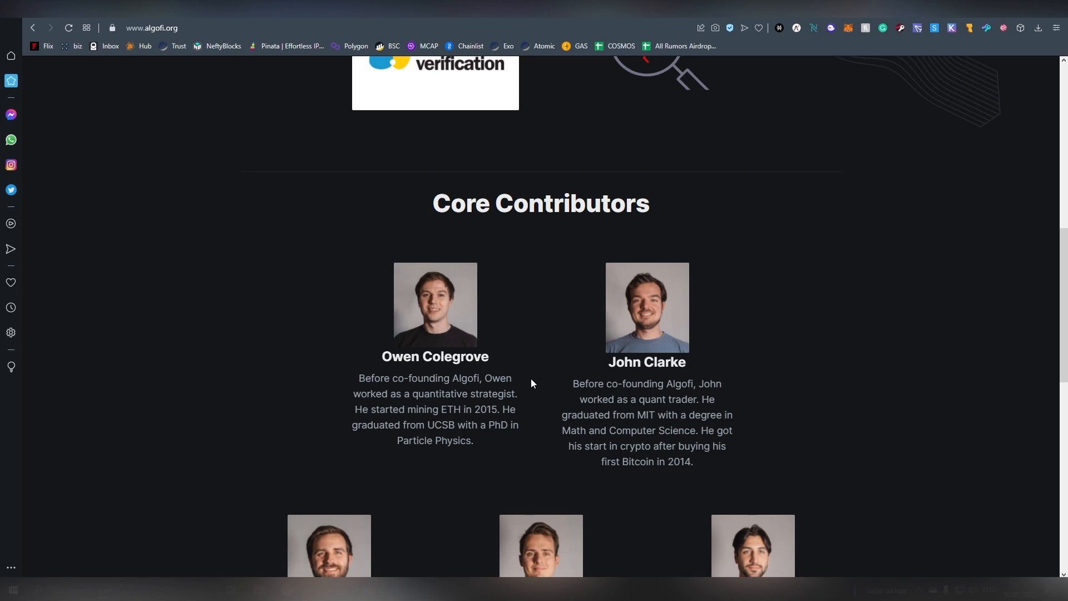
{"action": "scroll", "scroll_direction": "down", "scroll_amount": 3}
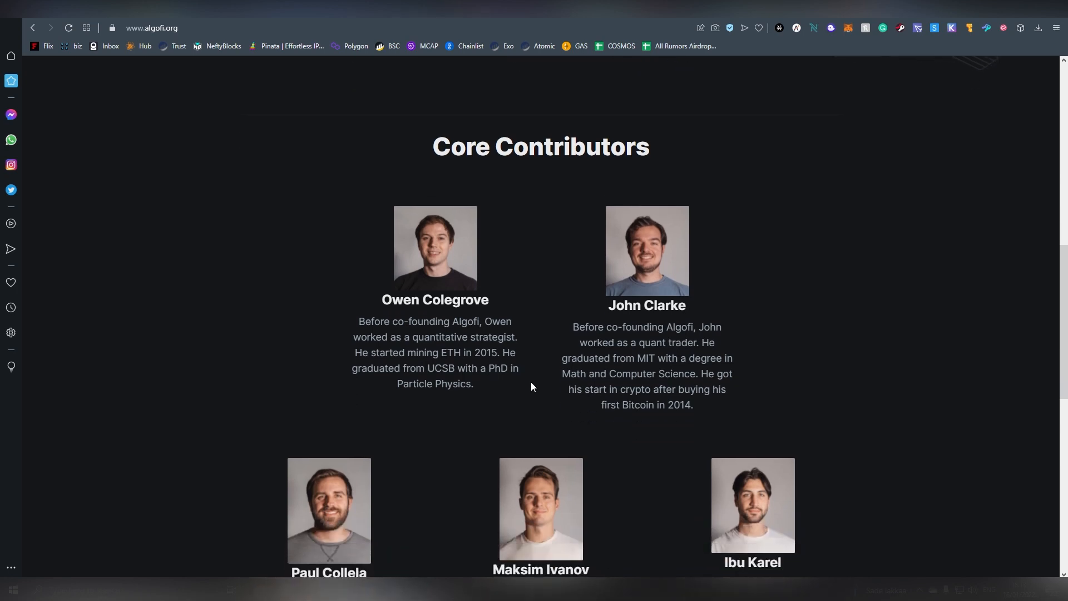
{"action": "scroll", "scroll_direction": "down", "scroll_amount": 3}
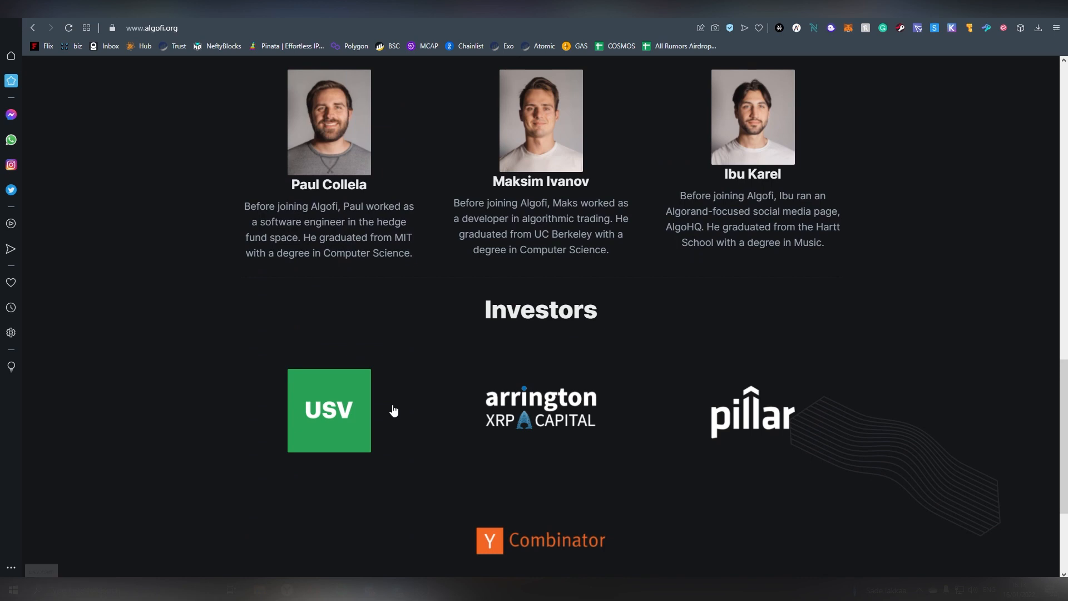
{"action": "mouse_move", "coordinate": [912, 536]}
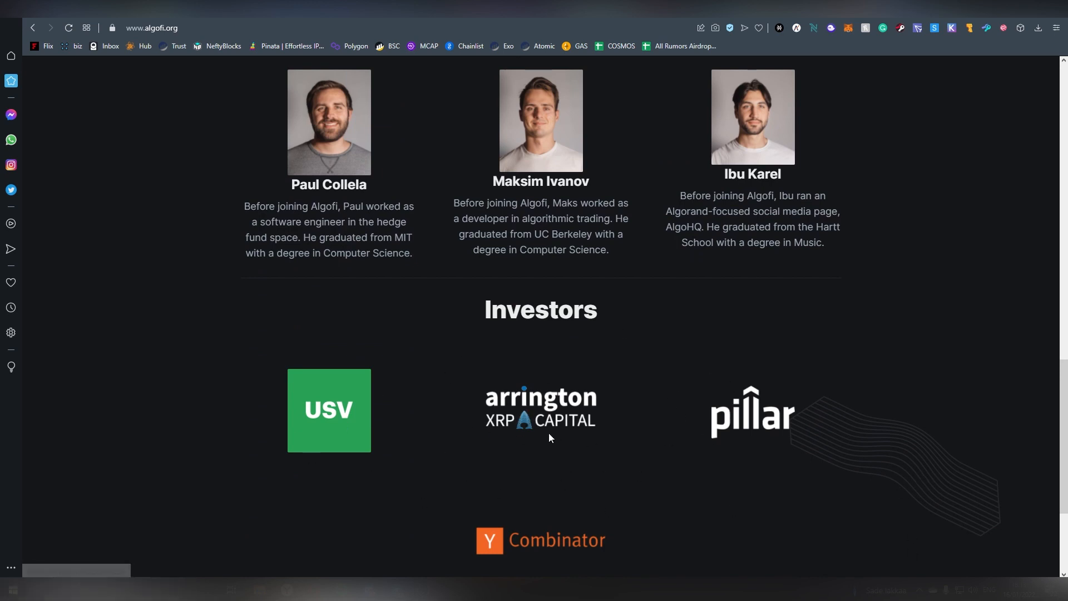
{"action": "scroll", "scroll_direction": "down", "scroll_amount": 3}
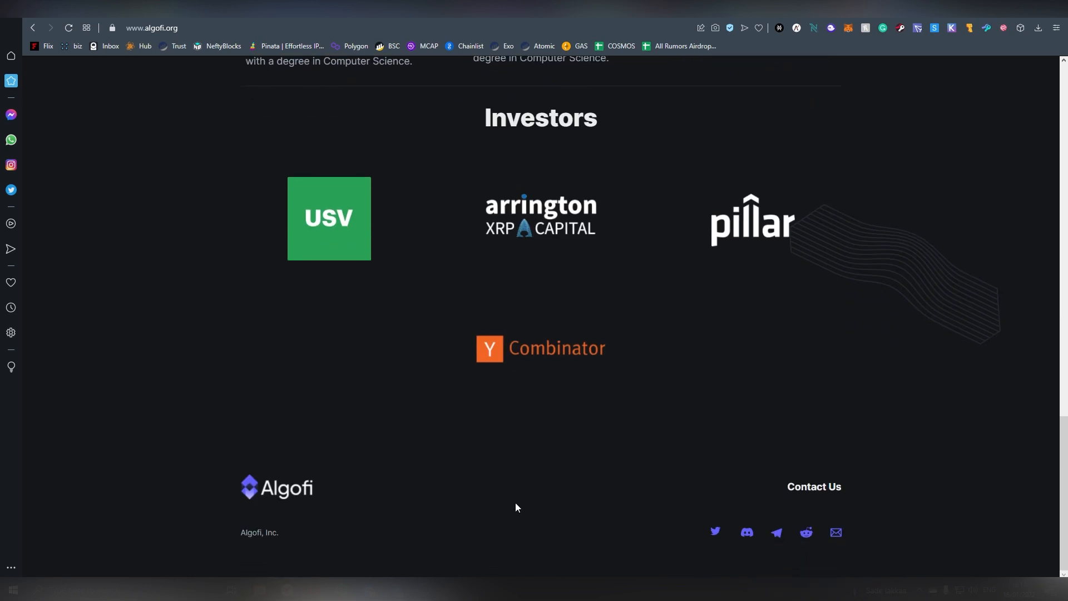
{"action": "scroll", "scroll_direction": "up", "scroll_amount": 3}
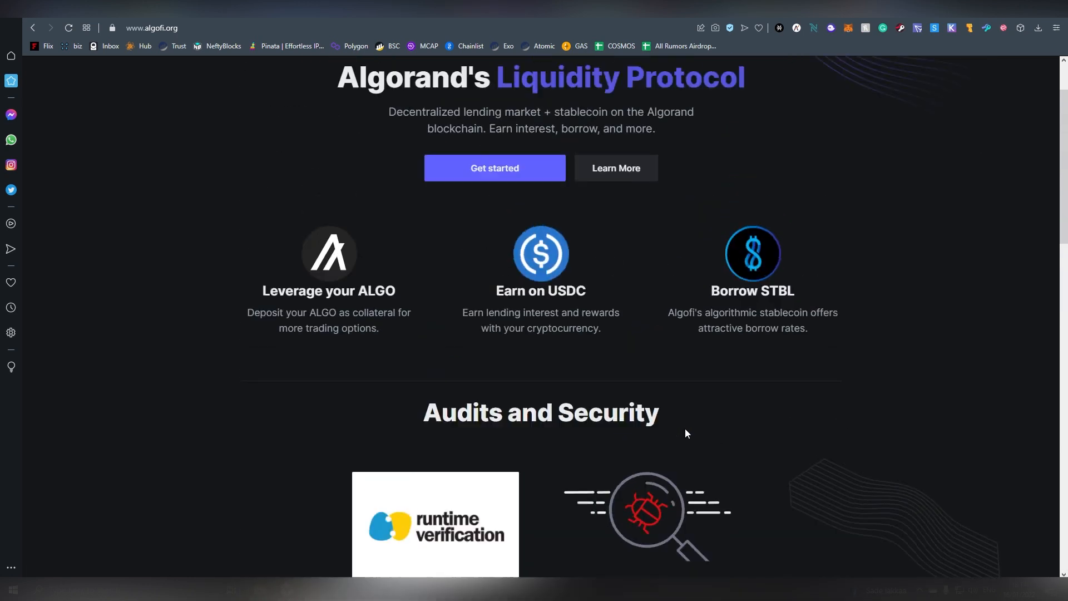
{"action": "scroll", "scroll_direction": "up", "scroll_amount": 3}
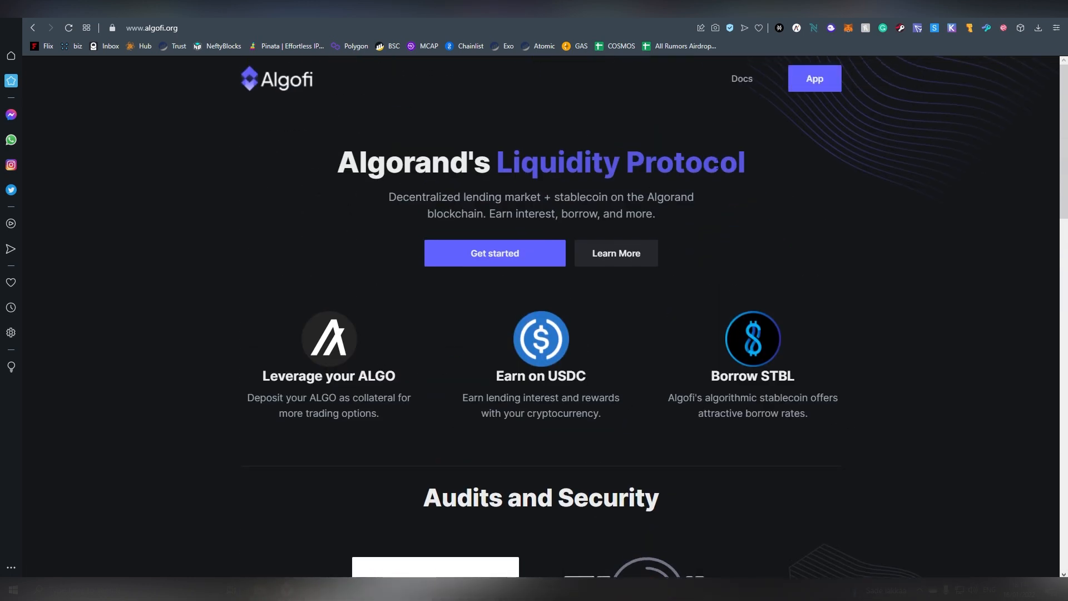
{"action": "mouse_move", "coordinate": [843, 112]}
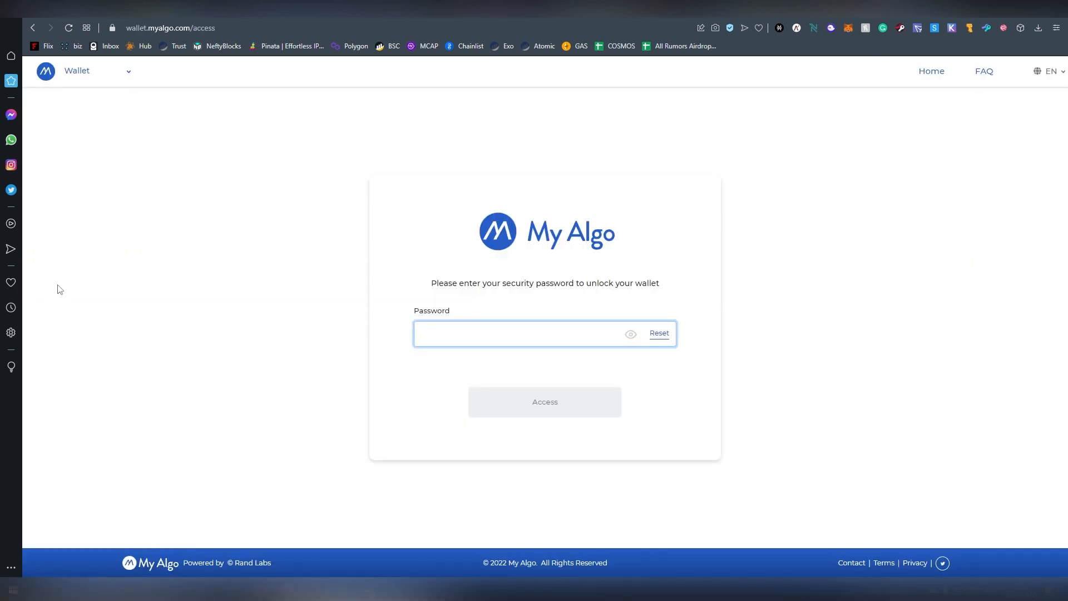
{"action": "mouse_move", "coordinate": [54, 305]}
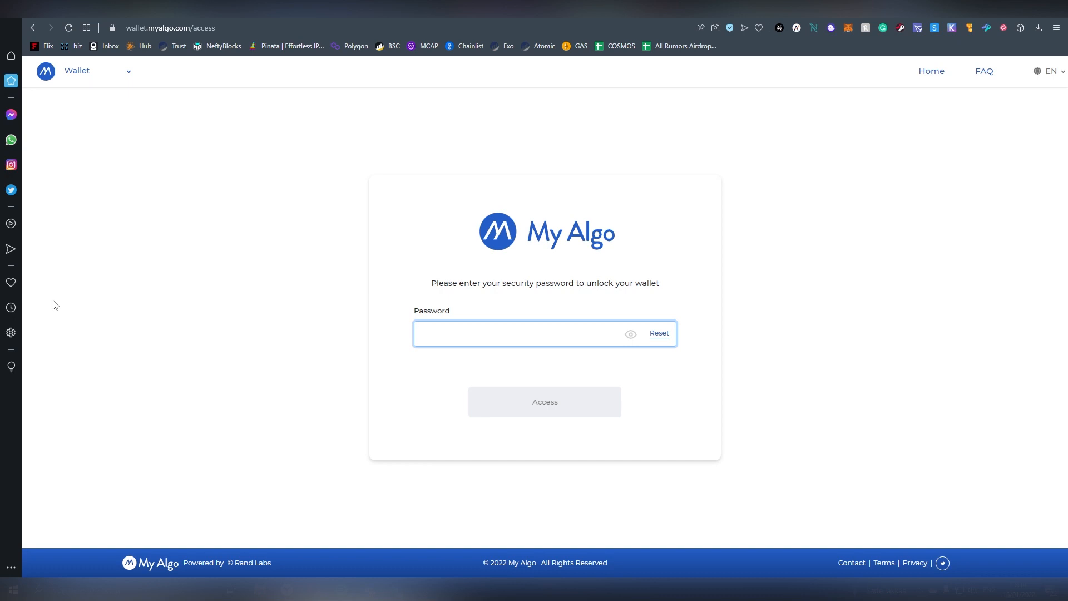
{"action": "mouse_move", "coordinate": [408, 295]}
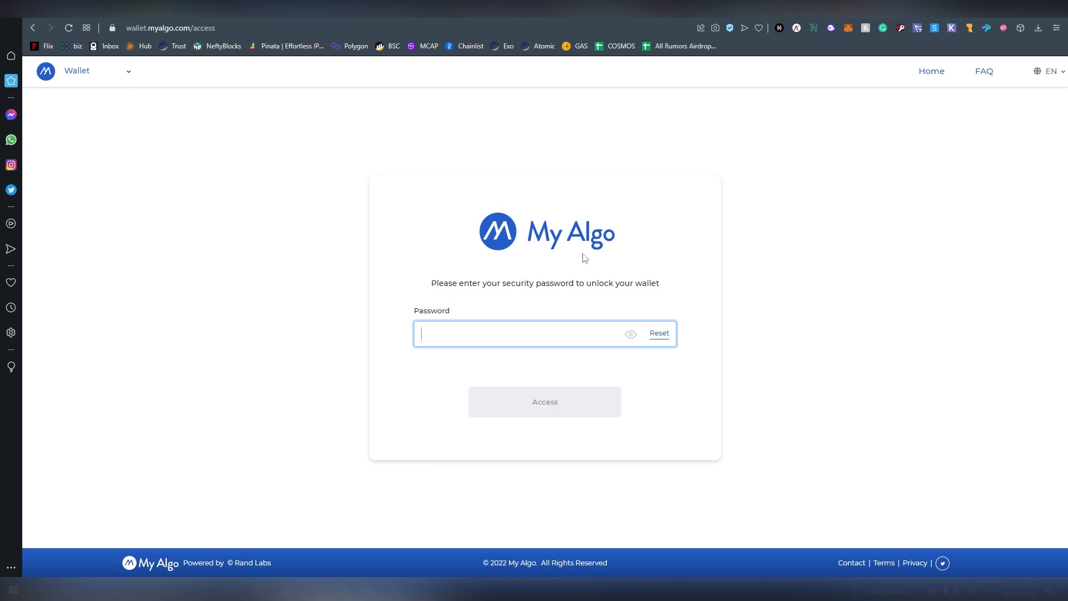
{"action": "mouse_move", "coordinate": [512, 257]}
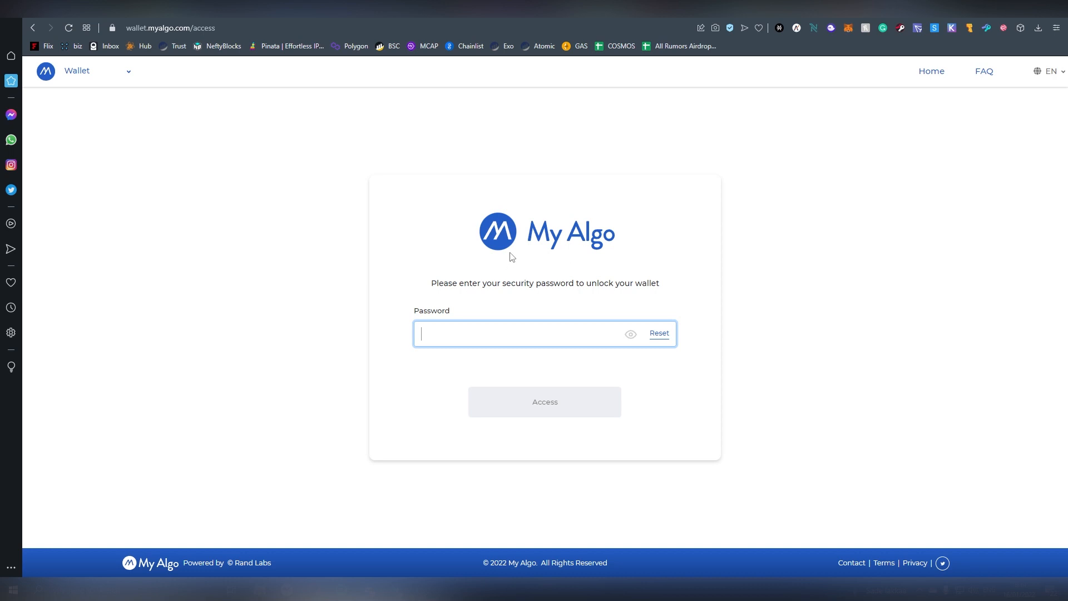
{"action": "mouse_move", "coordinate": [508, 241]}
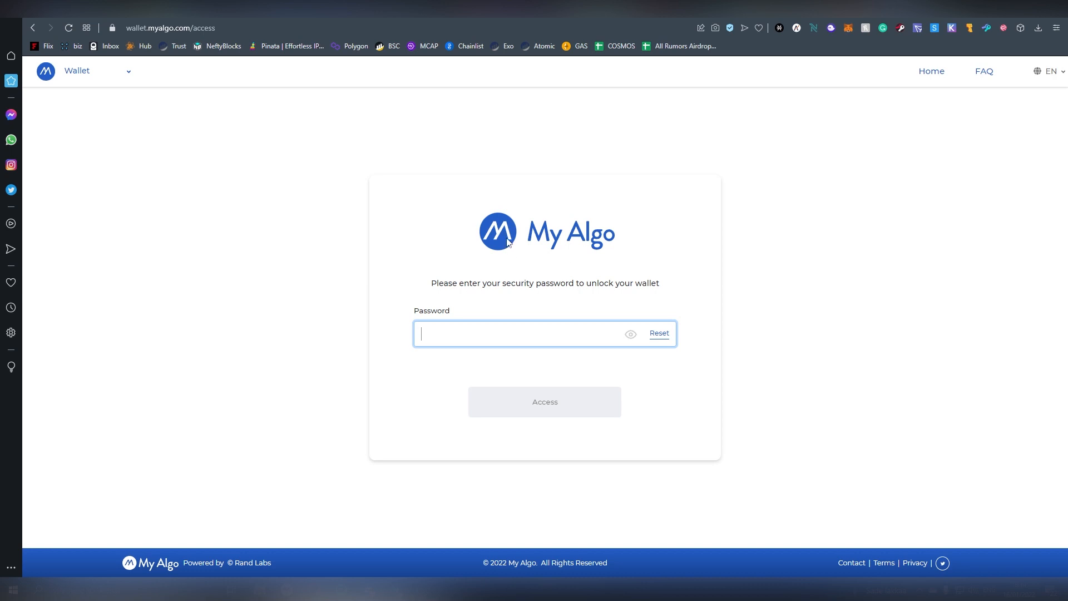
{"action": "left_click", "coordinate": [796, 28]}
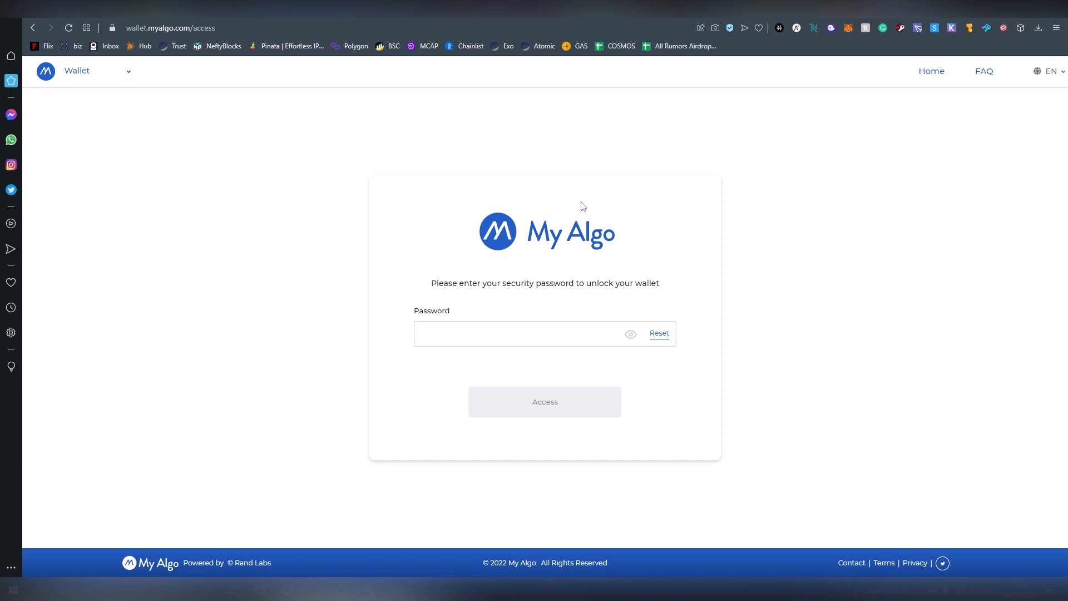
{"action": "mouse_move", "coordinate": [600, 253]}
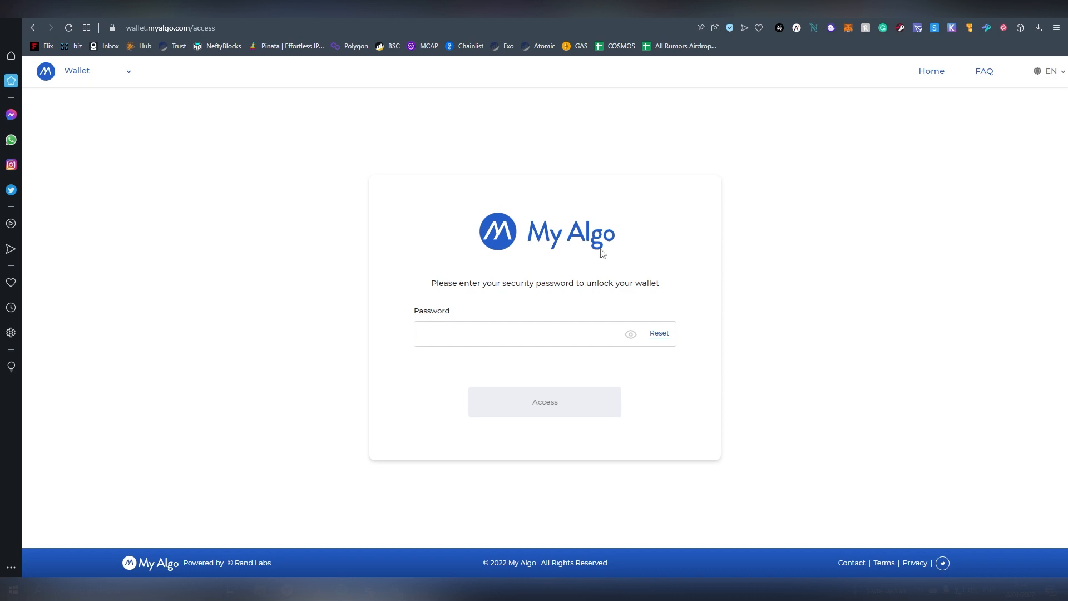
{"action": "mouse_move", "coordinate": [559, 254]}
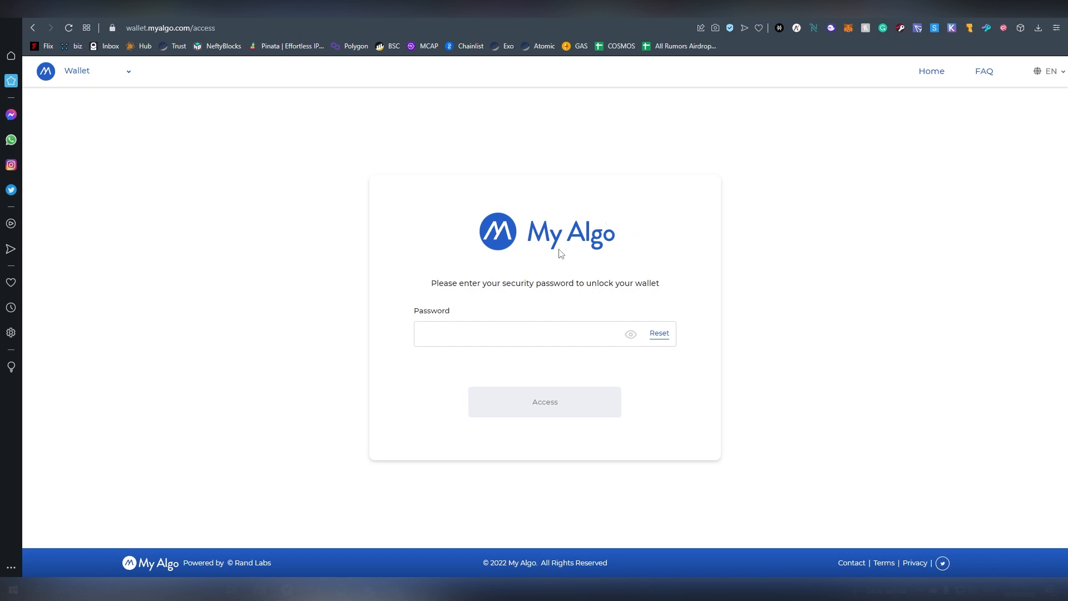
{"action": "mouse_move", "coordinate": [573, 229]}
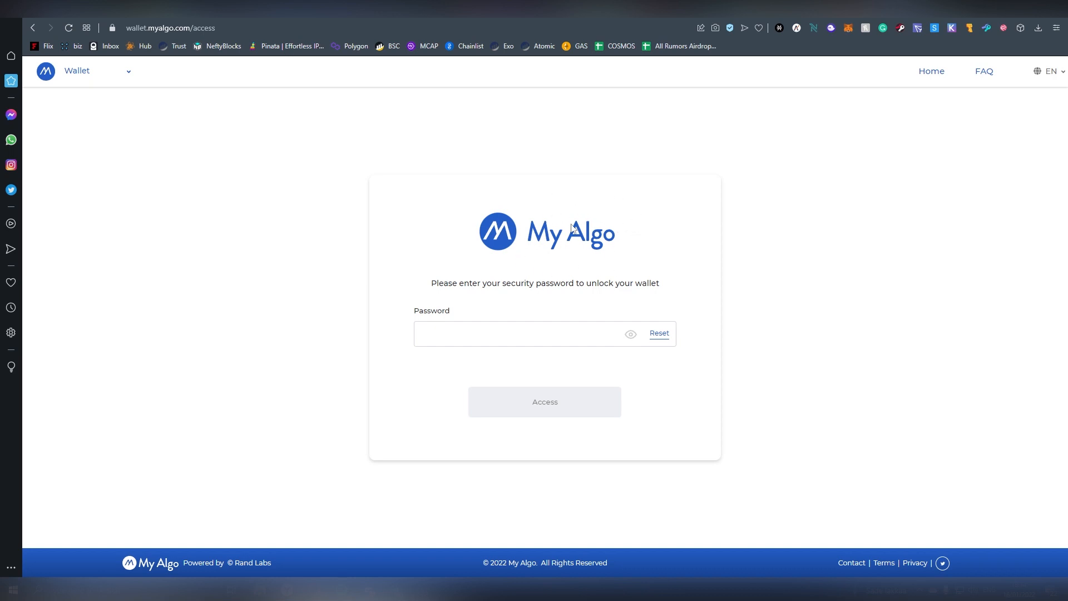
{"action": "mouse_move", "coordinate": [608, 324]}
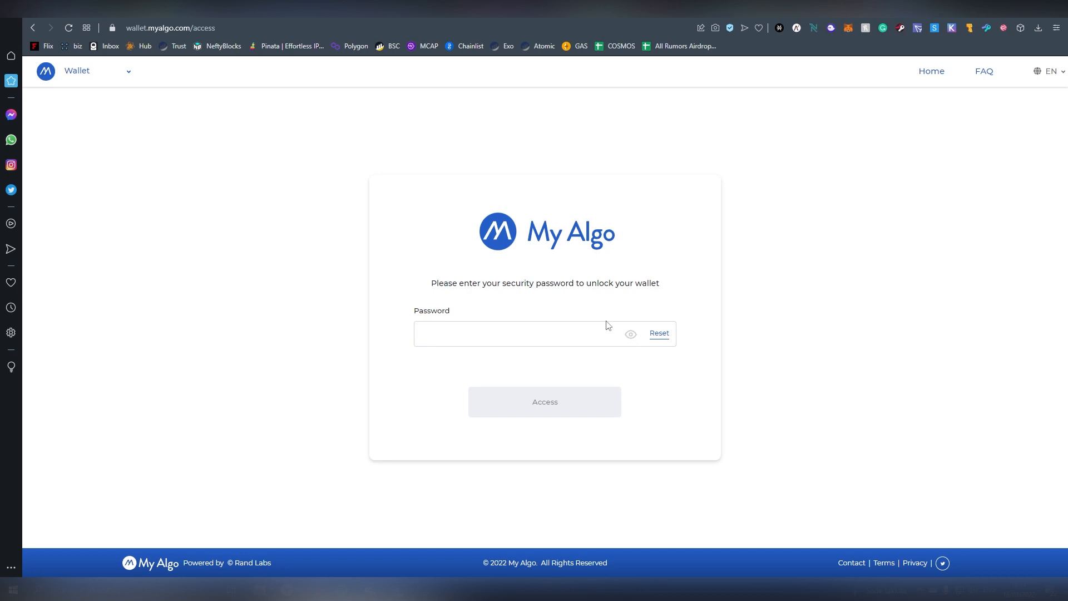
{"action": "mouse_move", "coordinate": [608, 260]}
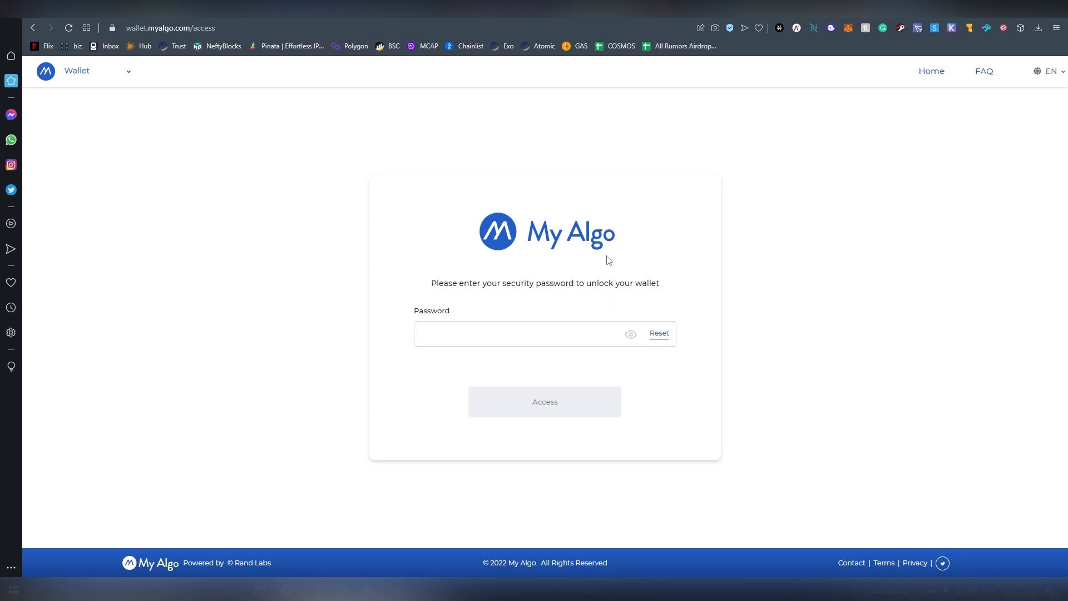
{"action": "mouse_move", "coordinate": [674, 290]}
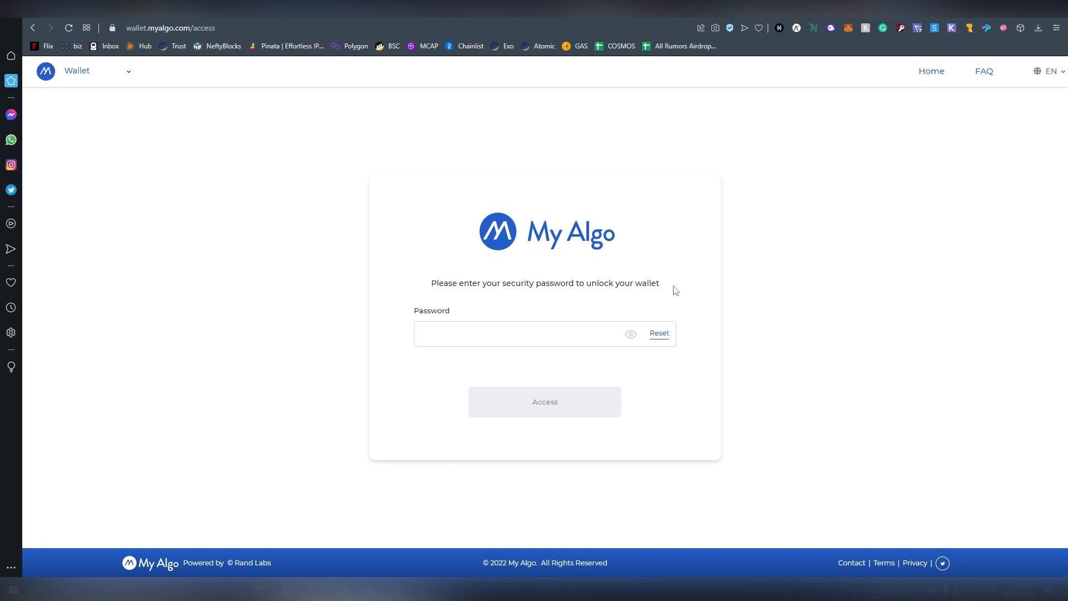
{"action": "mouse_move", "coordinate": [833, 214]}
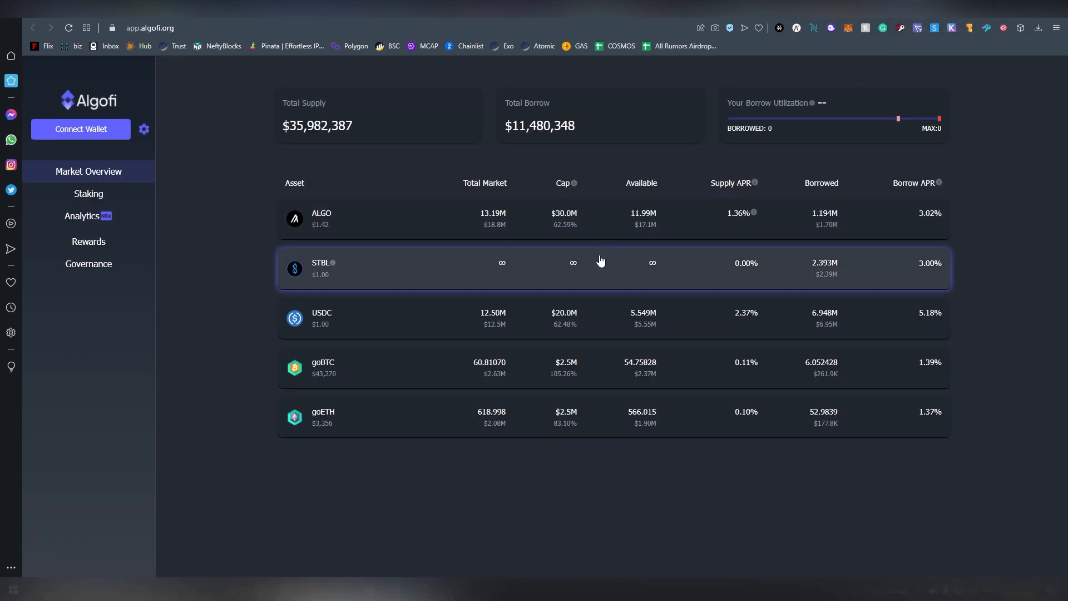
{"action": "mouse_move", "coordinate": [241, 339]}
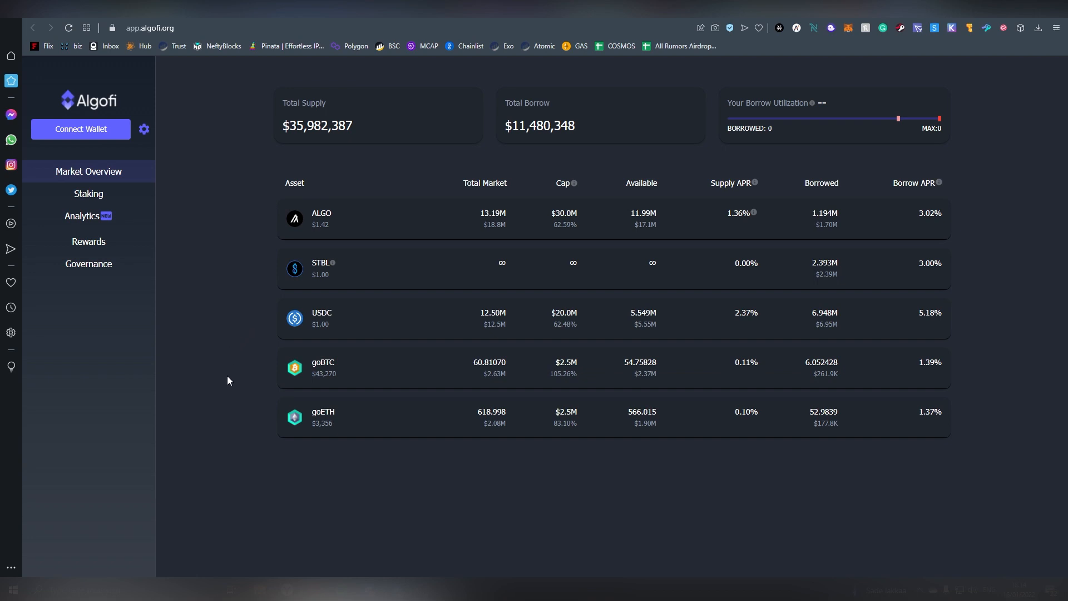
{"action": "mouse_move", "coordinate": [250, 141]}
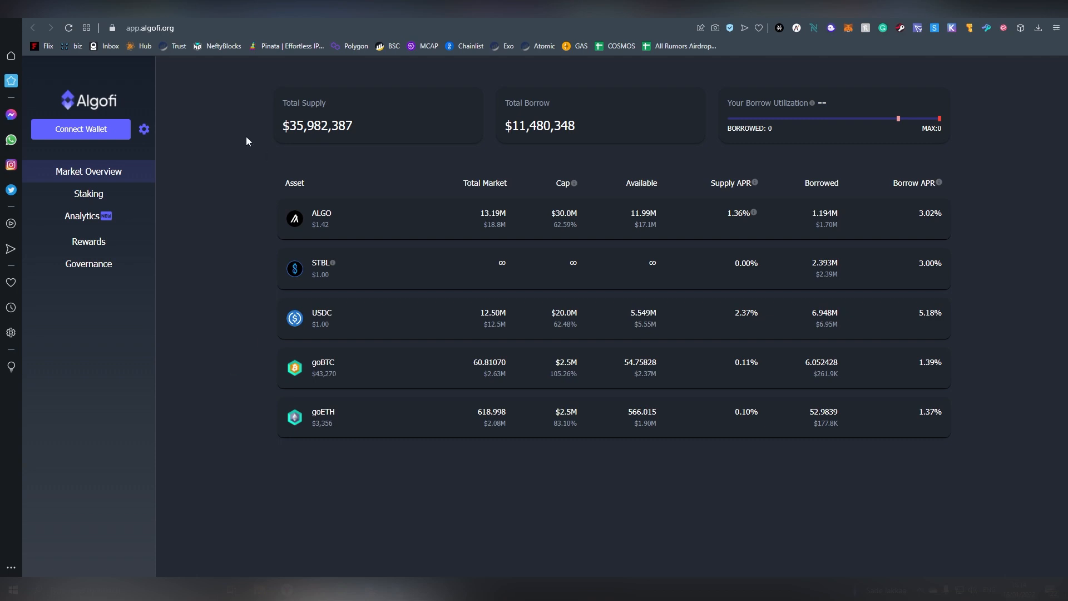
{"action": "mouse_move", "coordinate": [253, 266]}
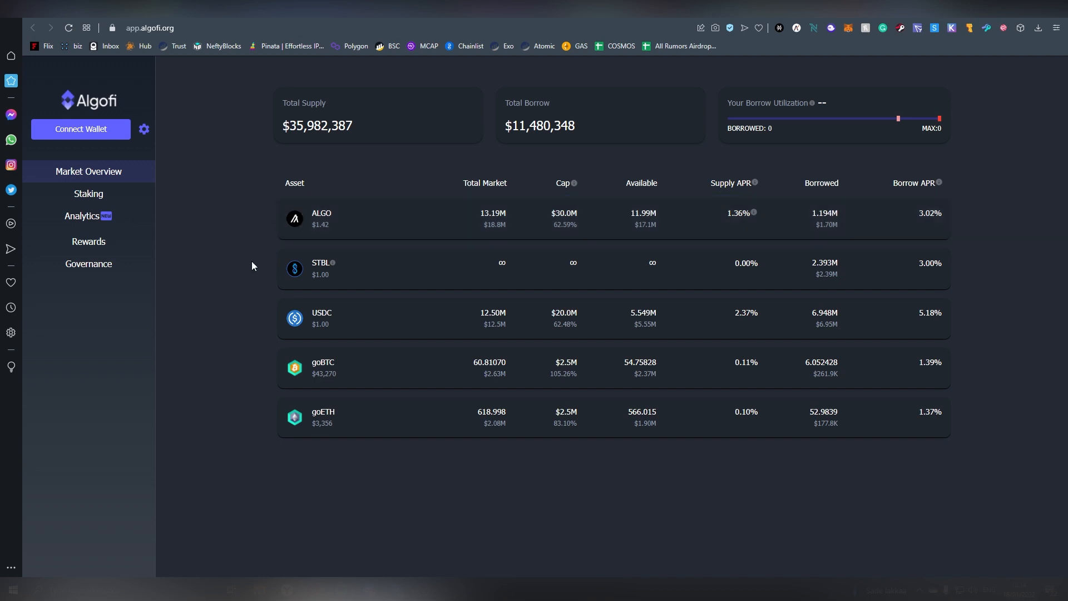
{"action": "mouse_move", "coordinate": [280, 374]}
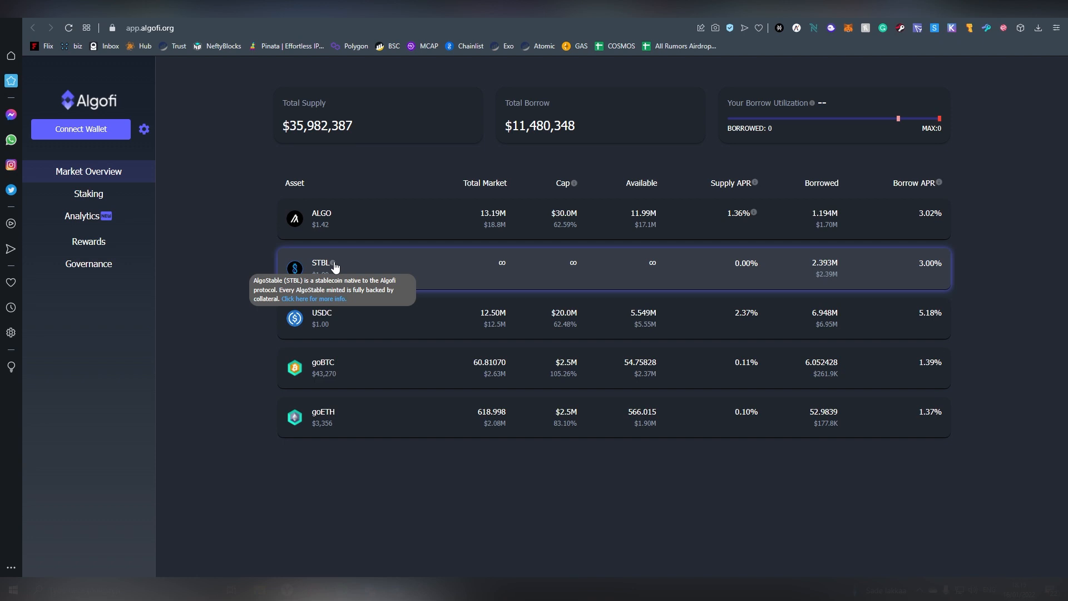
{"action": "mouse_move", "coordinate": [352, 267]}
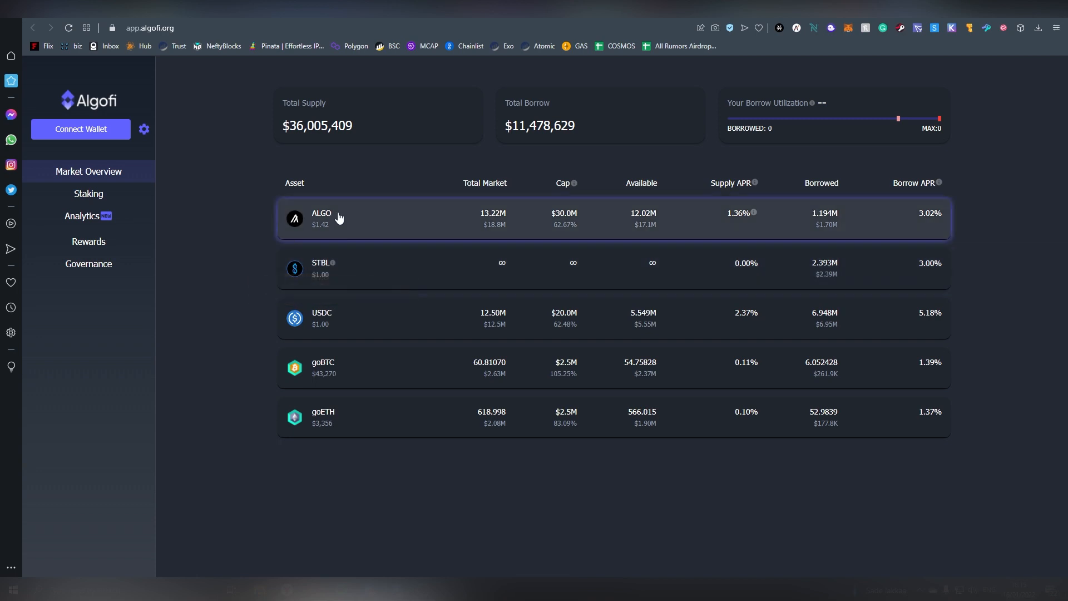
{"action": "mouse_move", "coordinate": [331, 267]}
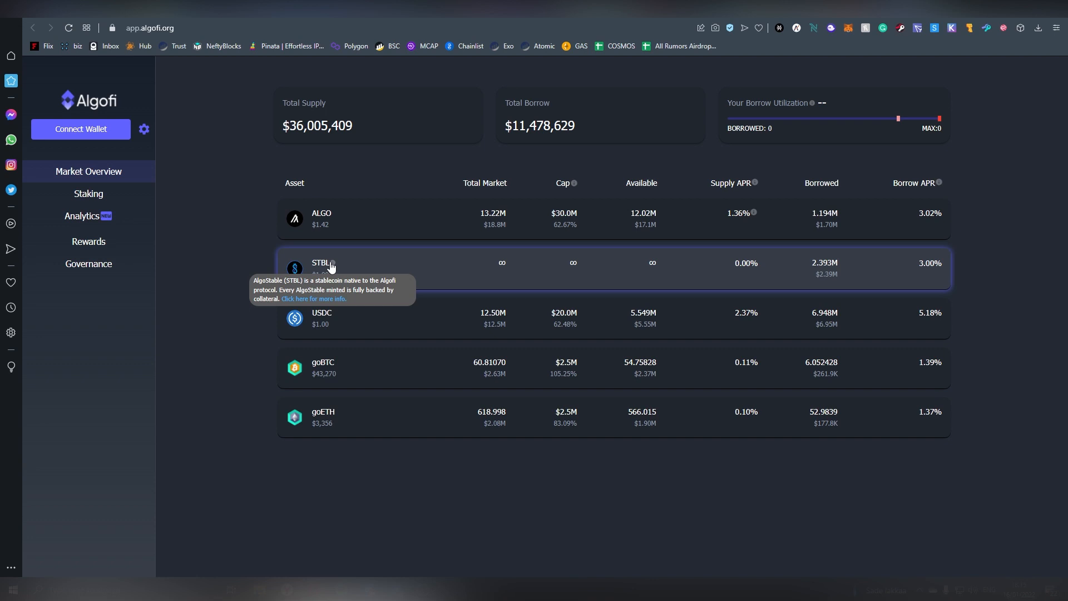
{"action": "mouse_move", "coordinate": [320, 220]}
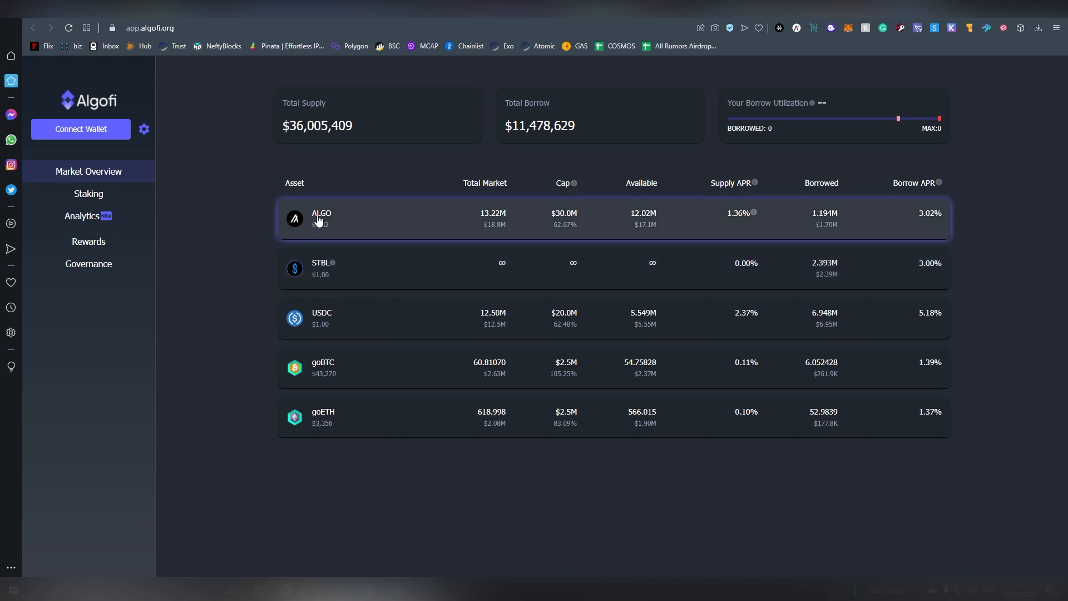
{"action": "mouse_move", "coordinate": [600, 189]}
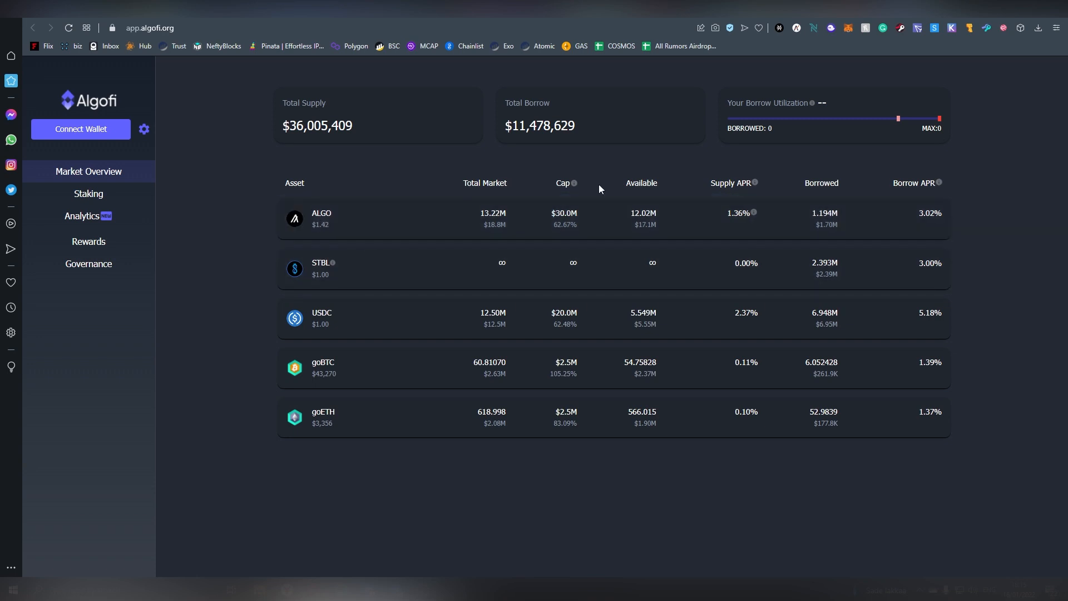
Step: Connect the My Algo wallet and unlock it so 285 ALGO supplied appears
{"action": "left_click", "coordinate": [80, 129]}
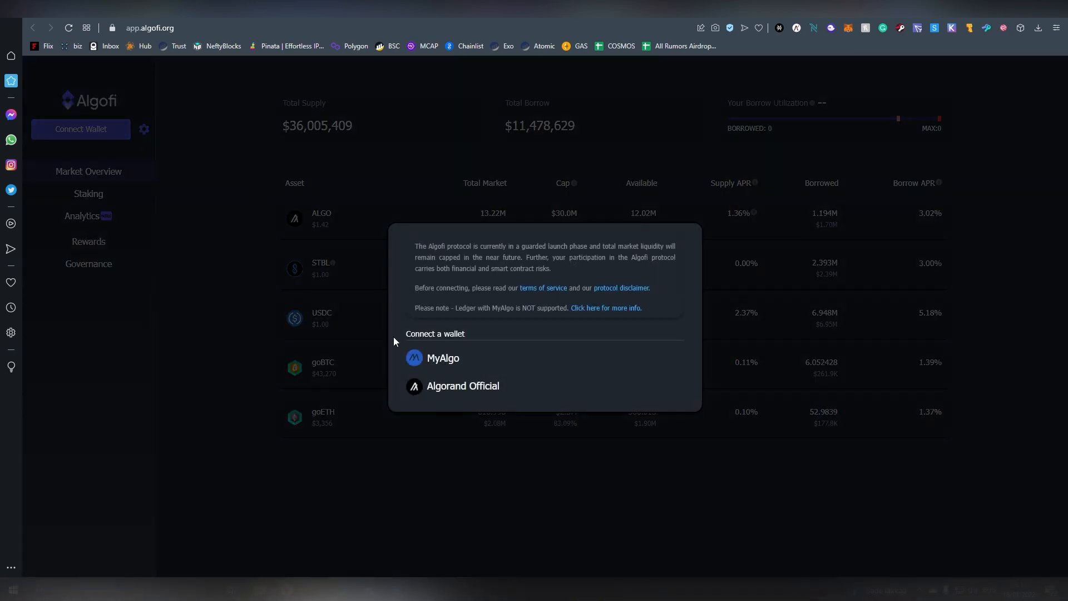
{"action": "left_click", "coordinate": [441, 357]}
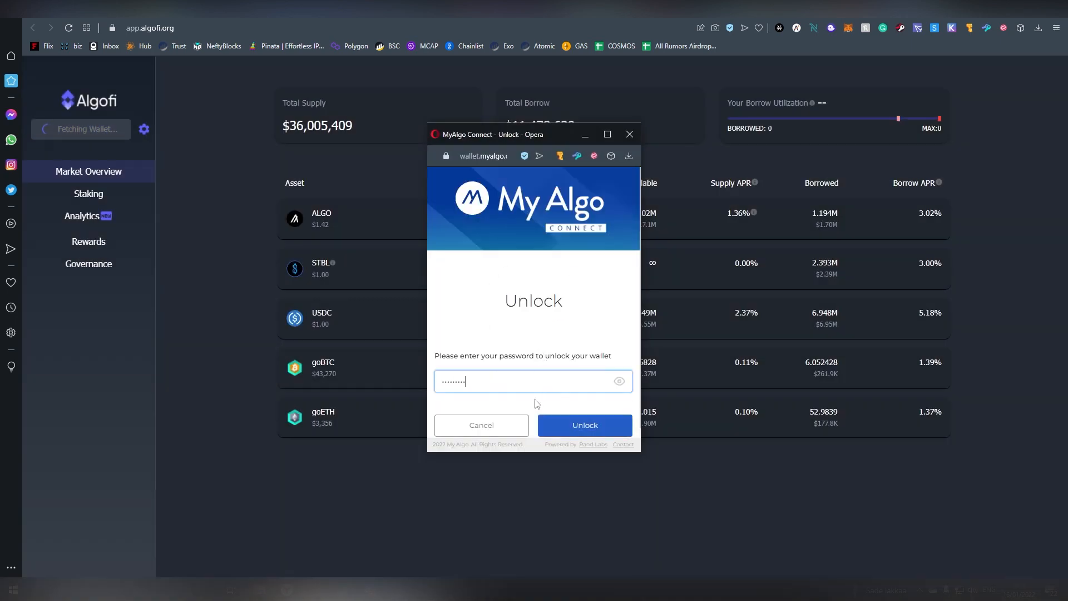
{"action": "left_click", "coordinate": [584, 424]}
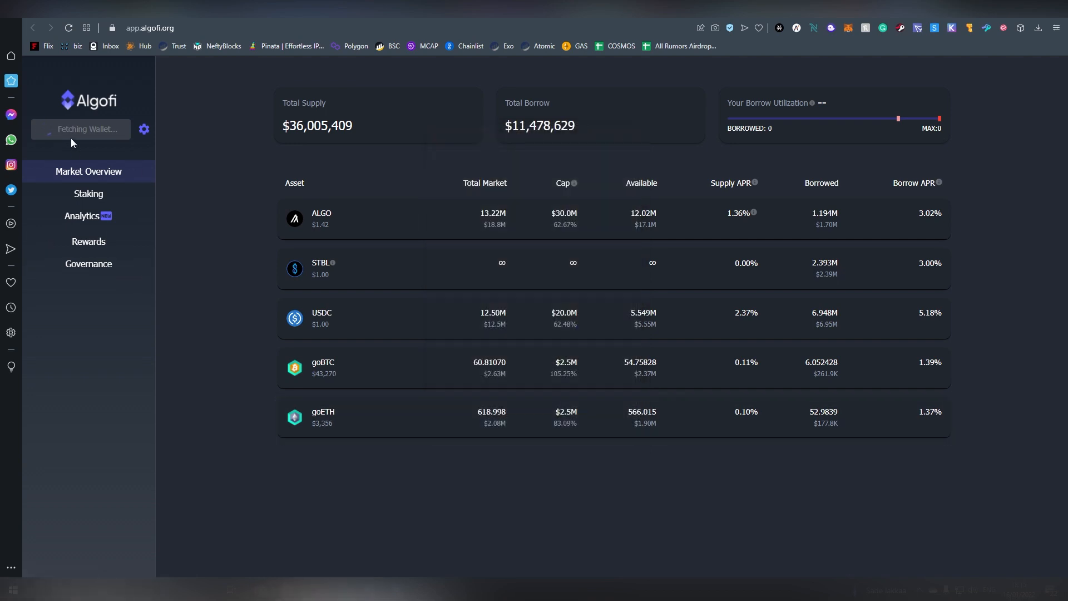
{"action": "left_click", "coordinate": [80, 129]}
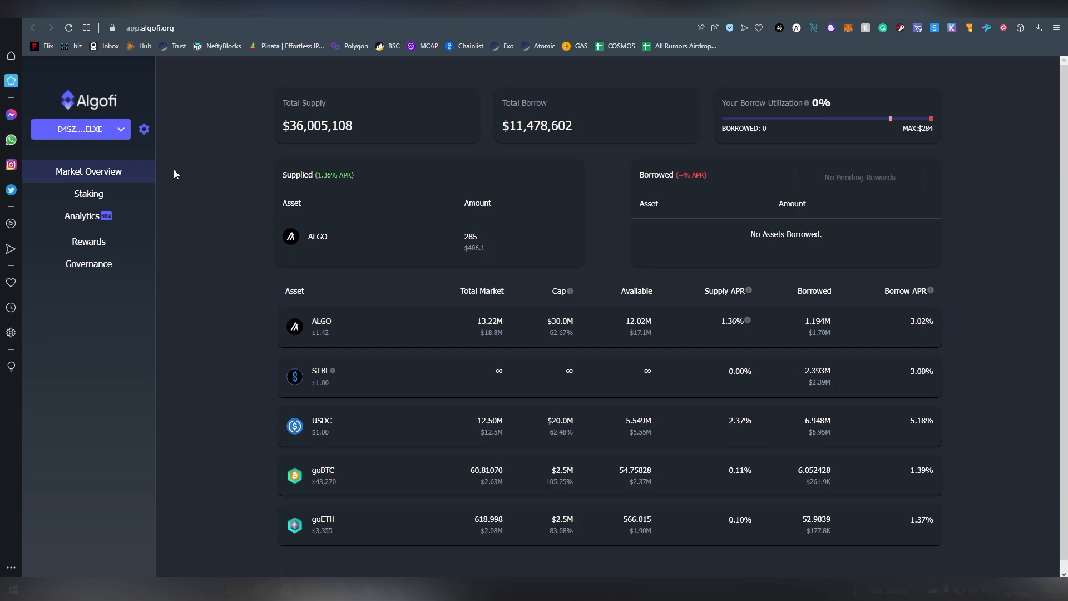
{"action": "mouse_move", "coordinate": [286, 201]}
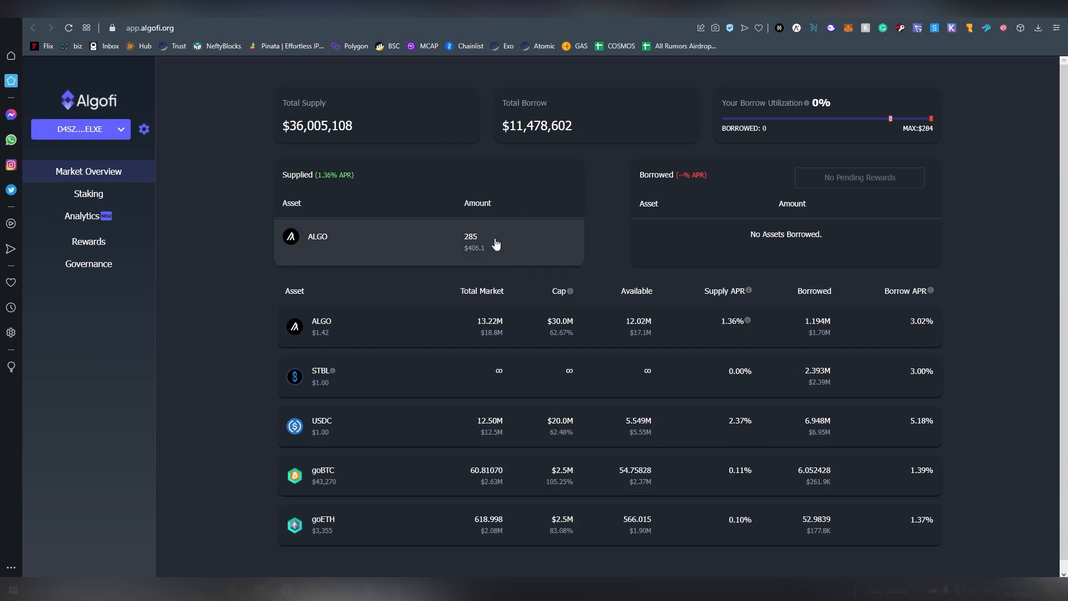
{"action": "mouse_move", "coordinate": [457, 250]}
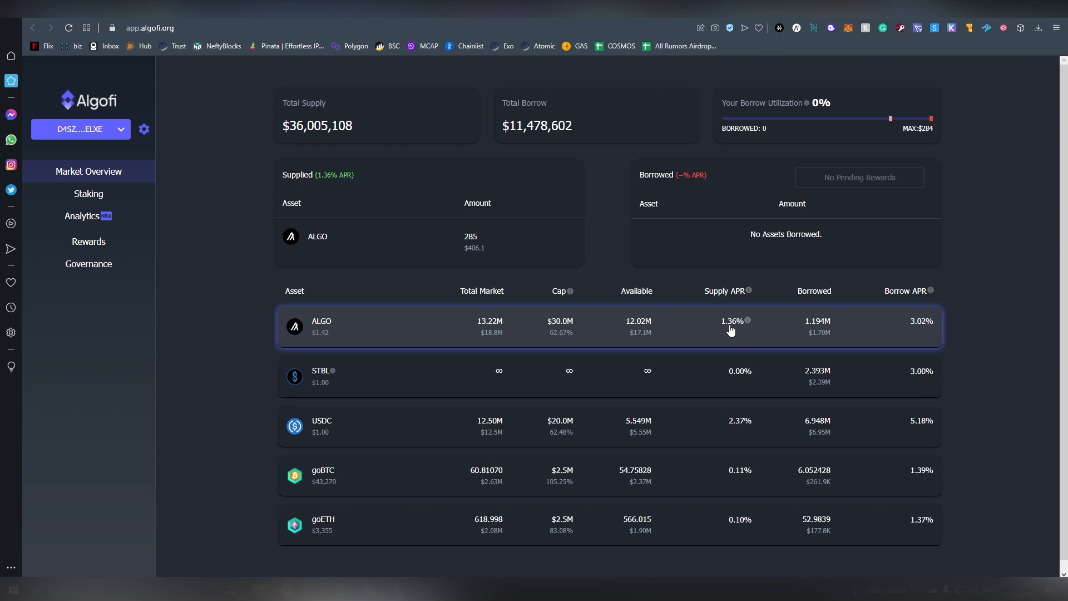
{"action": "mouse_move", "coordinate": [738, 333]}
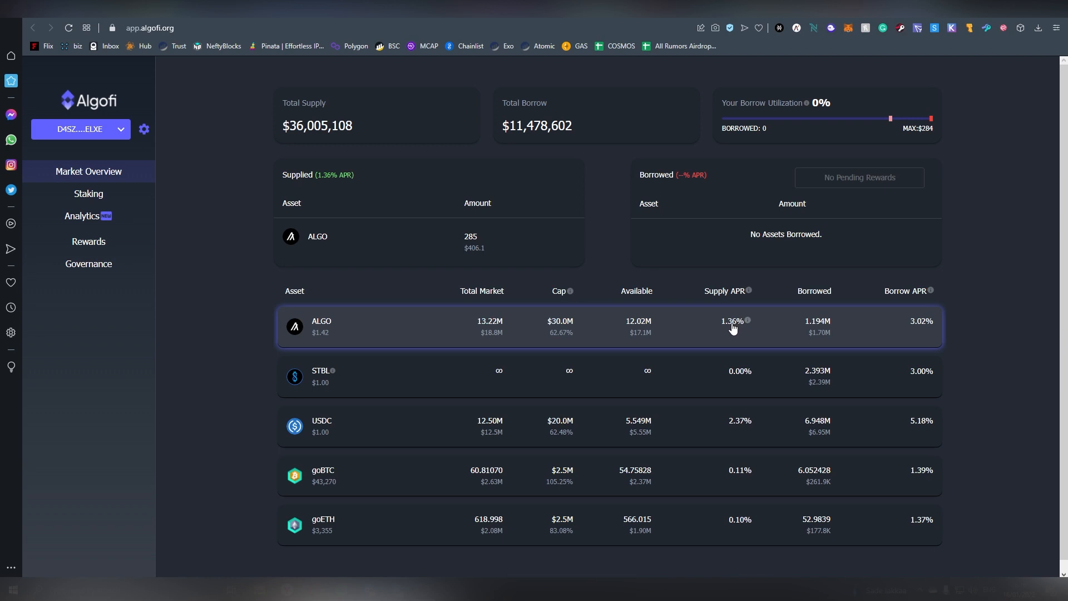
{"action": "mouse_move", "coordinate": [734, 328]}
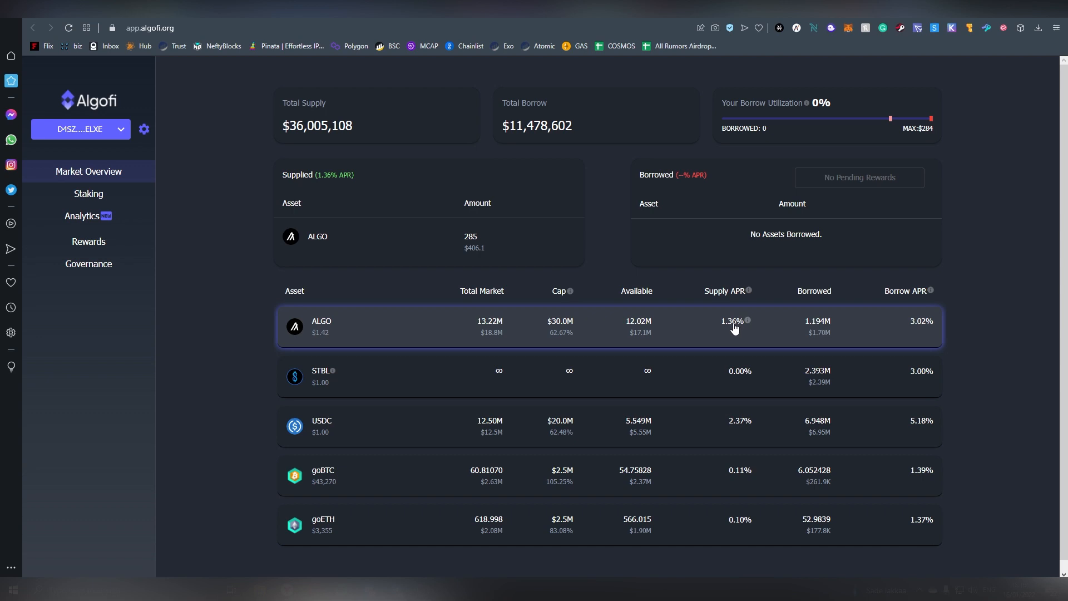
{"action": "mouse_move", "coordinate": [745, 323]}
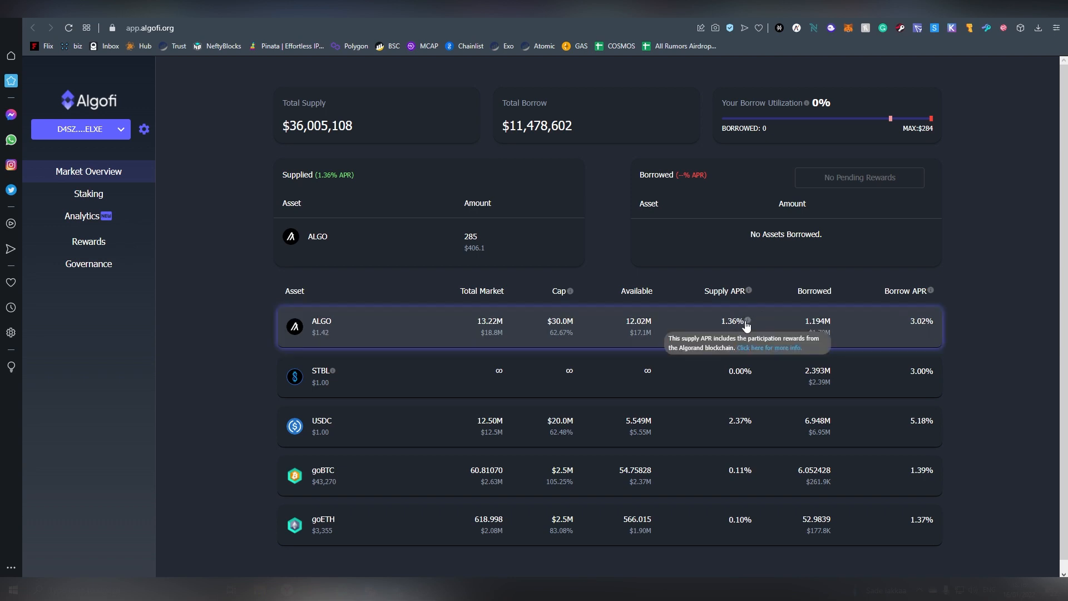
{"action": "mouse_move", "coordinate": [723, 331]}
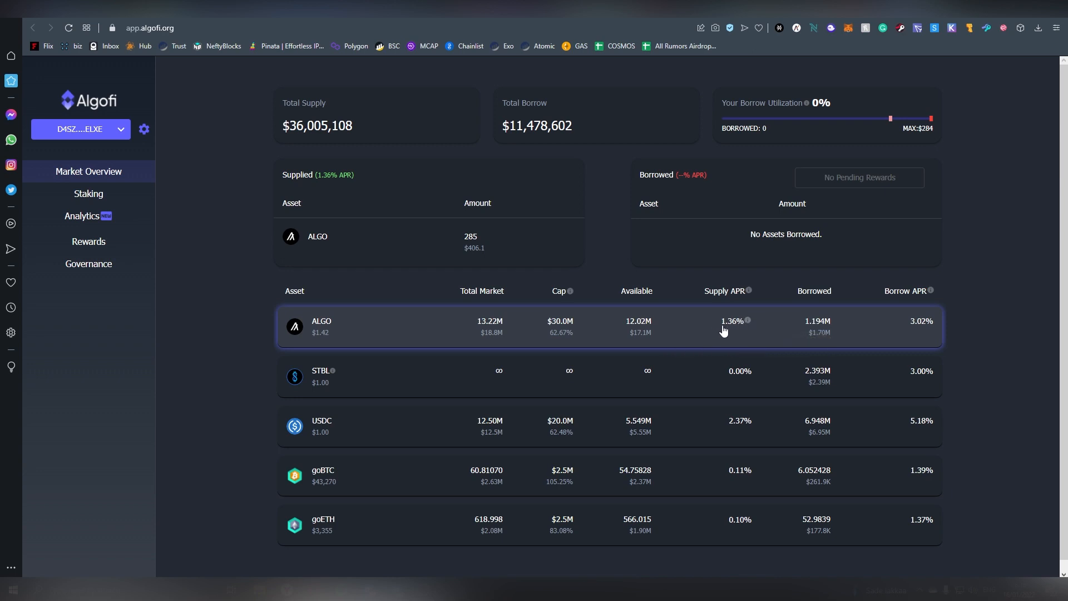
{"action": "mouse_move", "coordinate": [721, 333]}
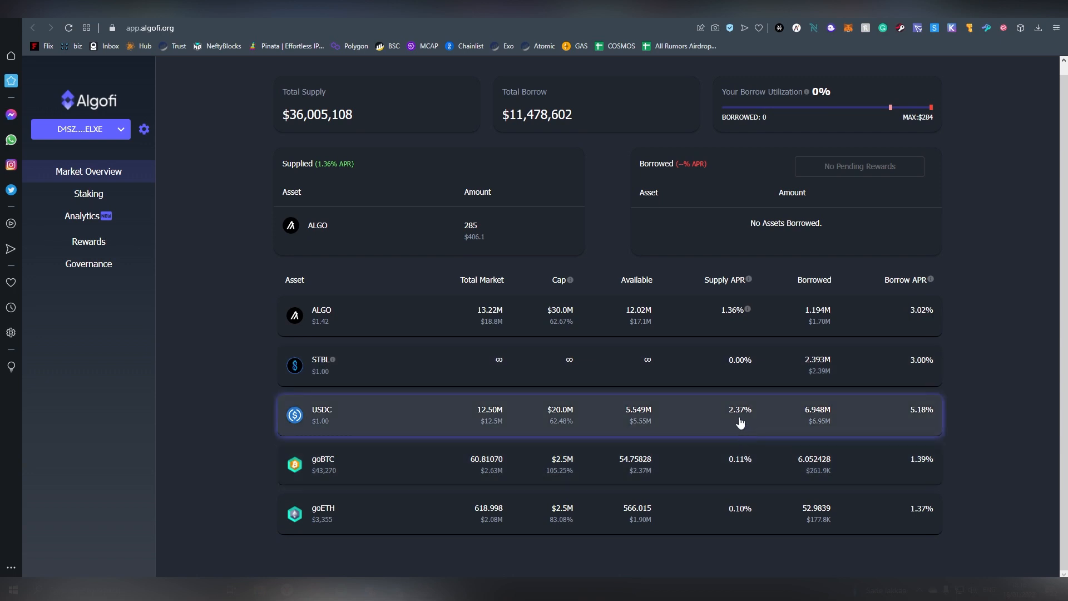
{"action": "mouse_move", "coordinate": [755, 416]}
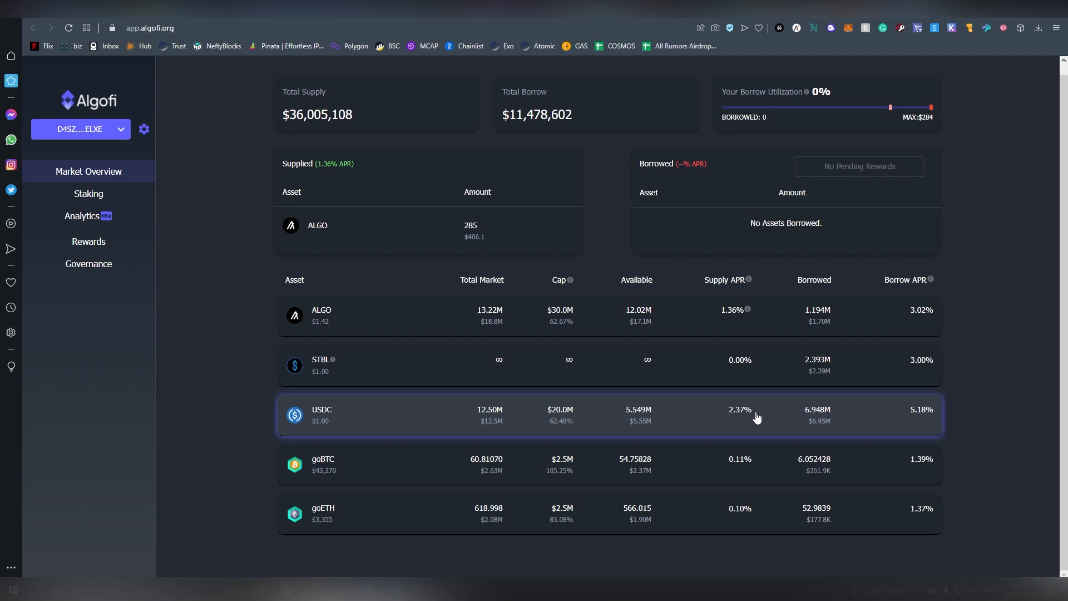
{"action": "mouse_move", "coordinate": [742, 468]}
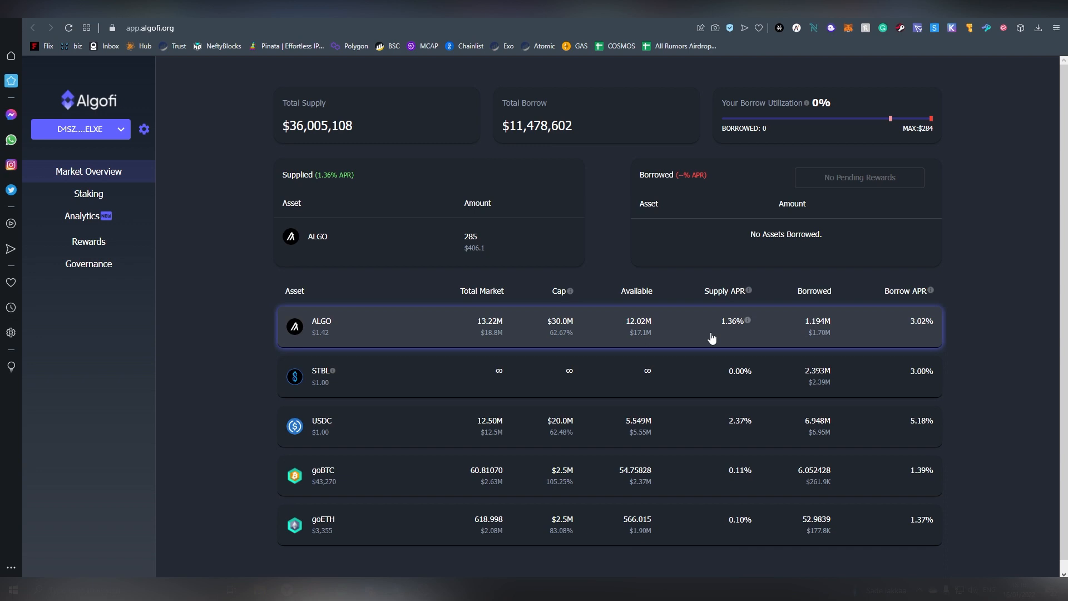
{"action": "mouse_move", "coordinate": [659, 303]}
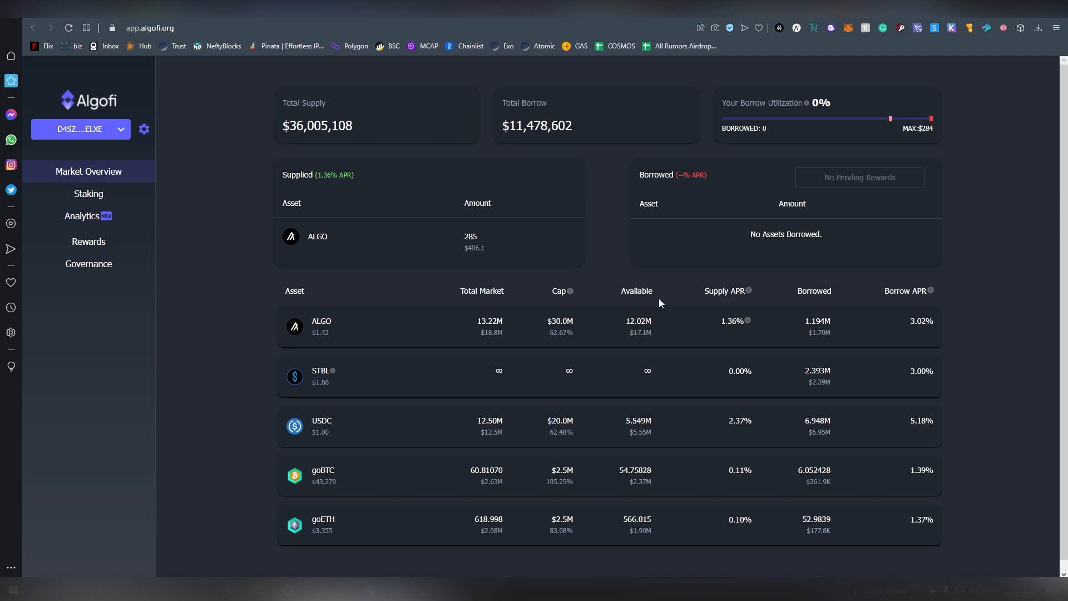
{"action": "mouse_move", "coordinate": [568, 299]}
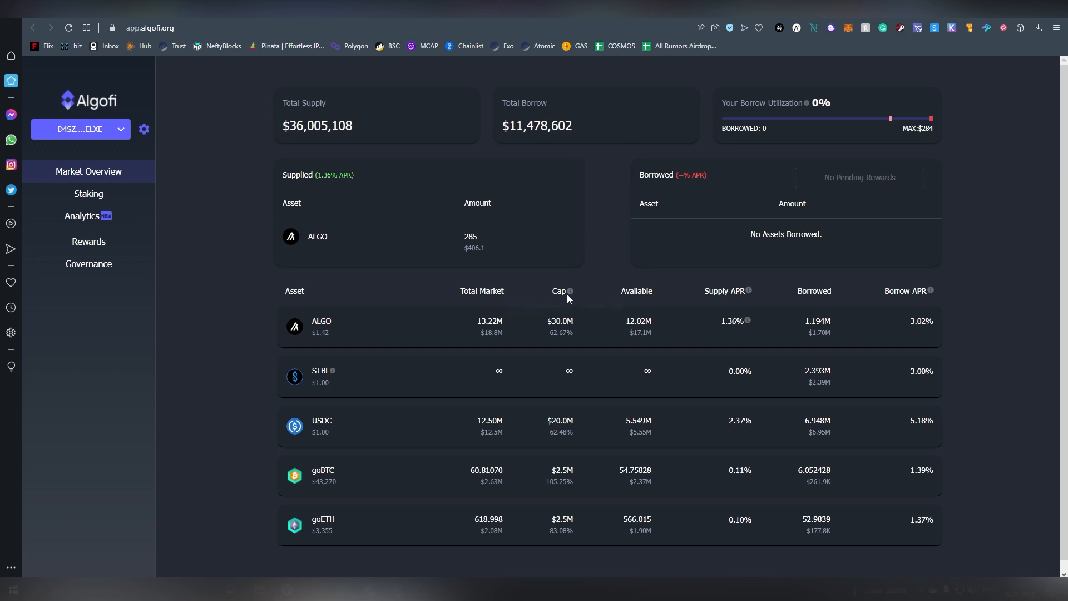
{"action": "mouse_move", "coordinate": [621, 279]}
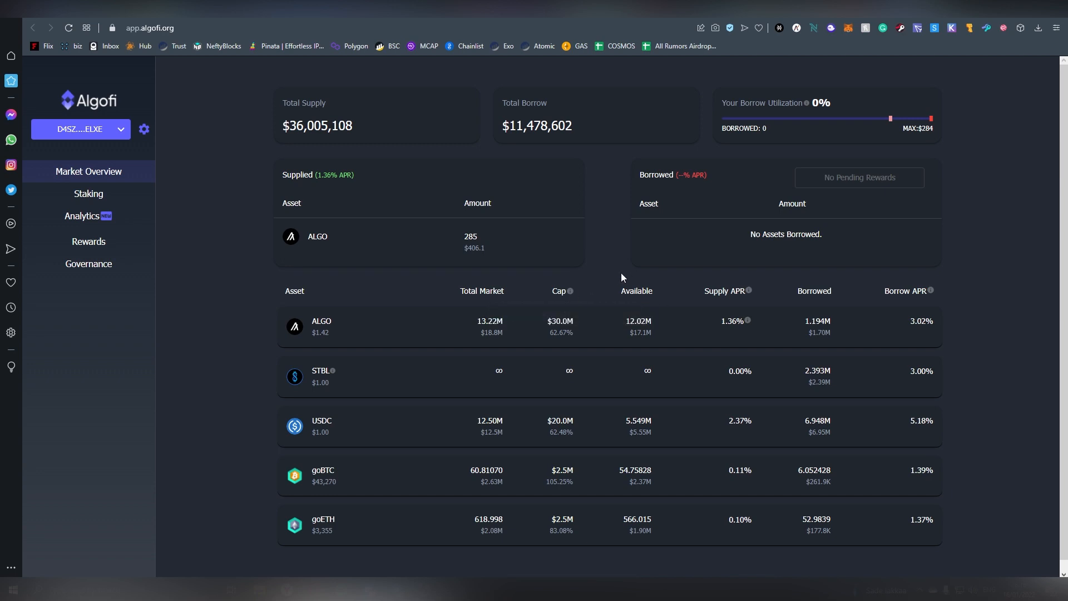
{"action": "mouse_move", "coordinate": [513, 260]}
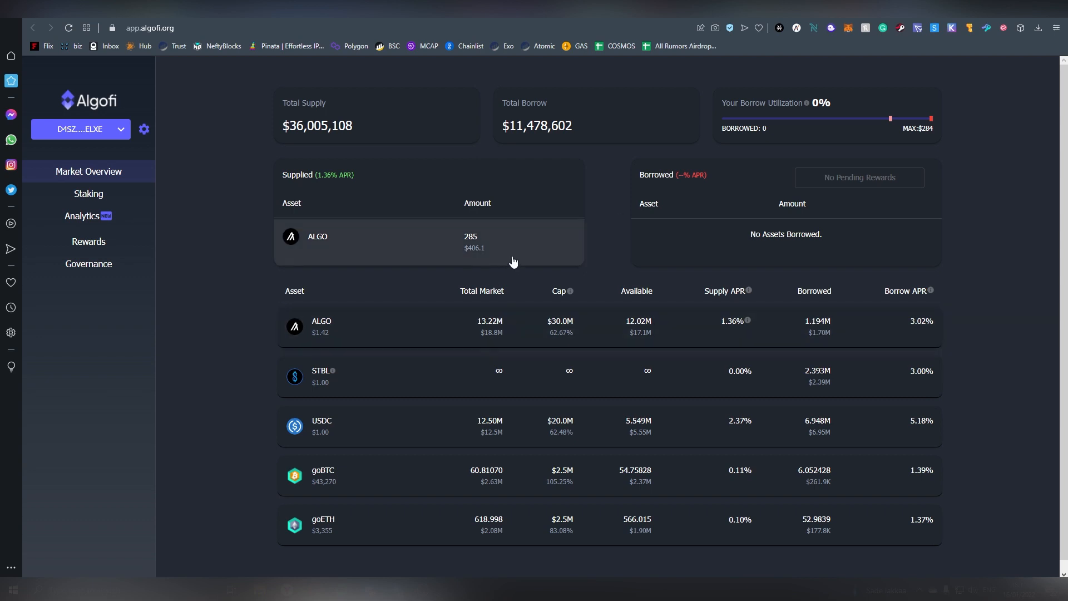
{"action": "mouse_move", "coordinate": [512, 244]}
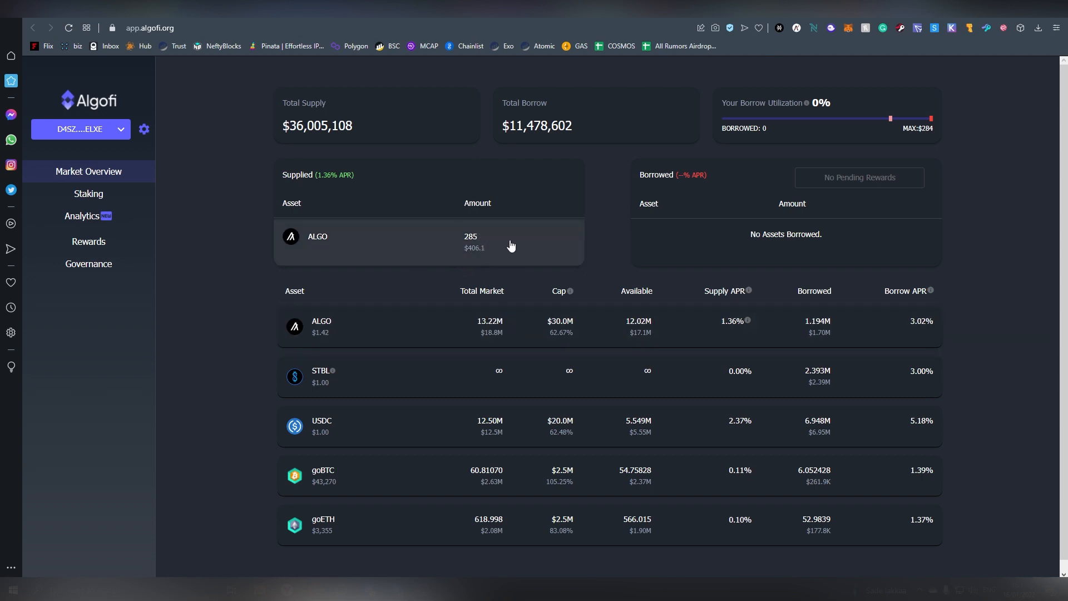
Step: Supply 0.2 ALGO from the ALGO position's supply form and submit the deposit
{"action": "left_click", "coordinate": [470, 242]}
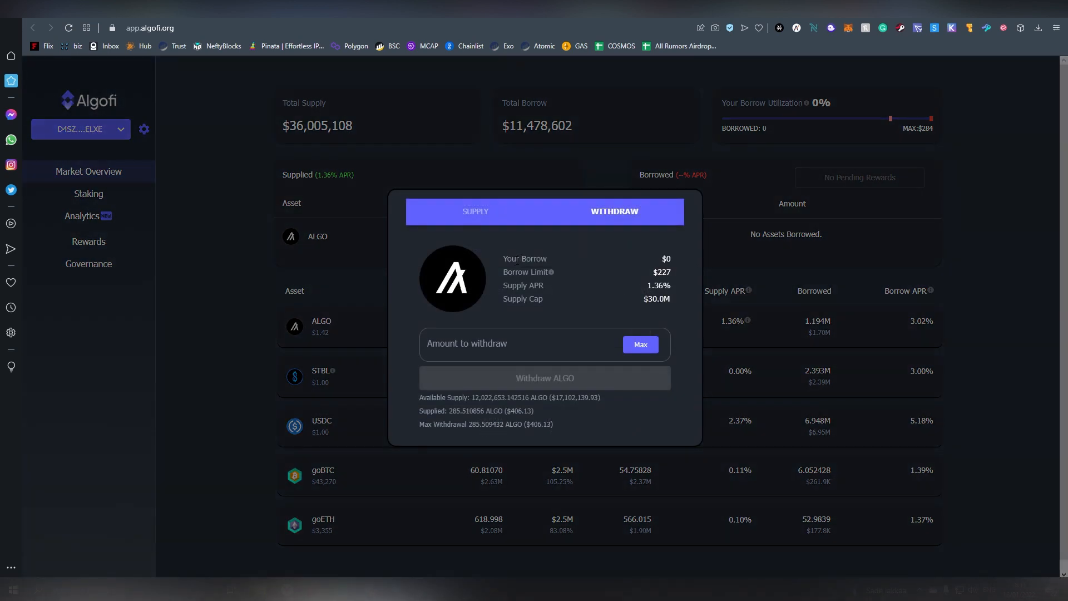
{"action": "left_click", "coordinate": [475, 211]}
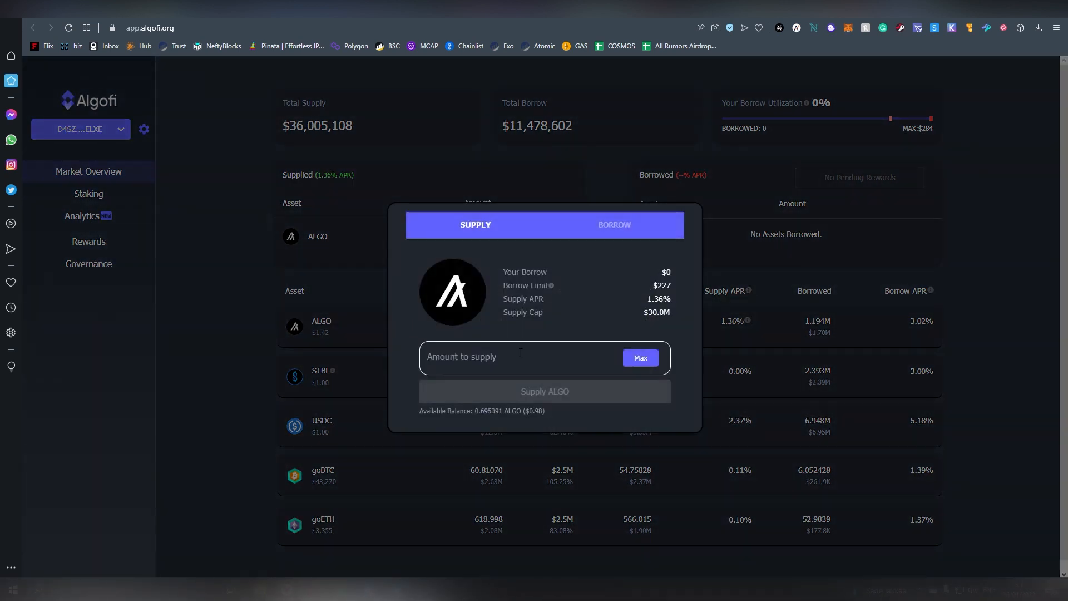
{"action": "left_click", "coordinate": [517, 357]}
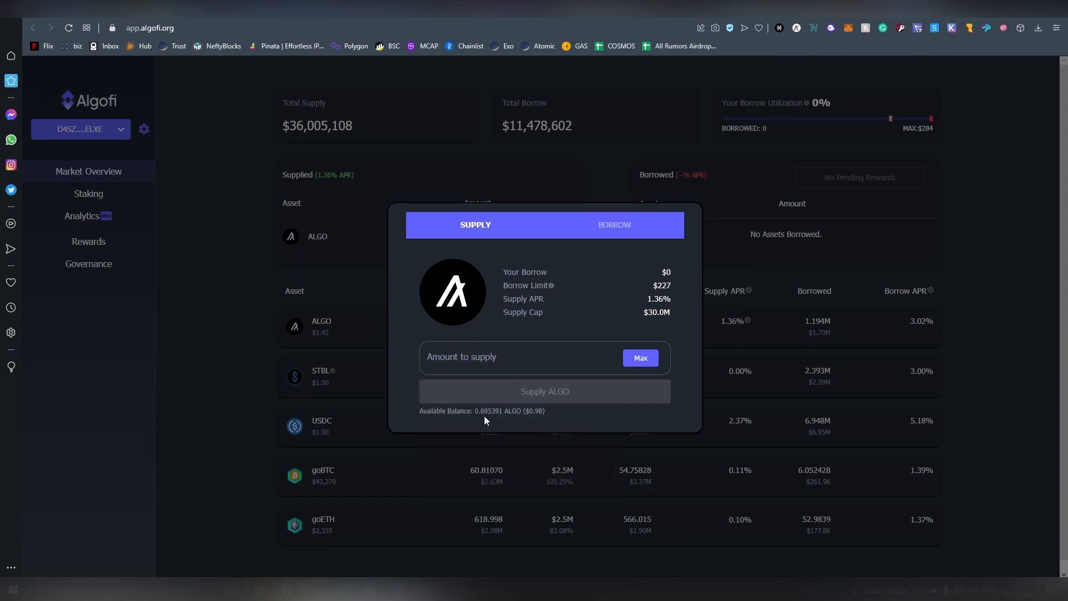
{"action": "left_click", "coordinate": [517, 357]}
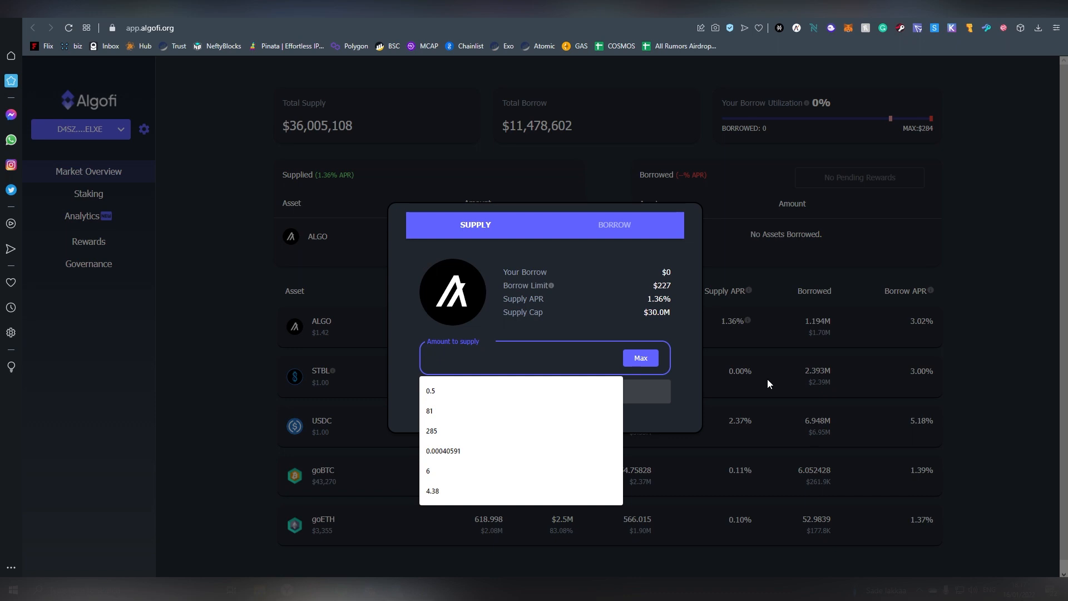
{"action": "type", "text": "0.2"}
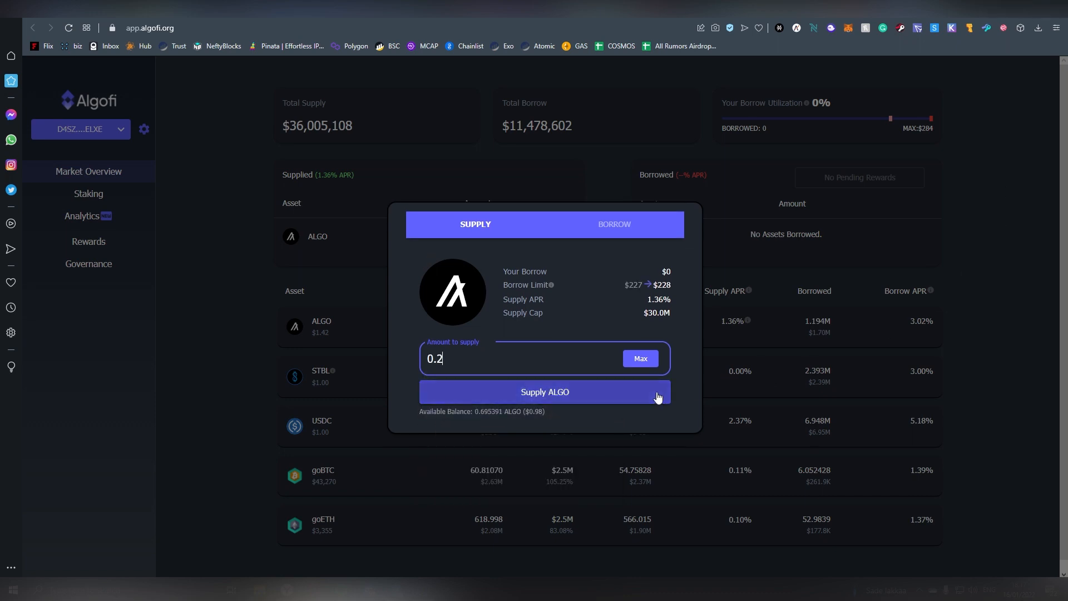
{"action": "left_click", "coordinate": [544, 391]}
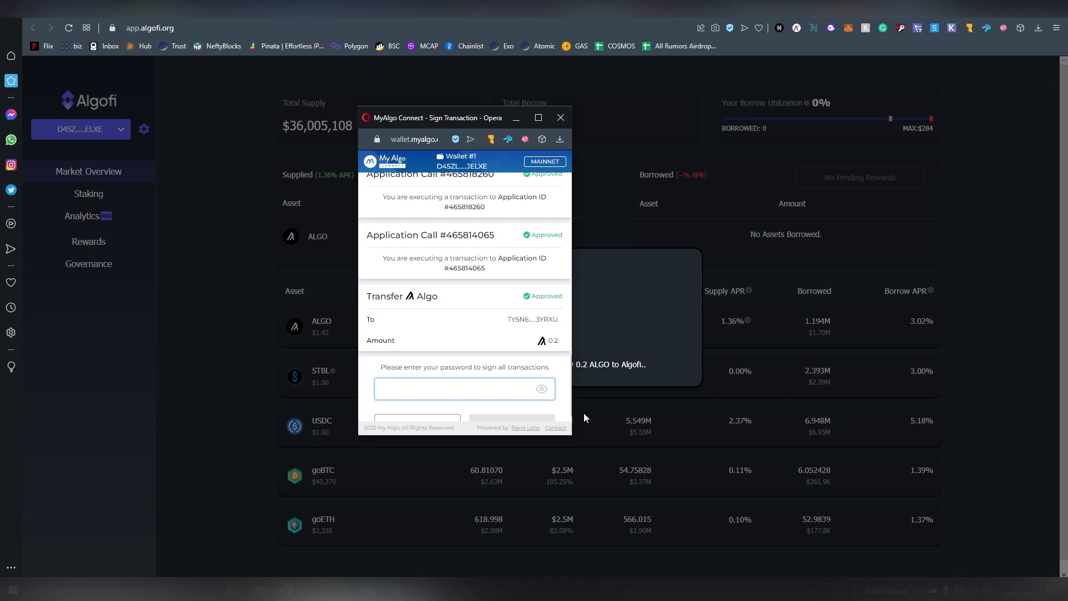
Step: Enter the wallet password in My Algo Connect and sign the 0.2 ALGO deposit
{"action": "type", "text": "password"}
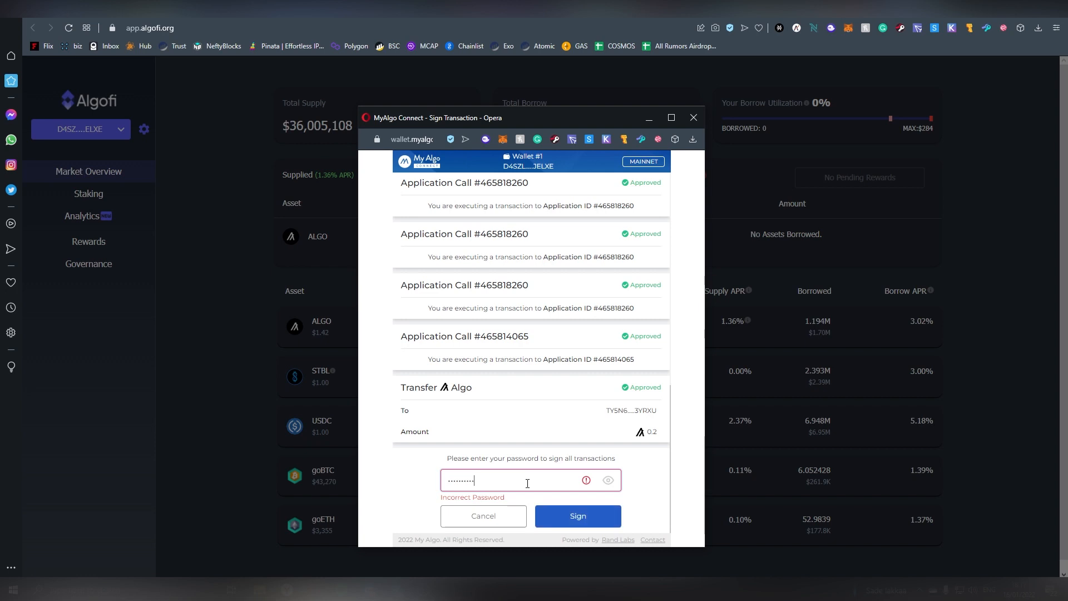
{"action": "left_click", "coordinate": [577, 516]}
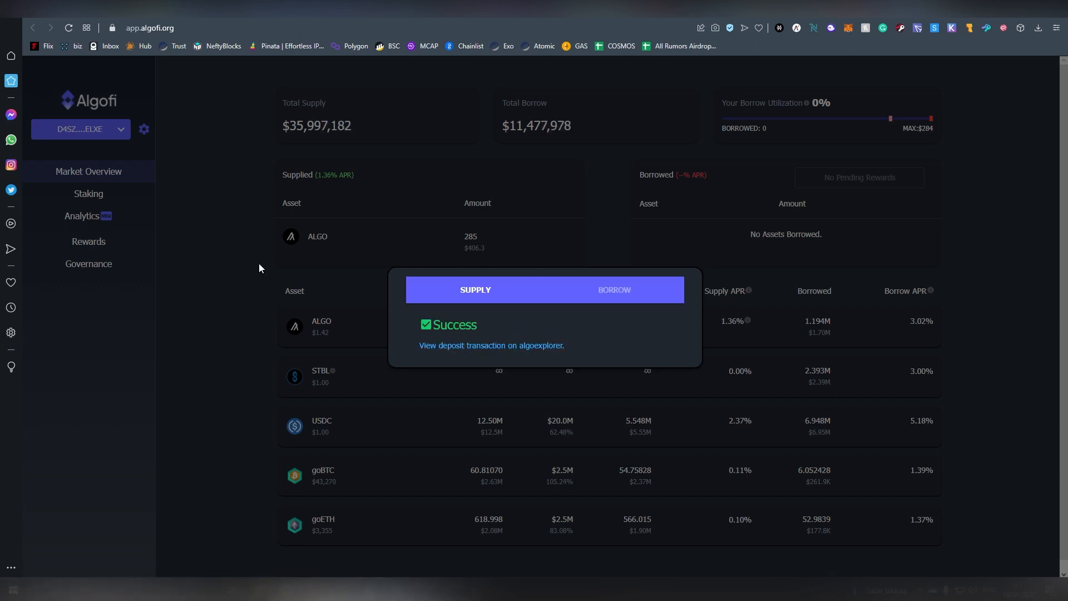
Step: Dismiss the deposit success message and close the USDC supply form without supplying
{"action": "left_click", "coordinate": [320, 427]}
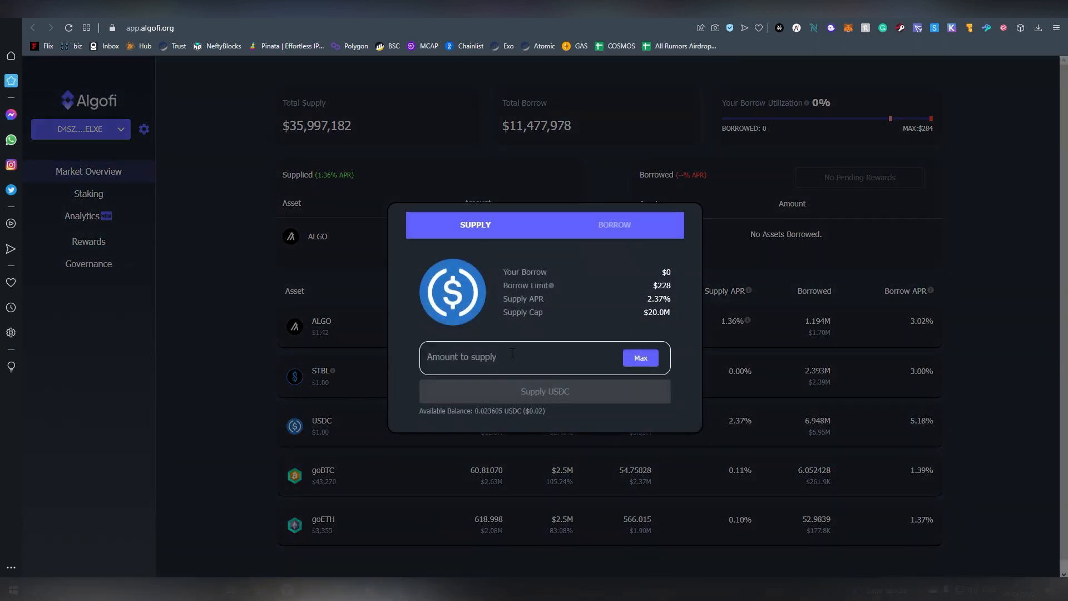
{"action": "left_click", "coordinate": [639, 357]}
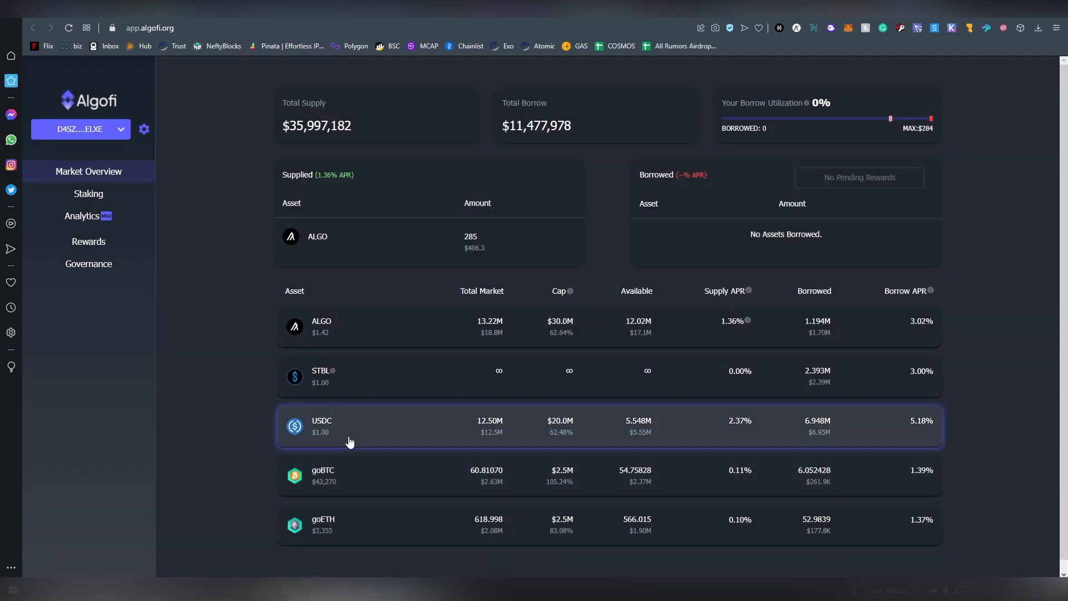
{"action": "mouse_move", "coordinate": [355, 429]}
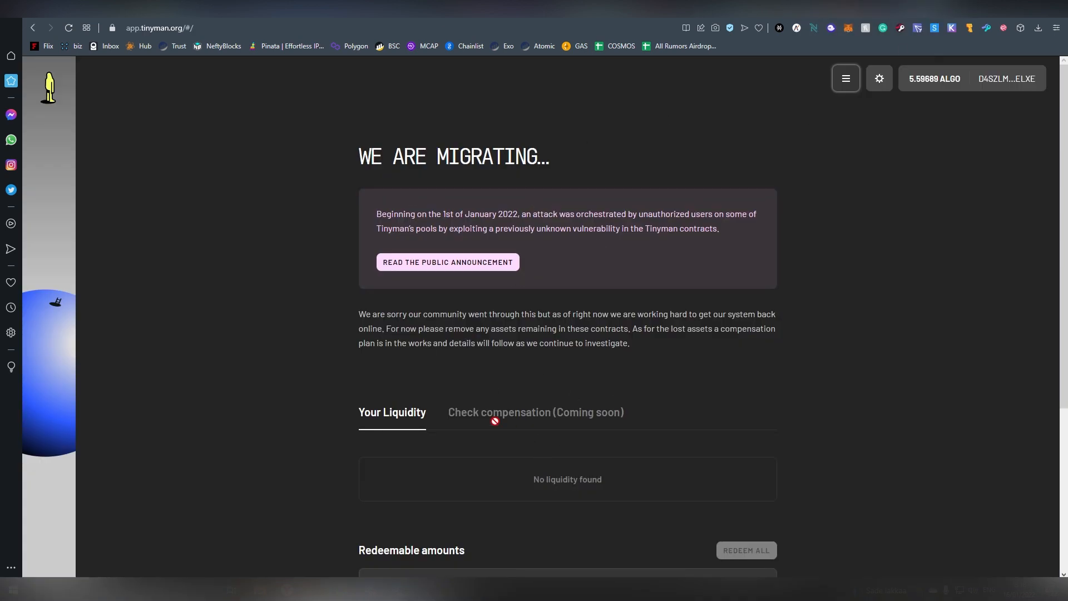
Step: Scroll the Tinyman migration page to the redeemable amounts and back up
{"action": "scroll", "scroll_direction": "down", "scroll_amount": 3}
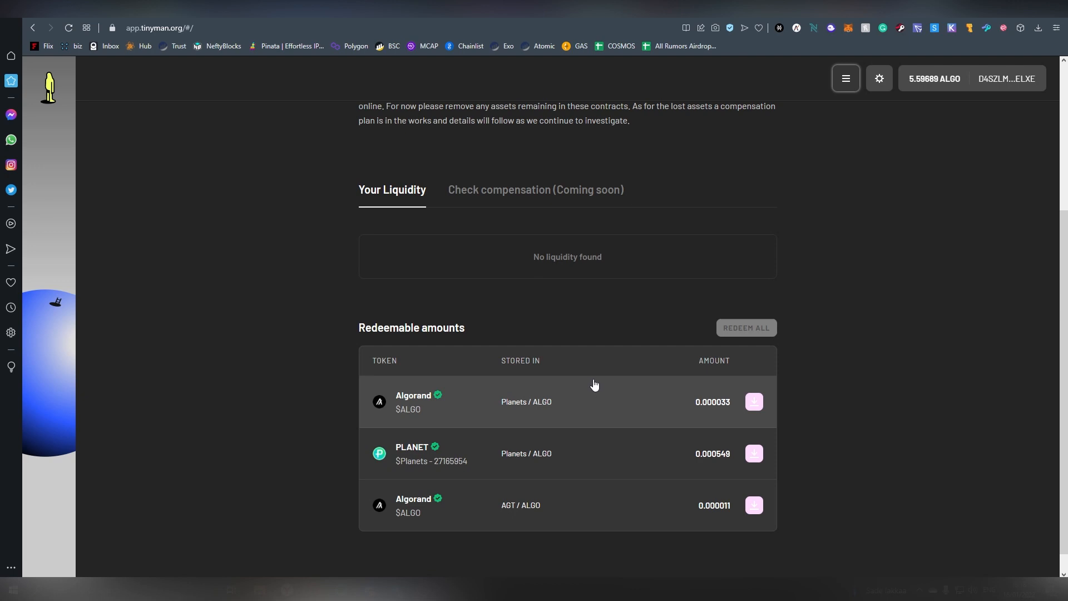
{"action": "scroll", "scroll_direction": "up", "scroll_amount": 3}
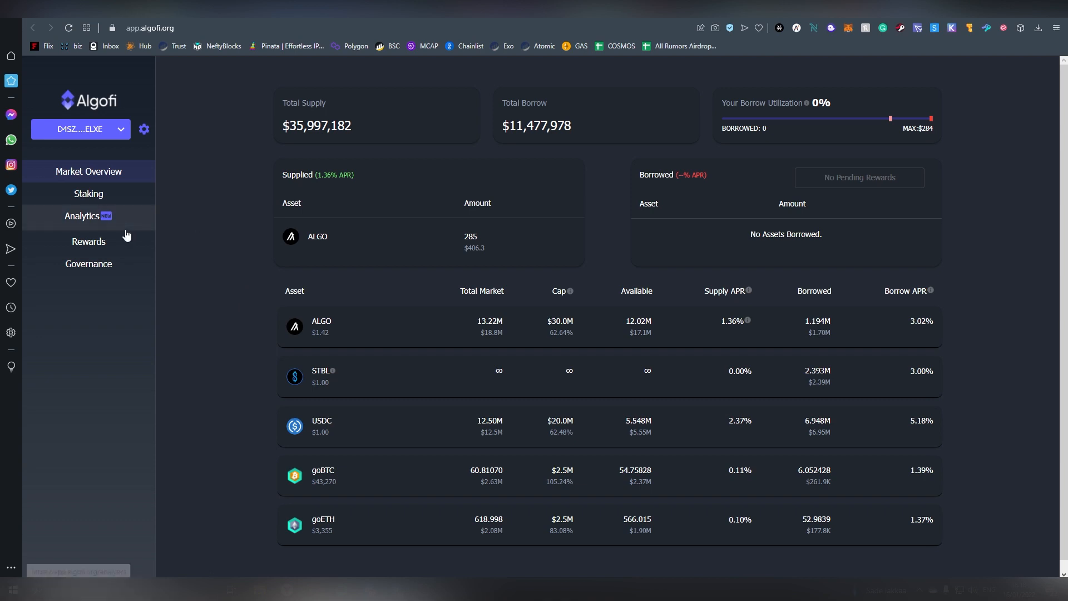
Step: Review the Staking page, expanding and collapsing the STBL-USDC-LP row, then go to Analytics
{"action": "left_click", "coordinate": [88, 194]}
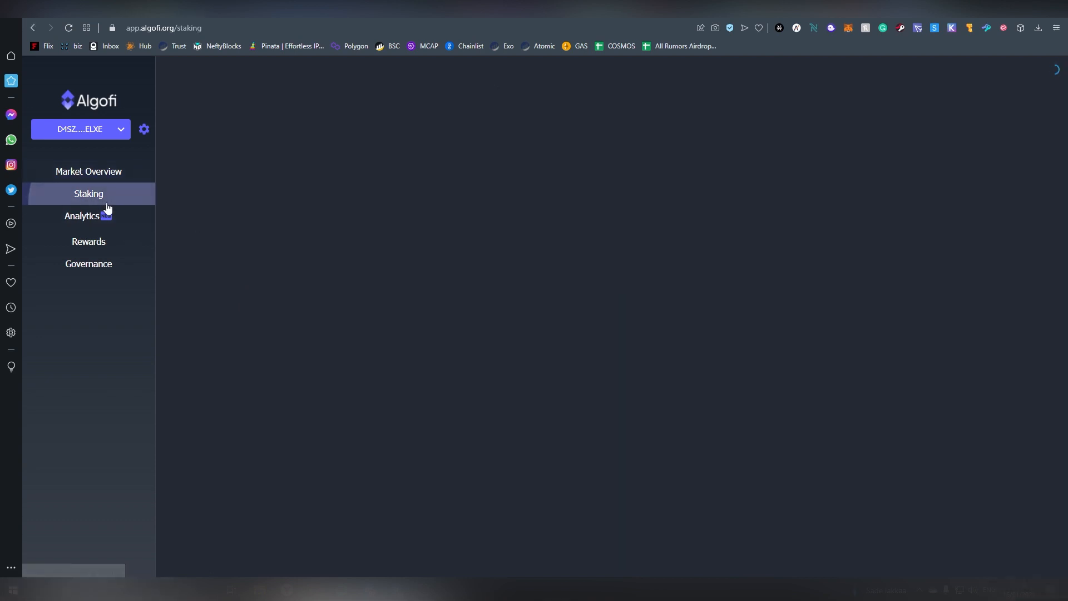
{"action": "left_click", "coordinate": [88, 194]}
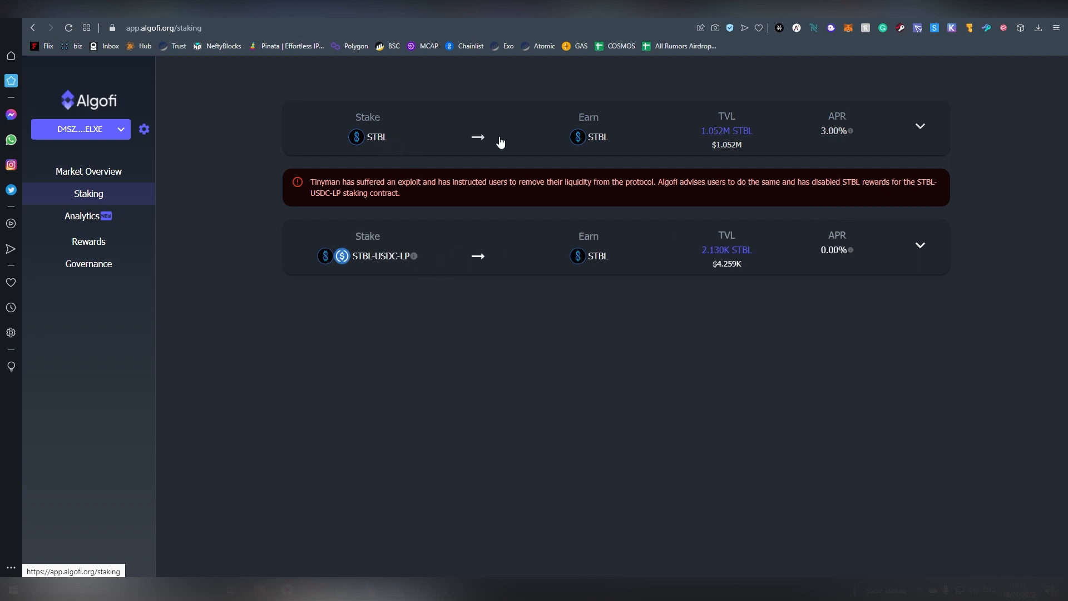
{"action": "mouse_move", "coordinate": [489, 145]}
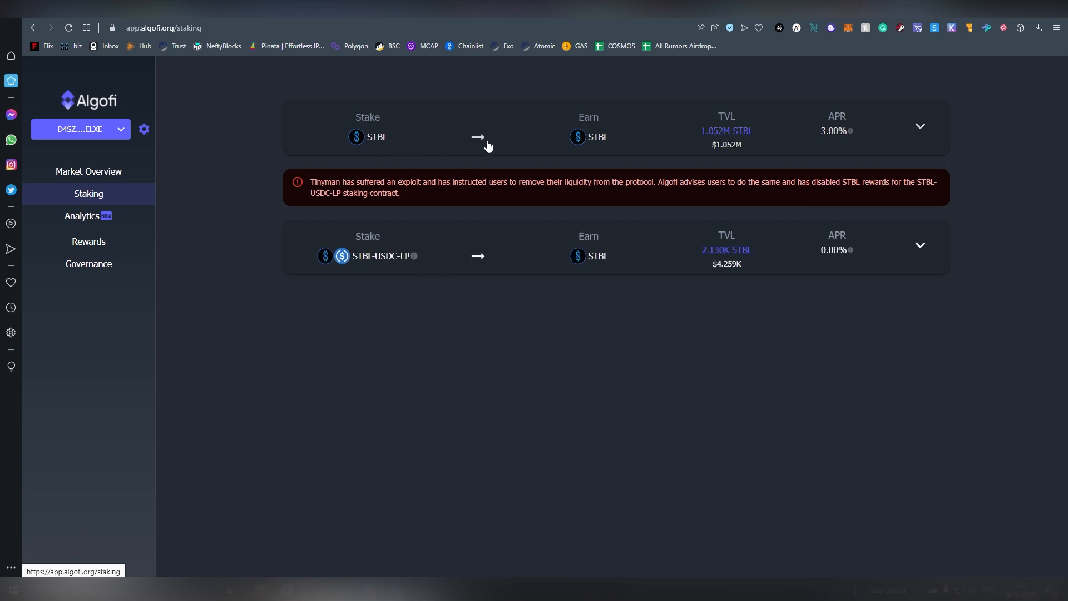
{"action": "mouse_move", "coordinate": [850, 132]}
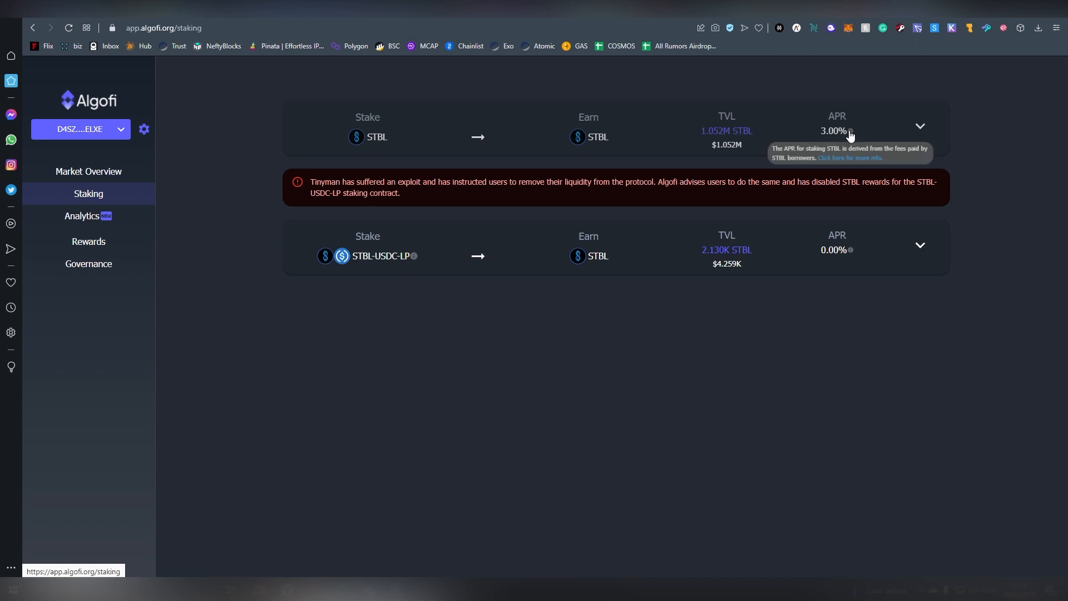
{"action": "mouse_move", "coordinate": [512, 279]}
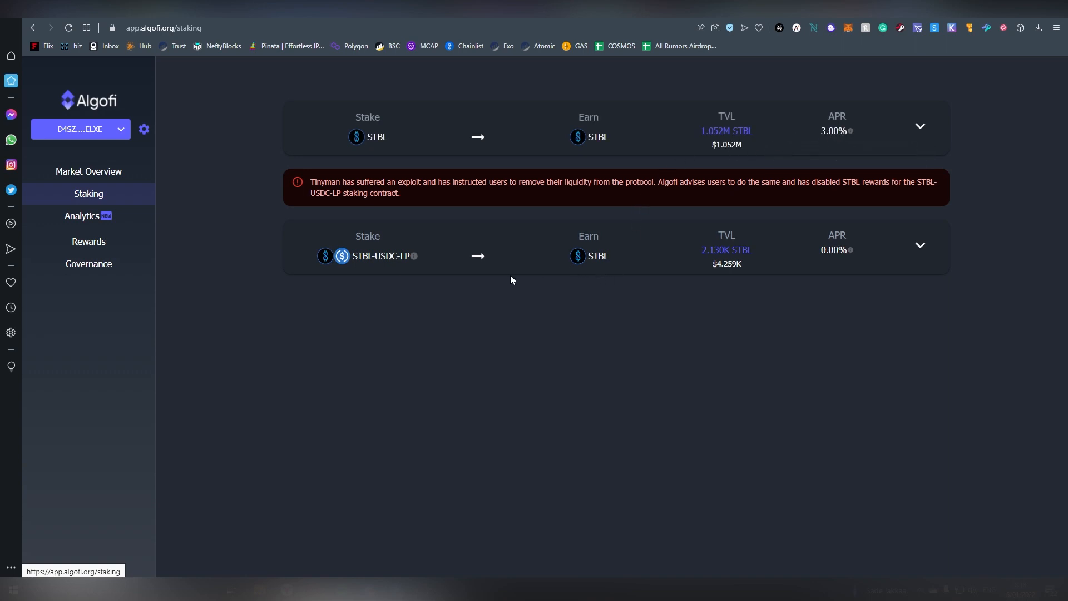
{"action": "mouse_move", "coordinate": [392, 256]}
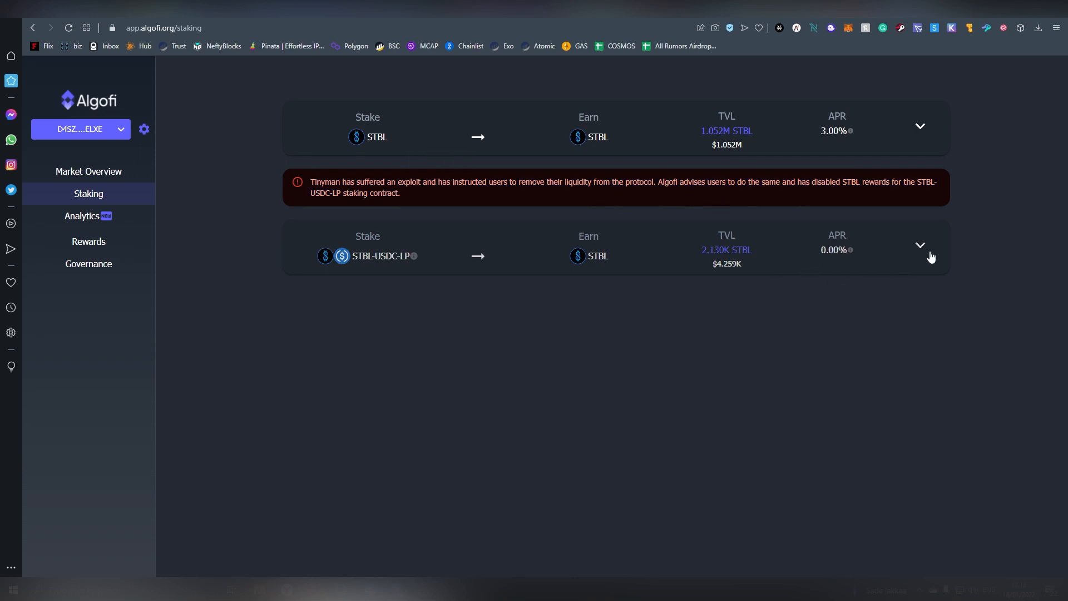
{"action": "mouse_move", "coordinate": [438, 290]}
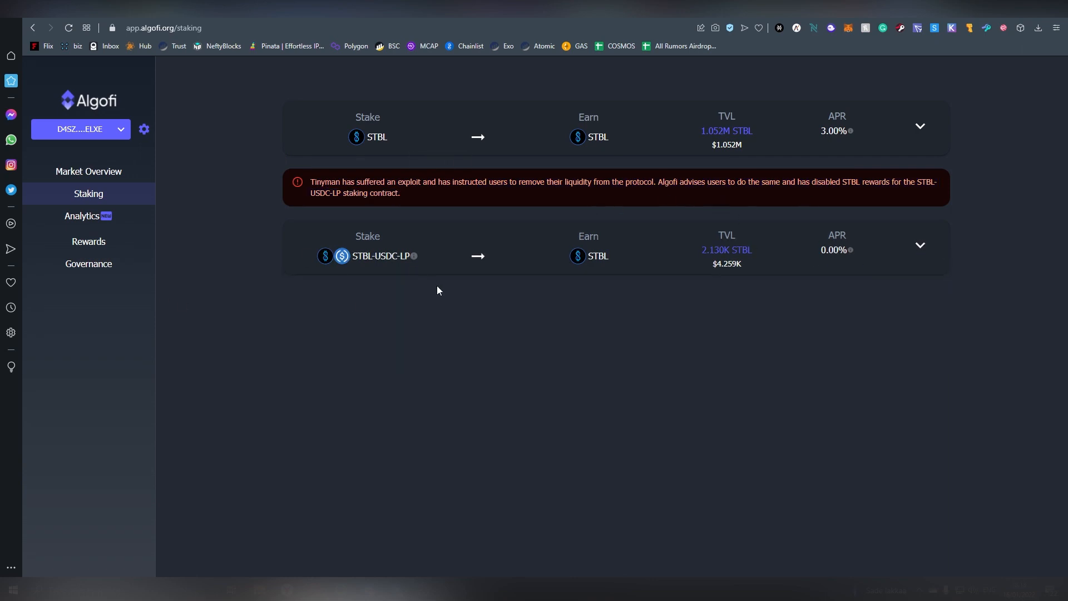
{"action": "left_click", "coordinate": [919, 245]}
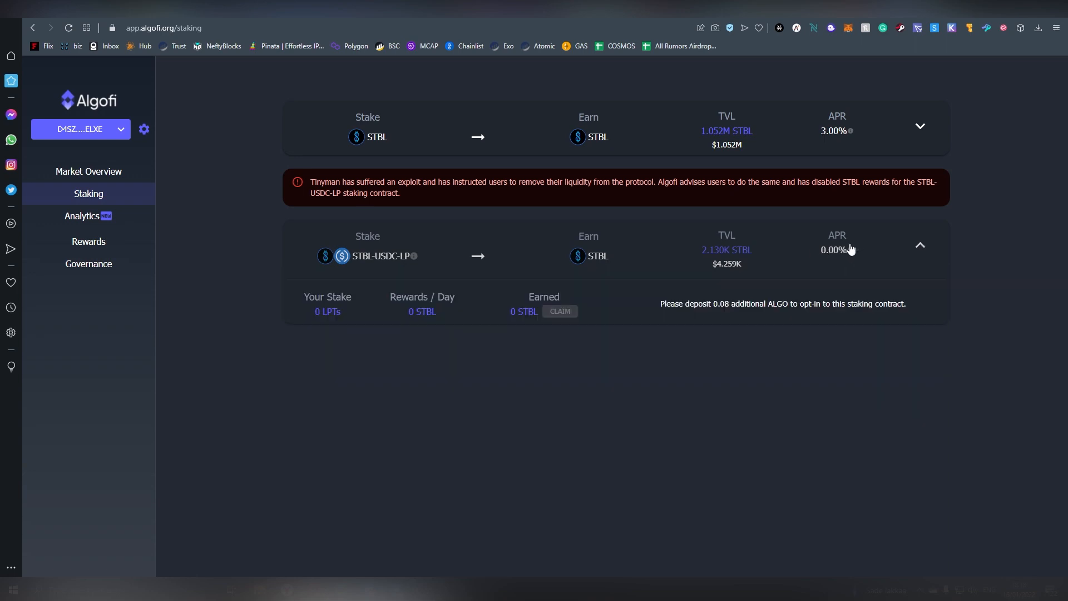
{"action": "left_click", "coordinate": [919, 245]}
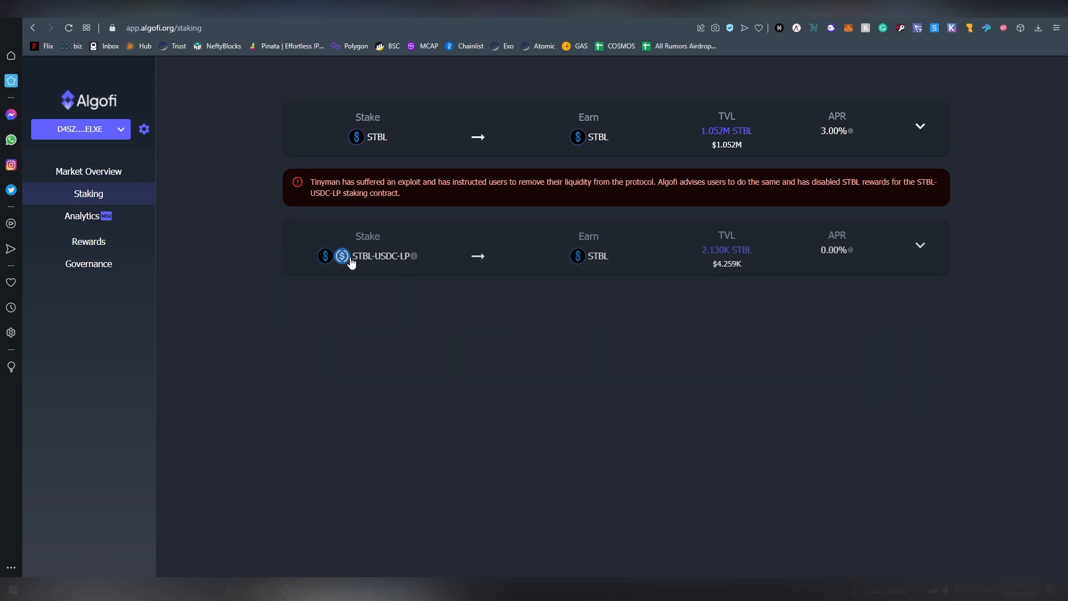
{"action": "mouse_move", "coordinate": [326, 261]}
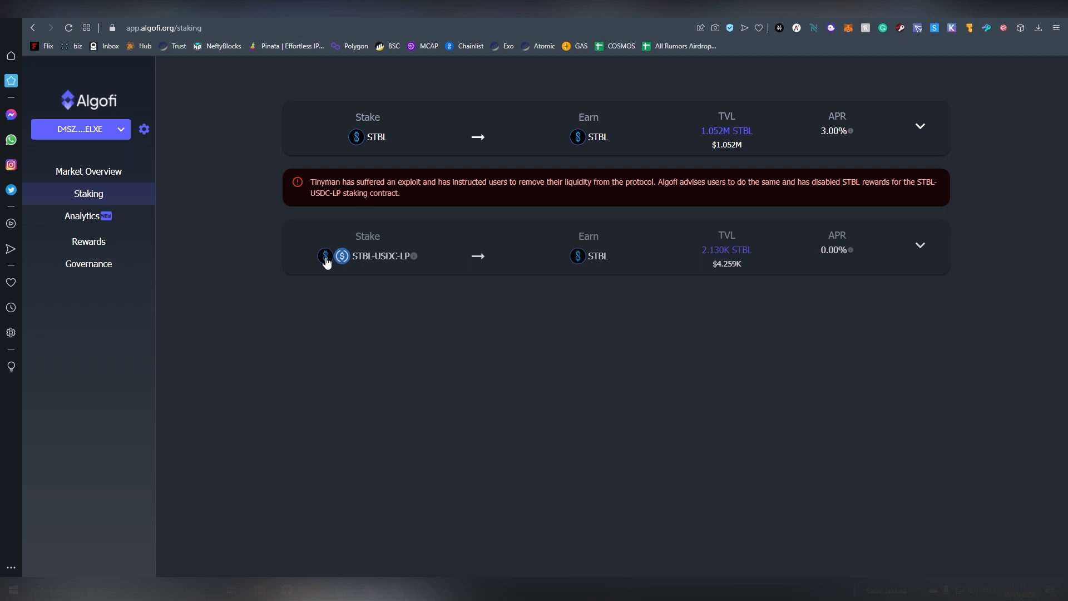
{"action": "mouse_move", "coordinate": [333, 264]}
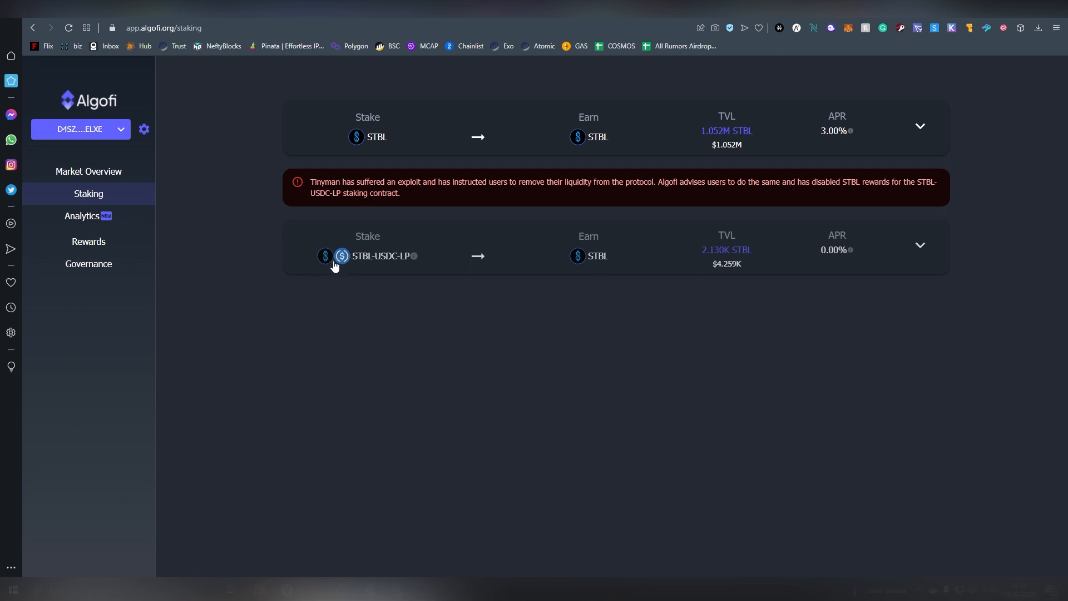
{"action": "mouse_move", "coordinate": [839, 265]}
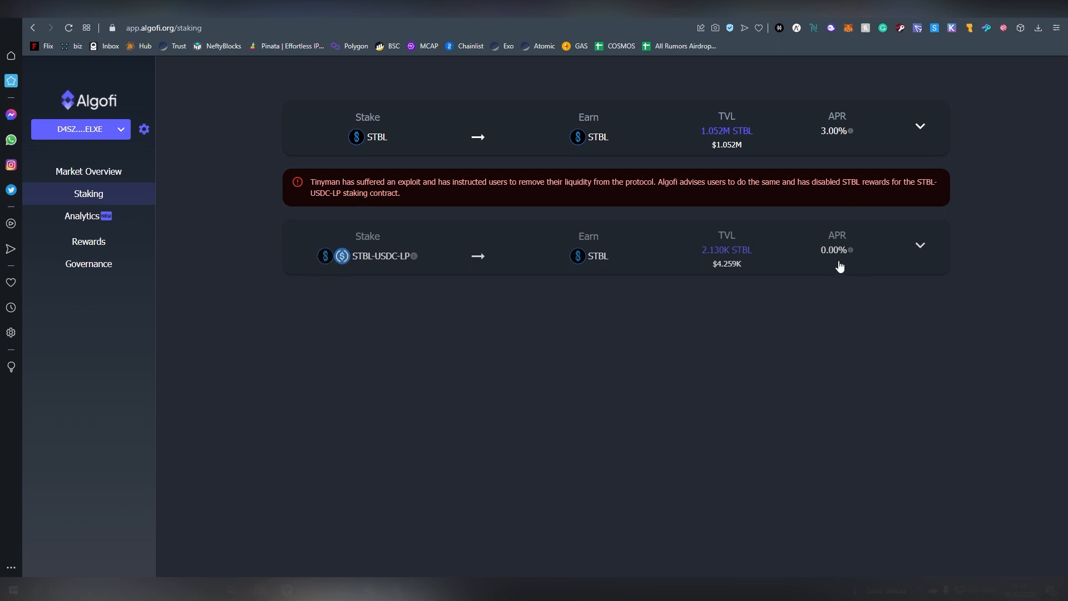
{"action": "mouse_move", "coordinate": [868, 253]}
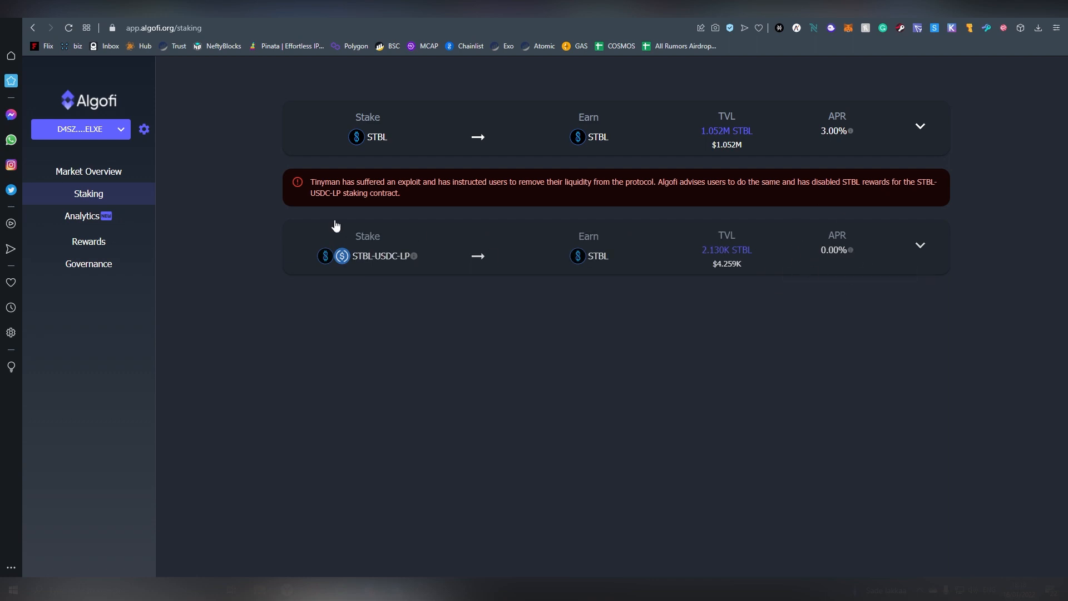
{"action": "left_click", "coordinate": [81, 216]}
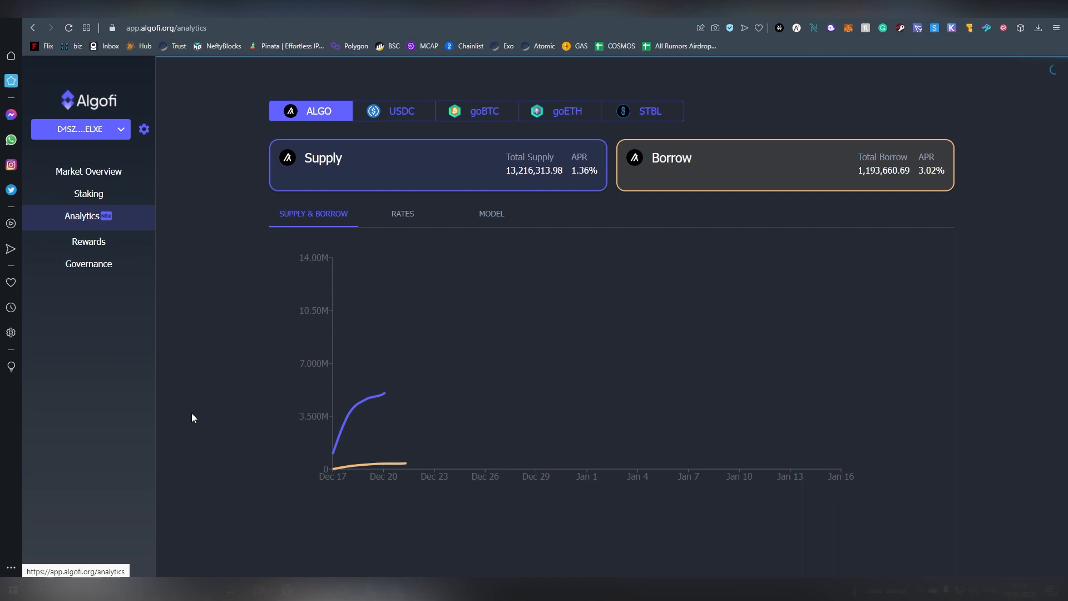
{"action": "mouse_move", "coordinate": [334, 439]}
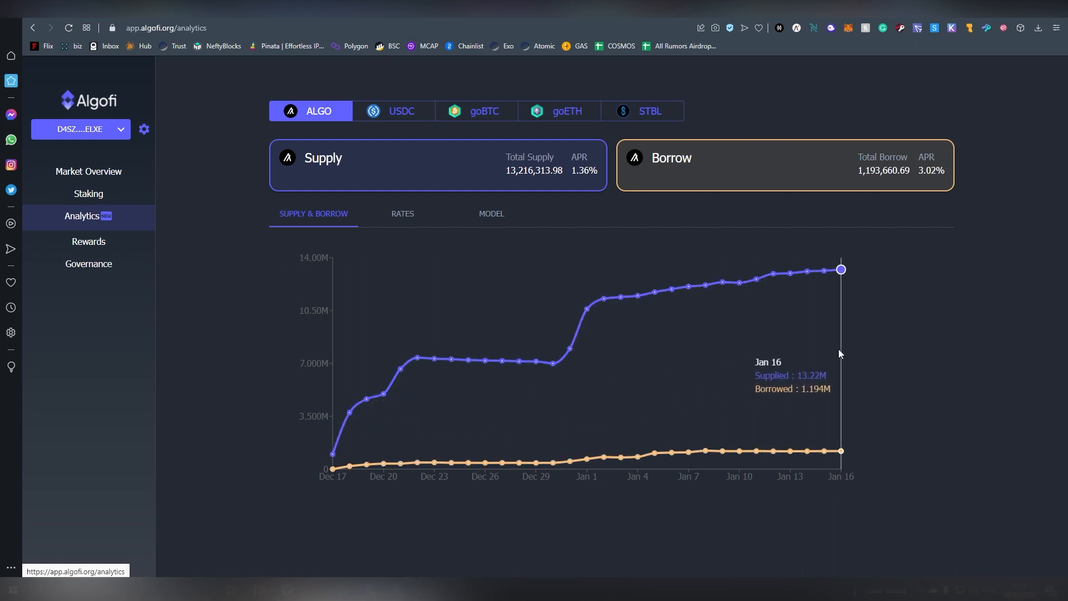
{"action": "mouse_move", "coordinate": [333, 461]}
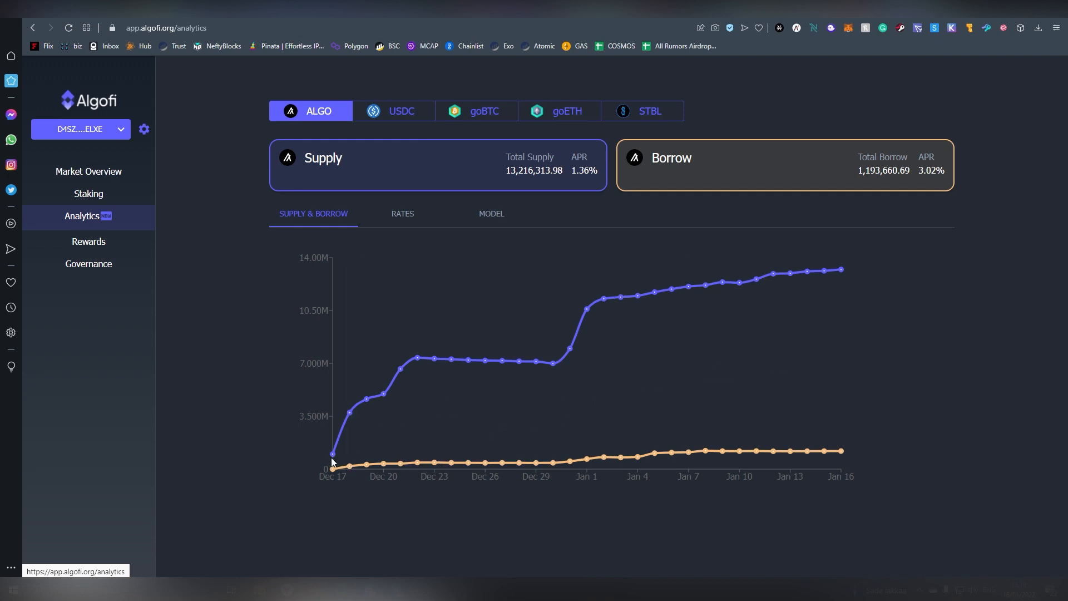
{"action": "mouse_move", "coordinate": [333, 454]}
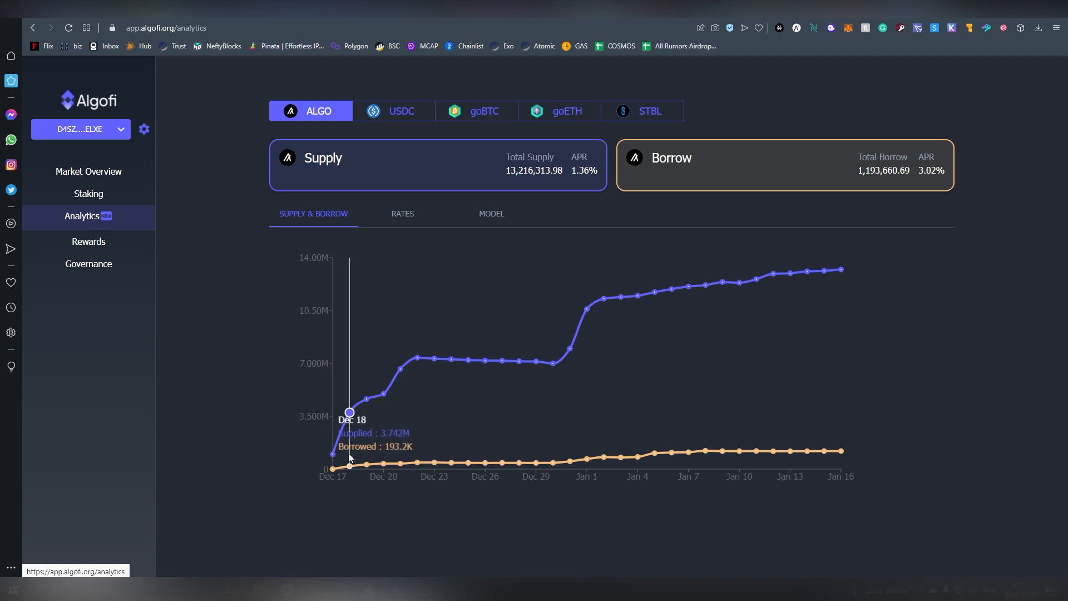
{"action": "mouse_move", "coordinate": [535, 418]}
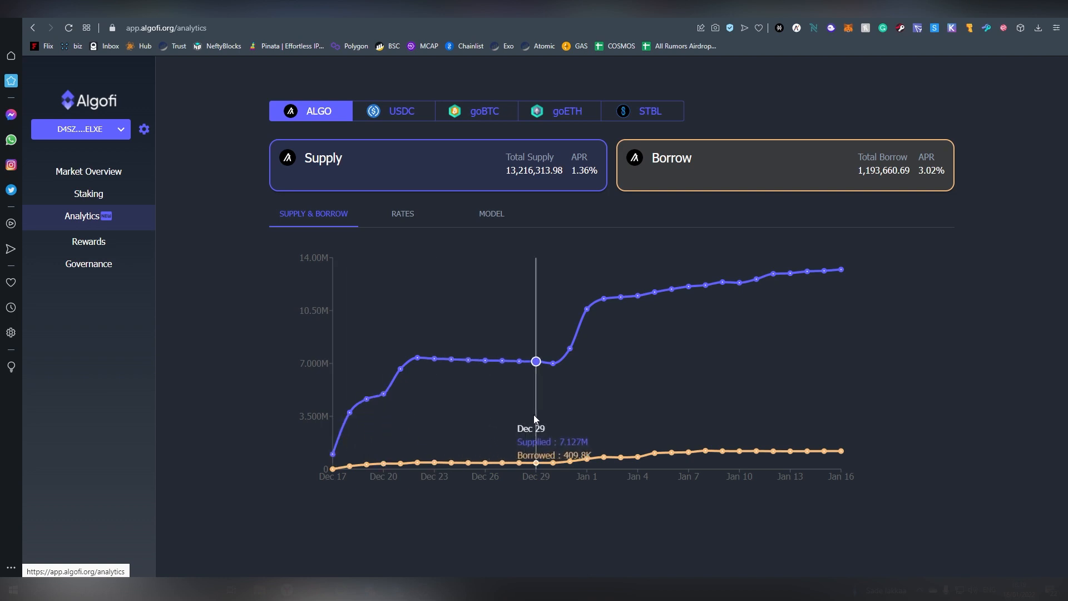
{"action": "mouse_move", "coordinate": [586, 377]}
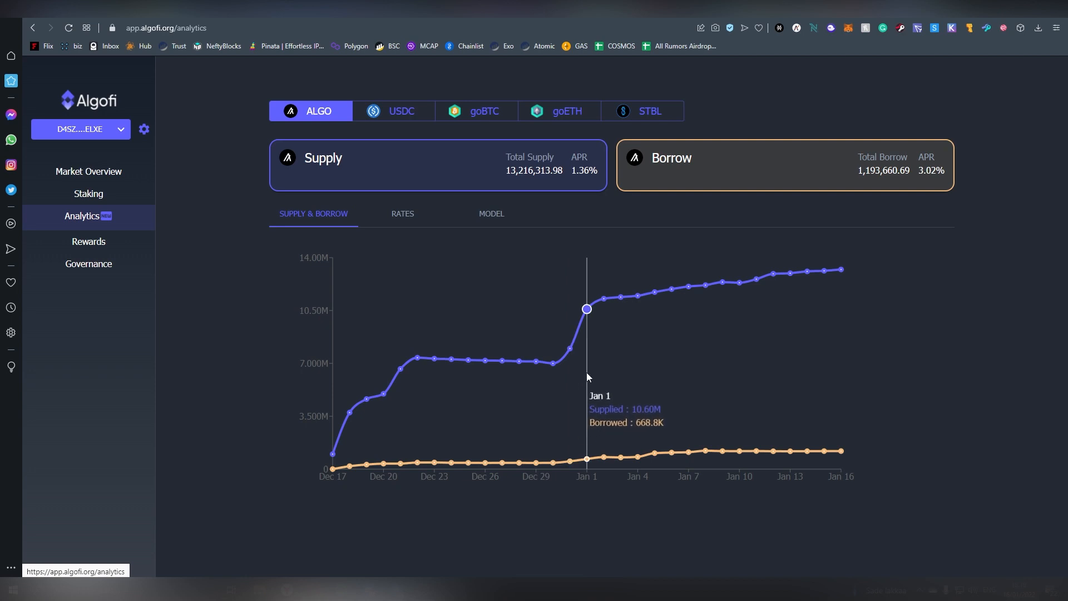
{"action": "mouse_move", "coordinate": [686, 338]}
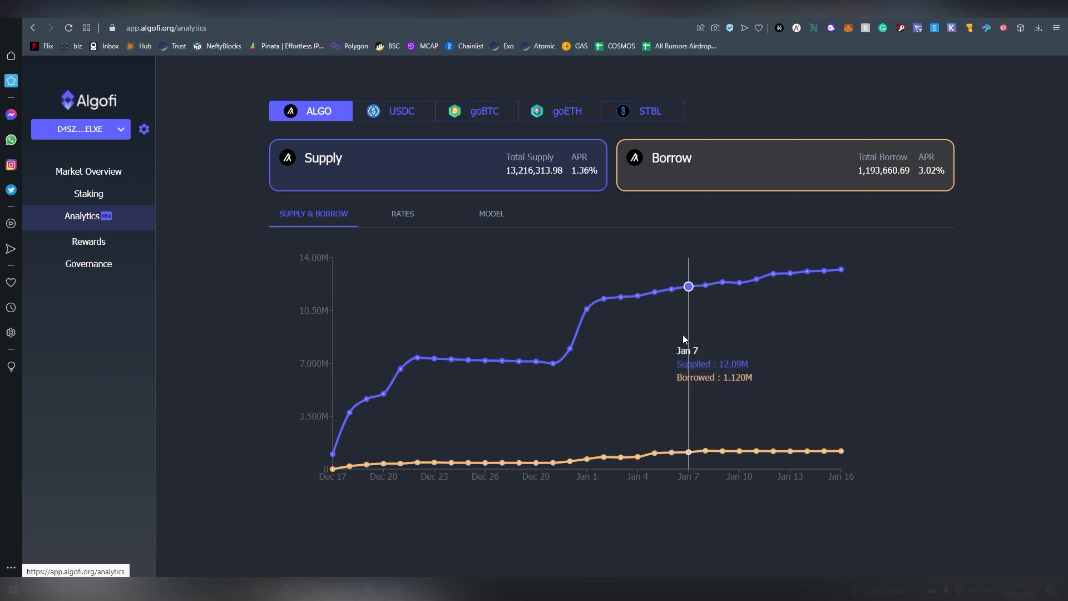
{"action": "mouse_move", "coordinate": [333, 453]}
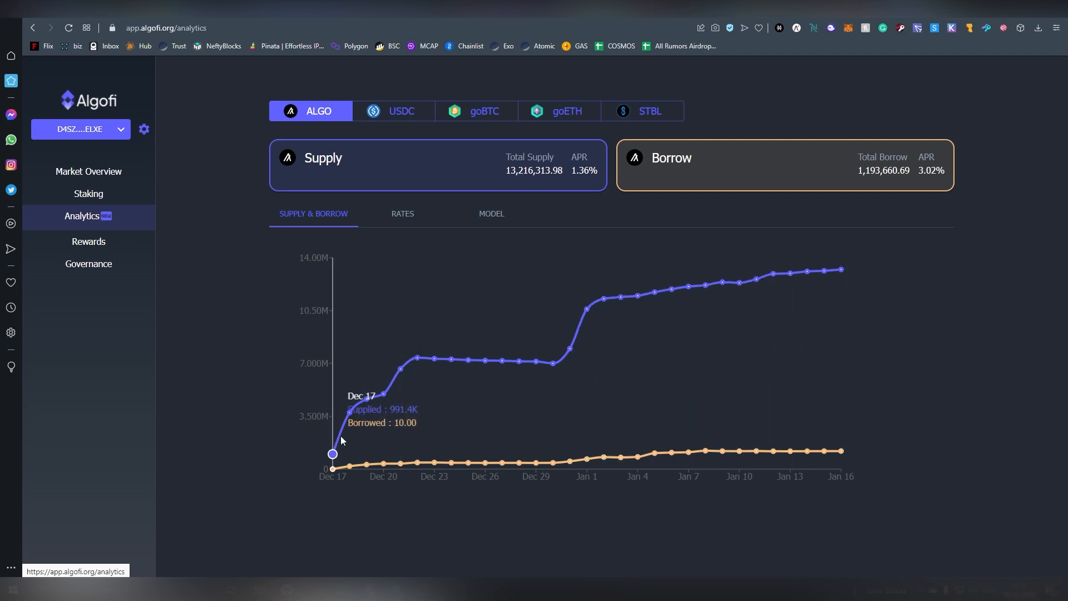
{"action": "mouse_move", "coordinate": [845, 293]}
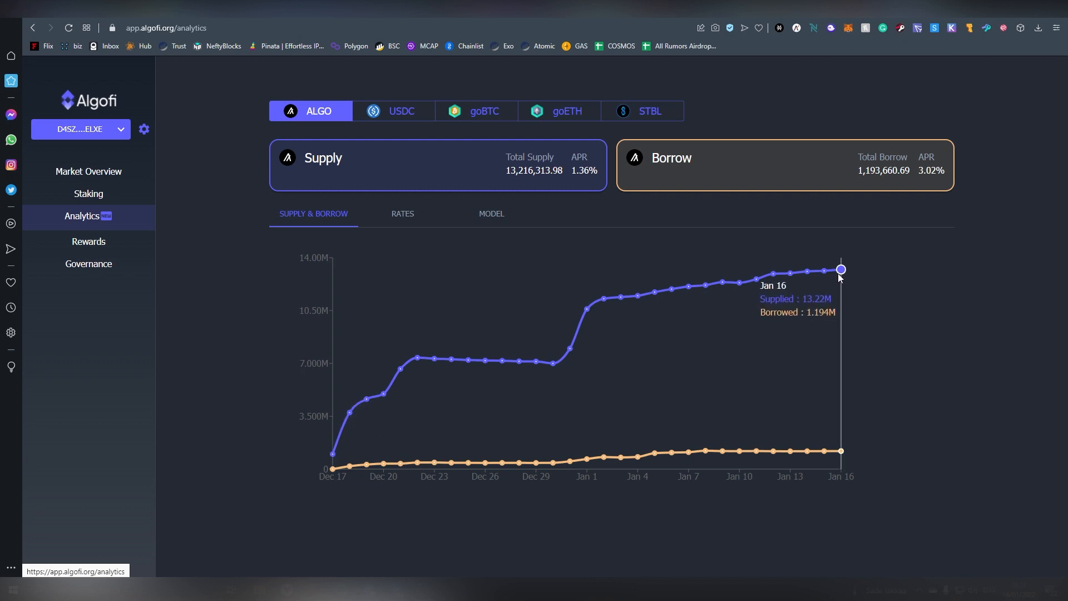
{"action": "mouse_move", "coordinate": [824, 281]}
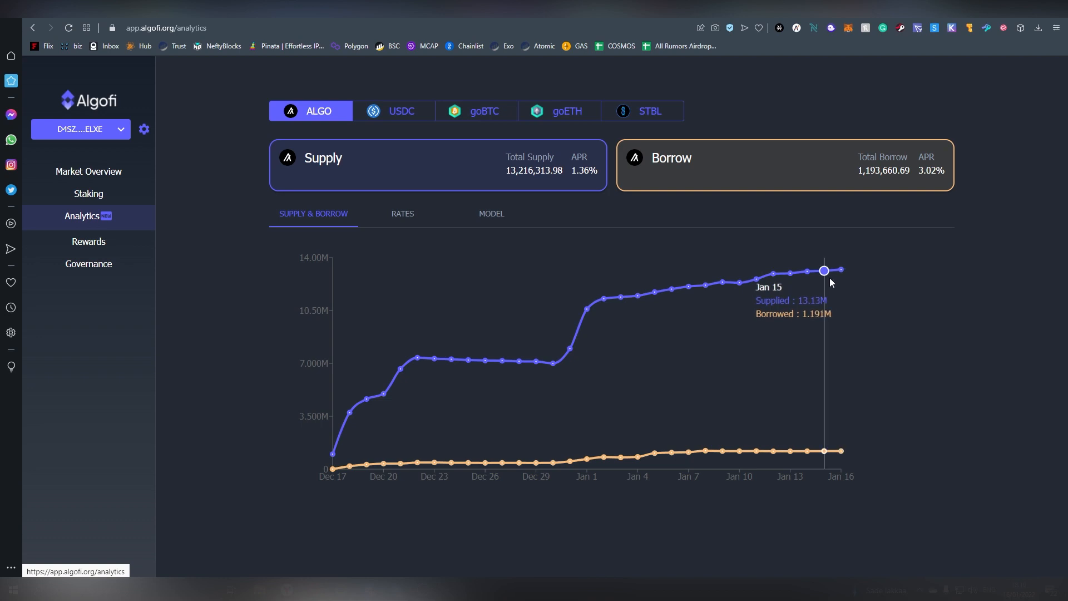
{"action": "mouse_move", "coordinate": [840, 270]}
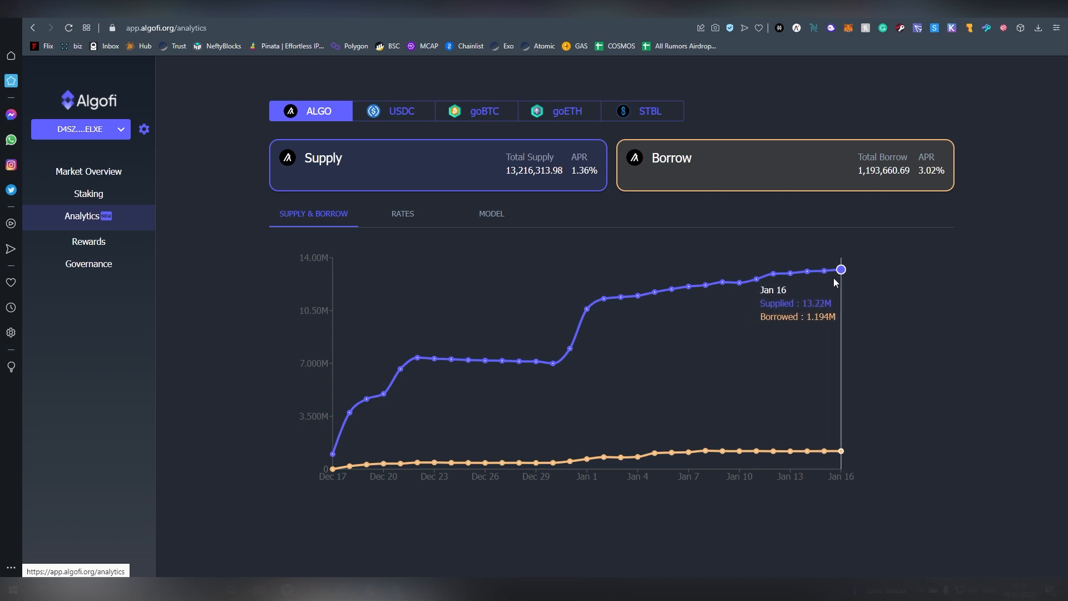
{"action": "mouse_move", "coordinate": [219, 271]}
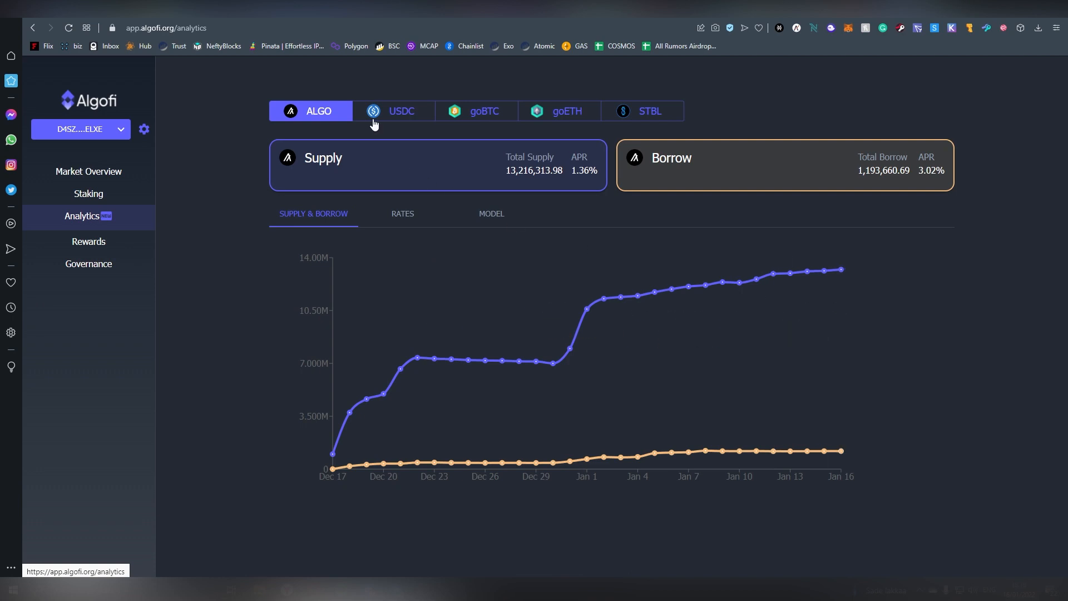
Step: View the USDC, goBTC, goETH and STBL supply and borrow histories, then go to Rewards
{"action": "left_click", "coordinate": [402, 111]}
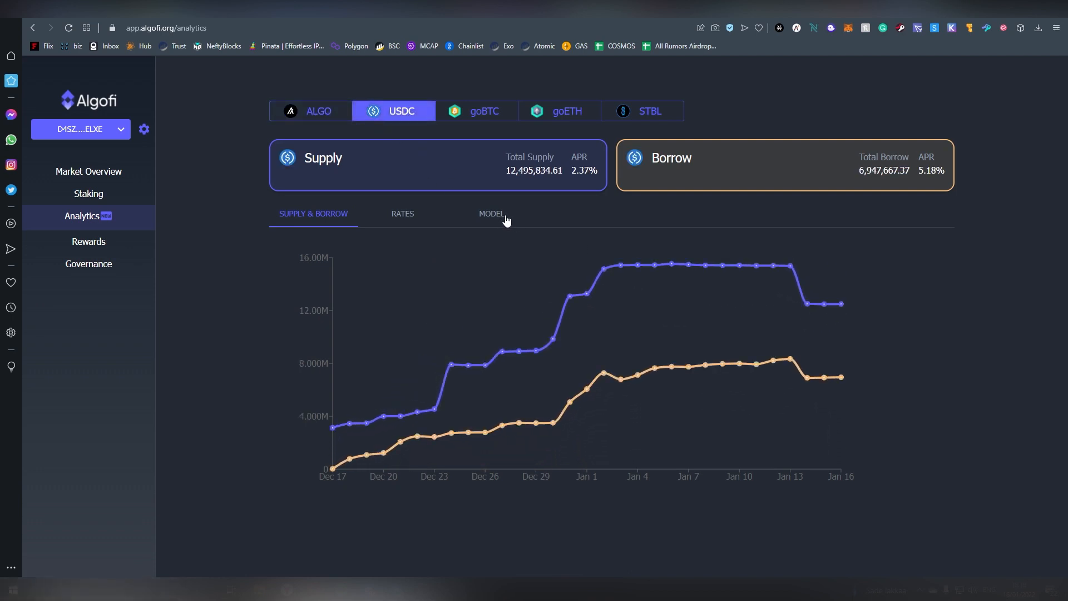
{"action": "left_click", "coordinate": [484, 110]}
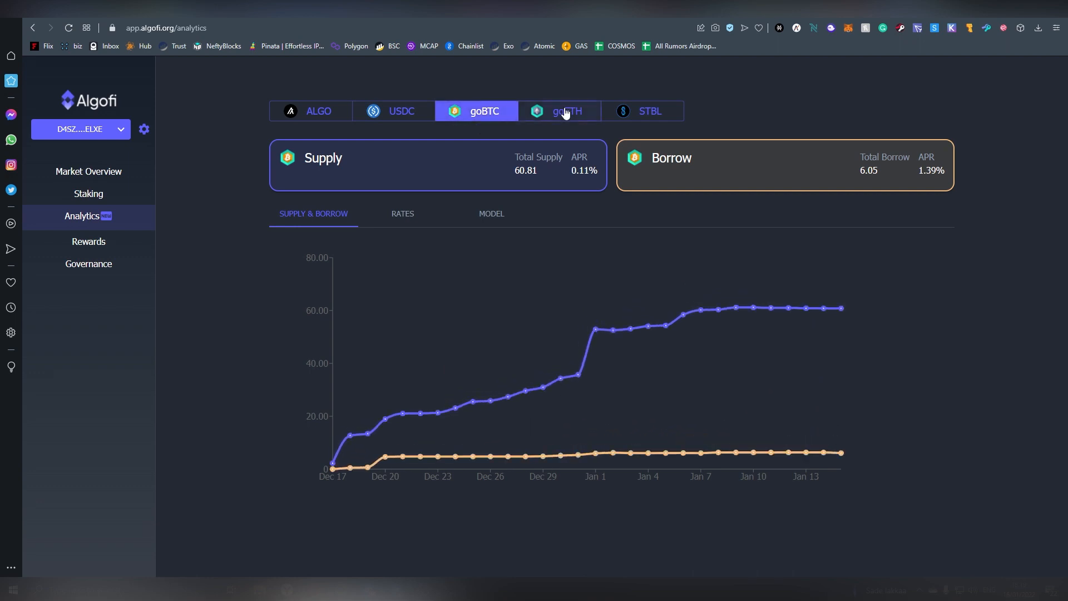
{"action": "left_click", "coordinate": [559, 110]}
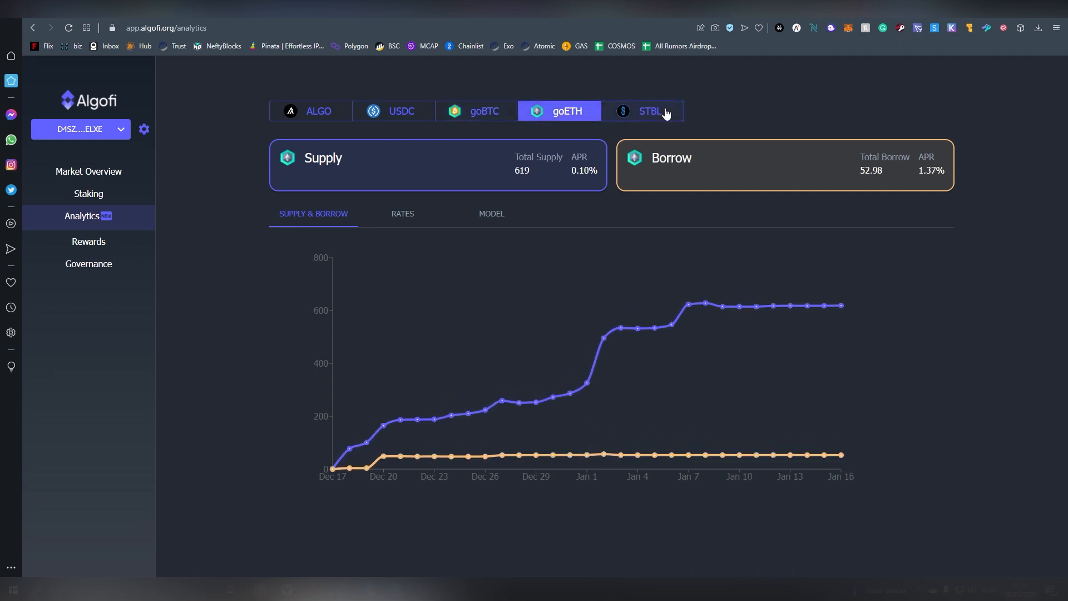
{"action": "left_click", "coordinate": [647, 110]}
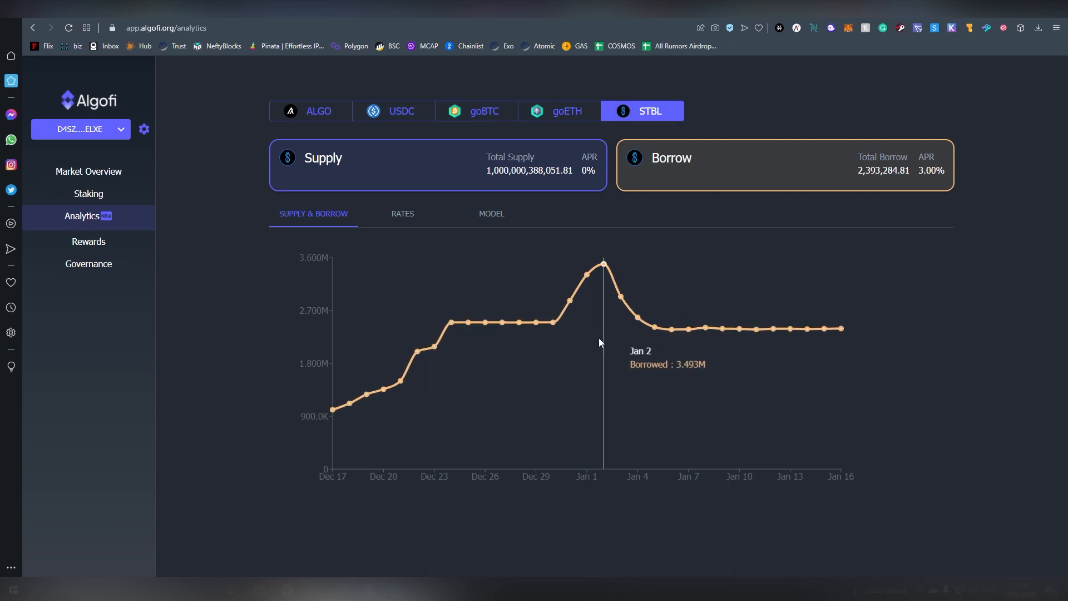
{"action": "mouse_move", "coordinate": [384, 329]}
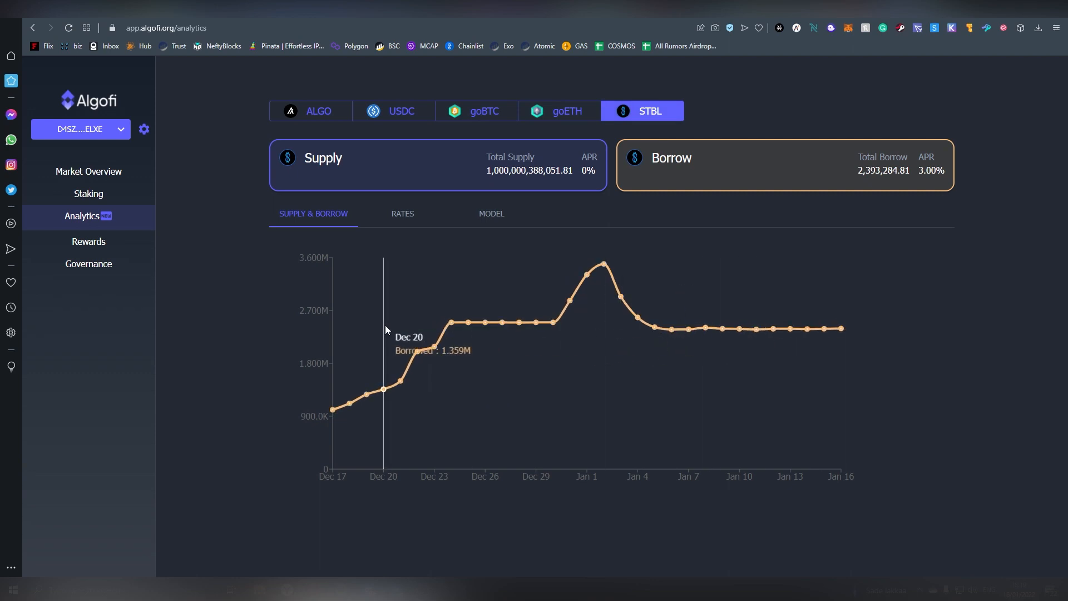
{"action": "left_click", "coordinate": [89, 242]}
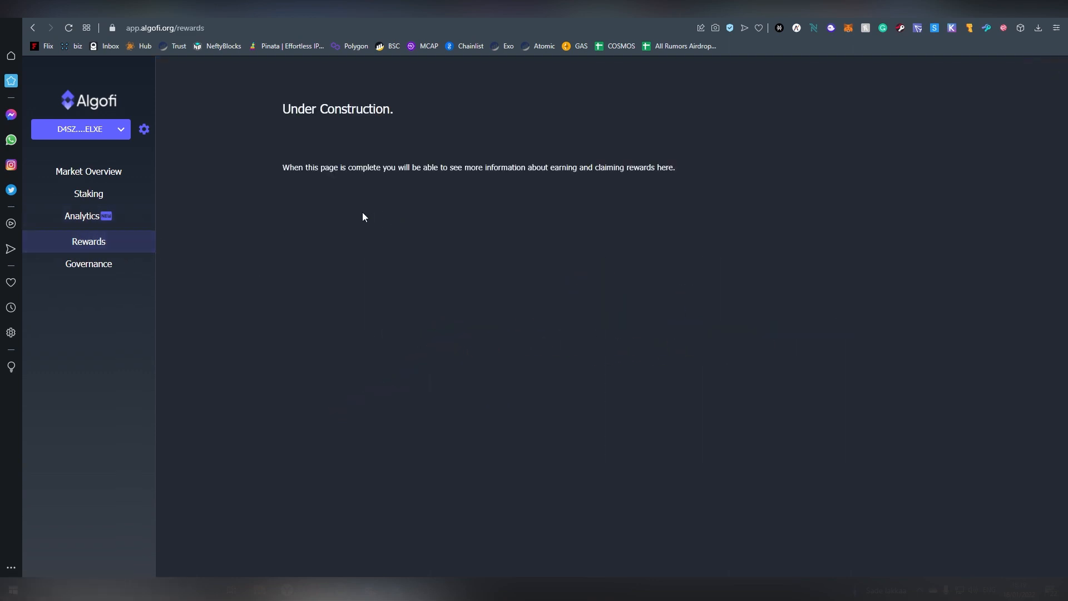
{"action": "mouse_move", "coordinate": [292, 220]}
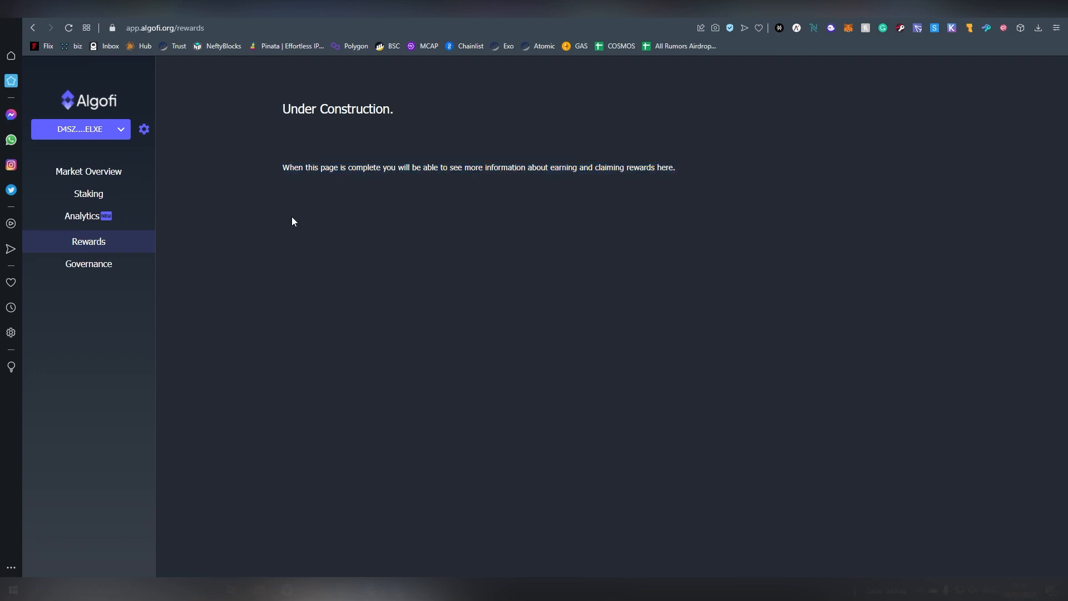
Step: Visit the Governance page and return to the market overview with 285 ALGO supplied
{"action": "left_click", "coordinate": [88, 264]}
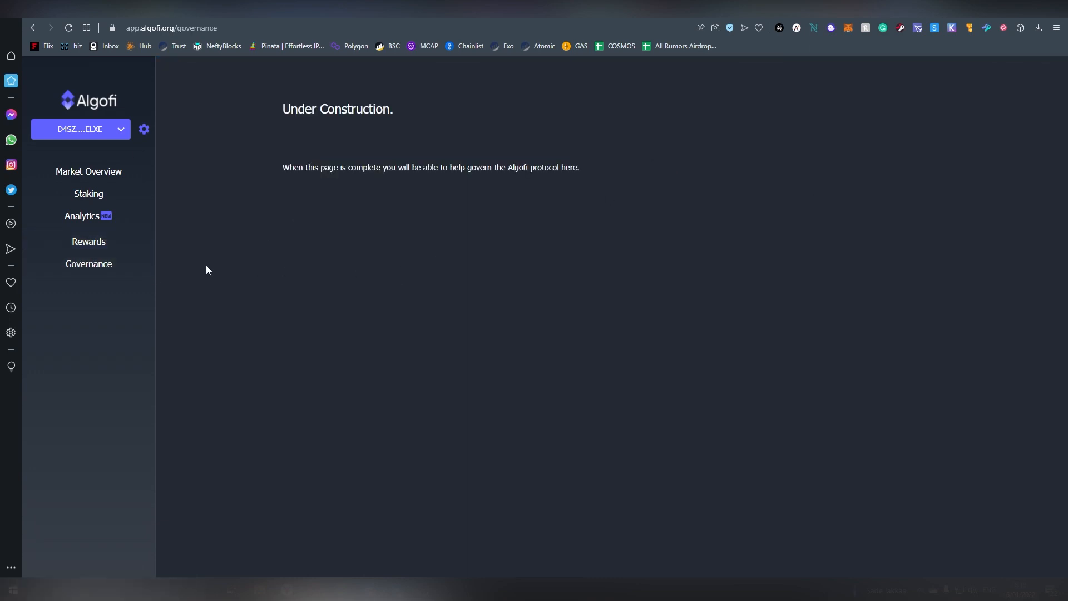
{"action": "left_click", "coordinate": [88, 171]}
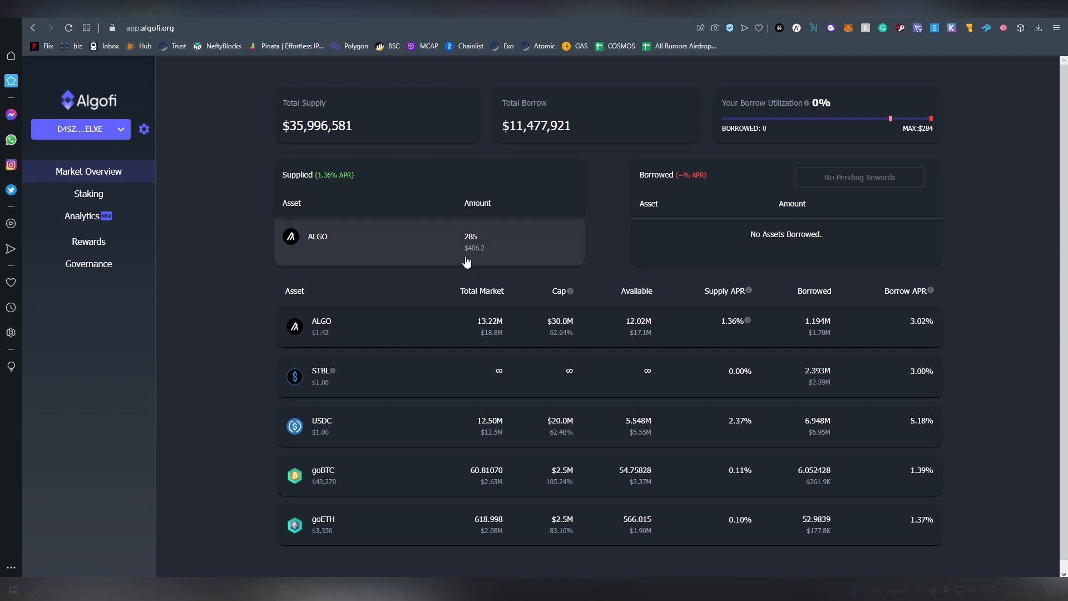
{"action": "mouse_move", "coordinate": [539, 250]}
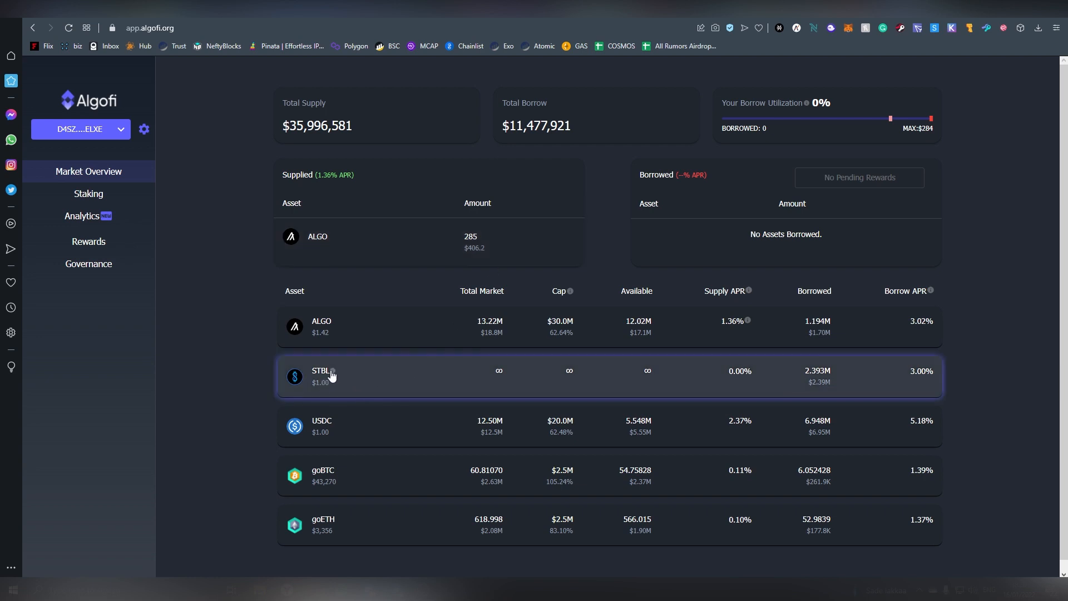
{"action": "mouse_move", "coordinate": [311, 298]}
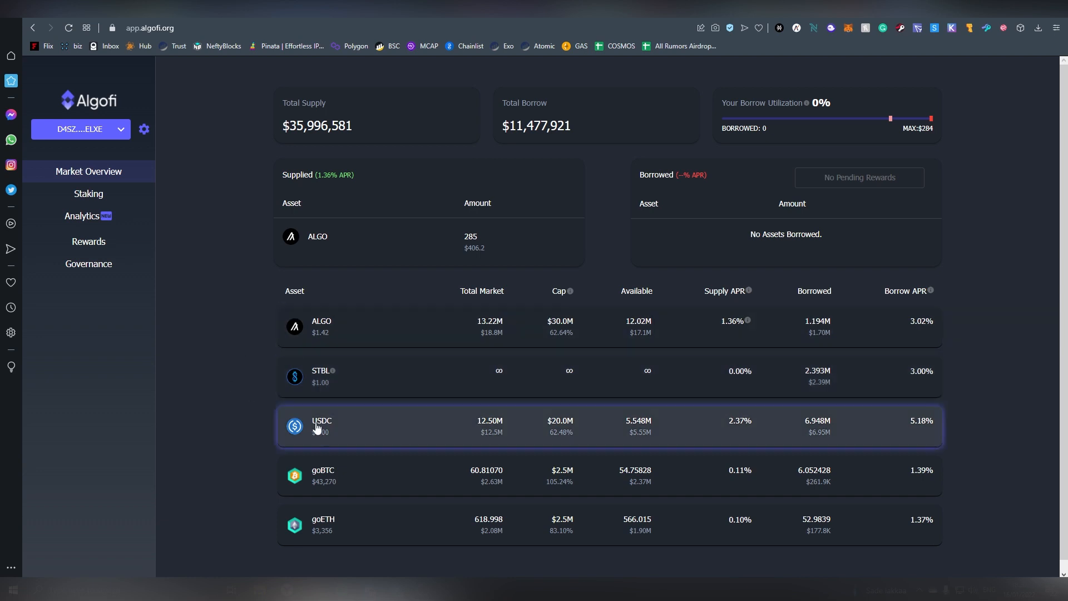
{"action": "mouse_move", "coordinate": [311, 286]}
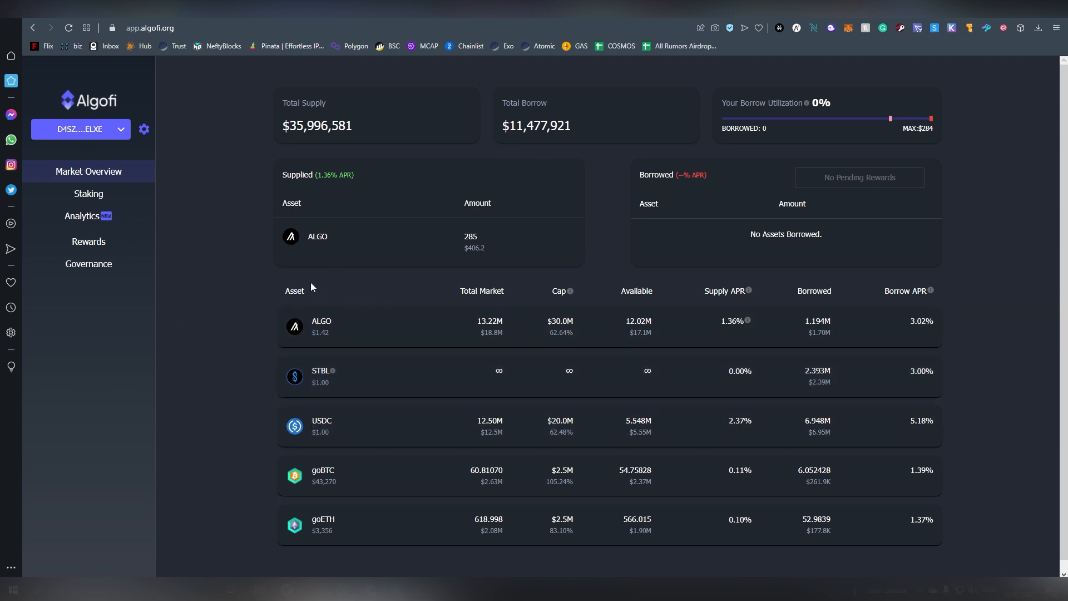
Step: Open the app settings menu via the gear icon next to the wallet button
{"action": "left_click", "coordinate": [143, 129]}
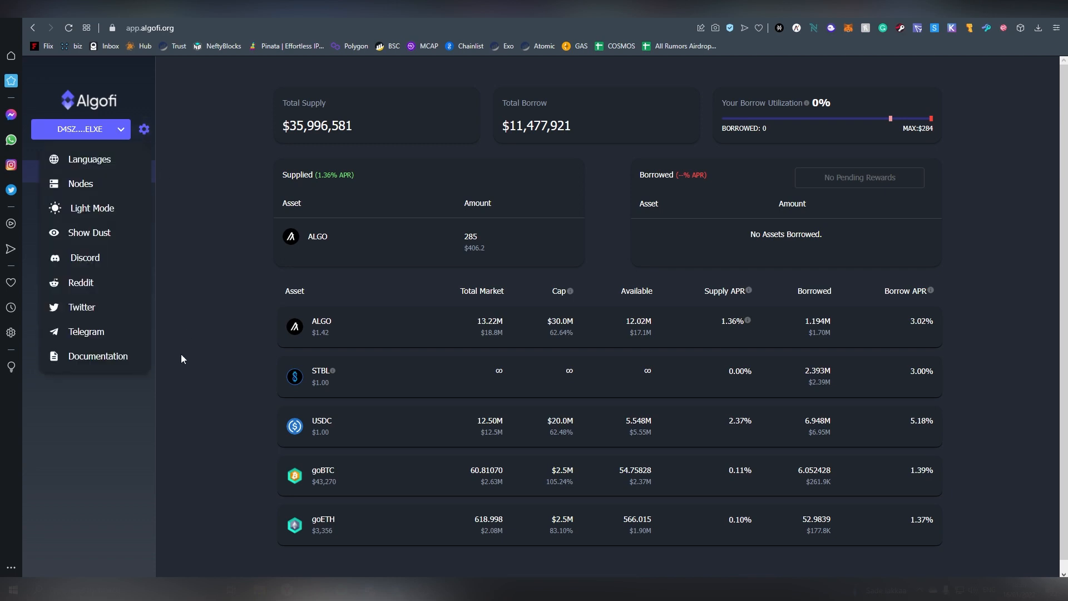
{"action": "mouse_move", "coordinate": [110, 211]}
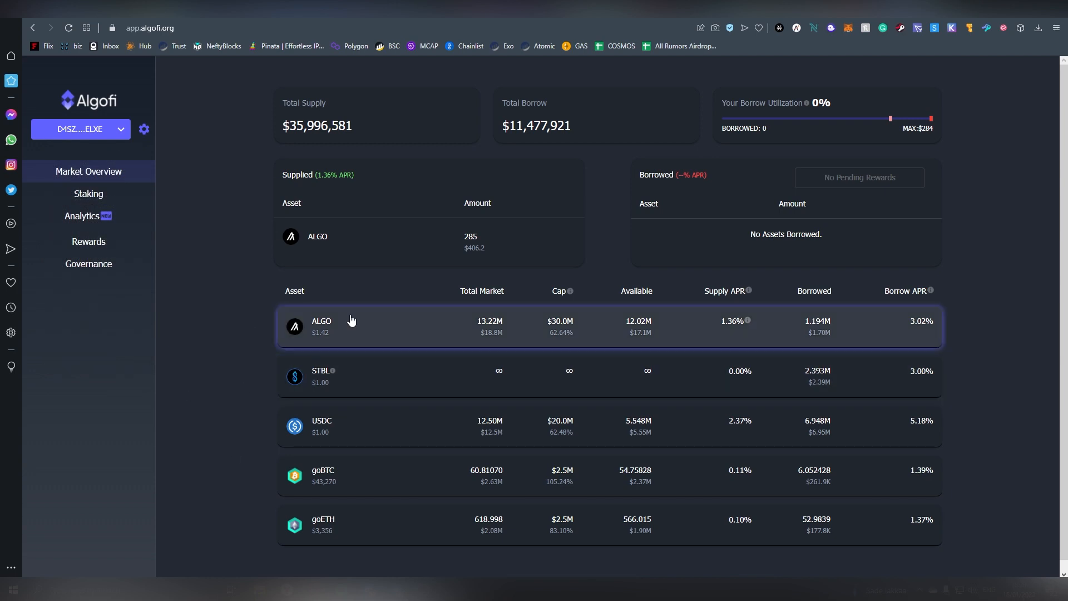
Step: Browse the dozen available interface languages from the settings menu and keep English
{"action": "left_click", "coordinate": [144, 129]}
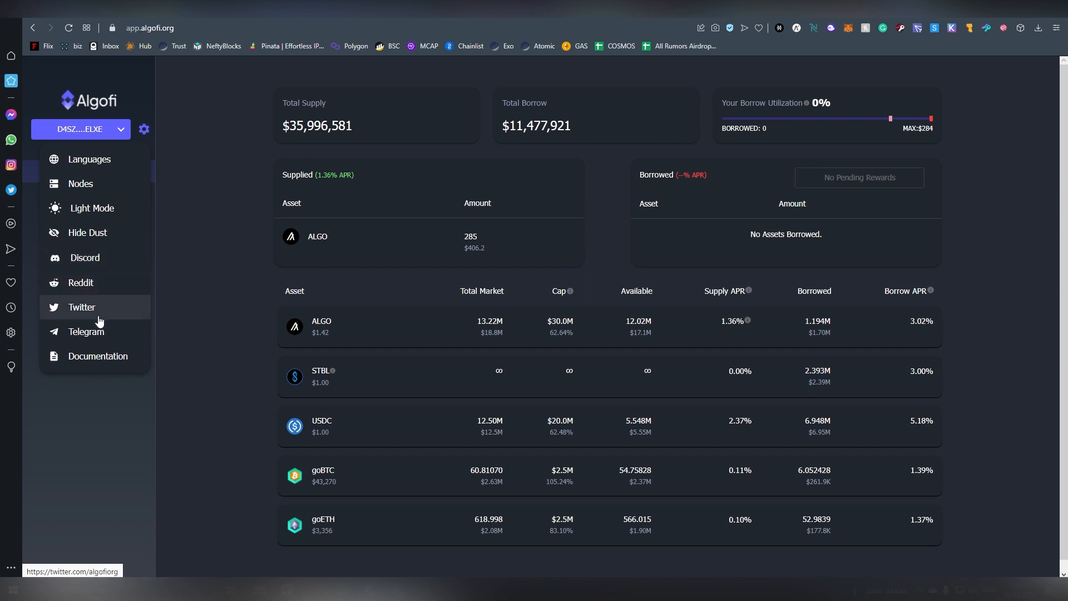
{"action": "left_click", "coordinate": [89, 159]}
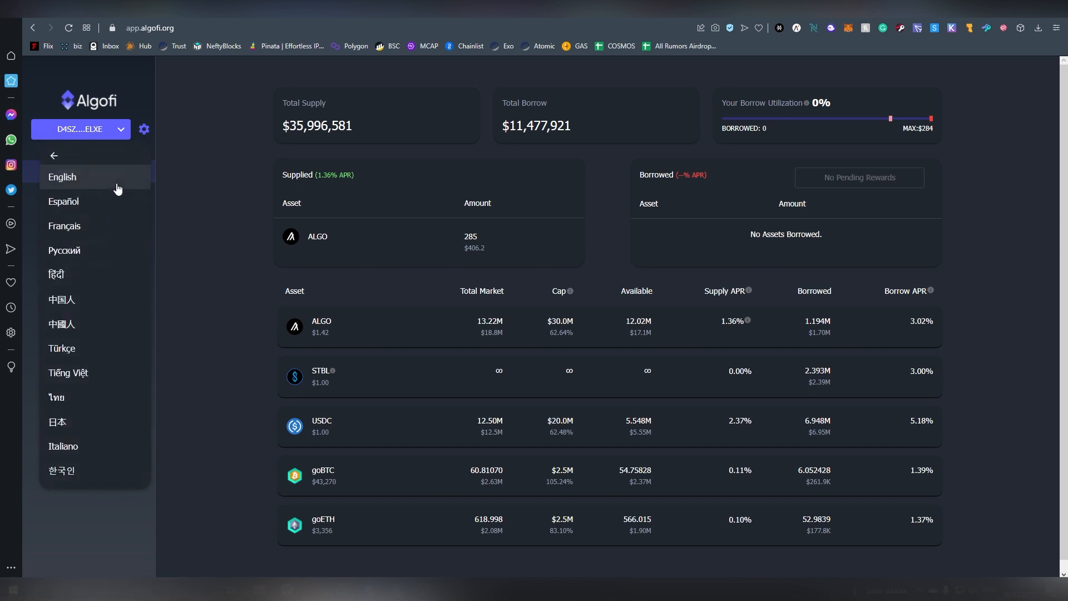
{"action": "mouse_move", "coordinate": [94, 275]}
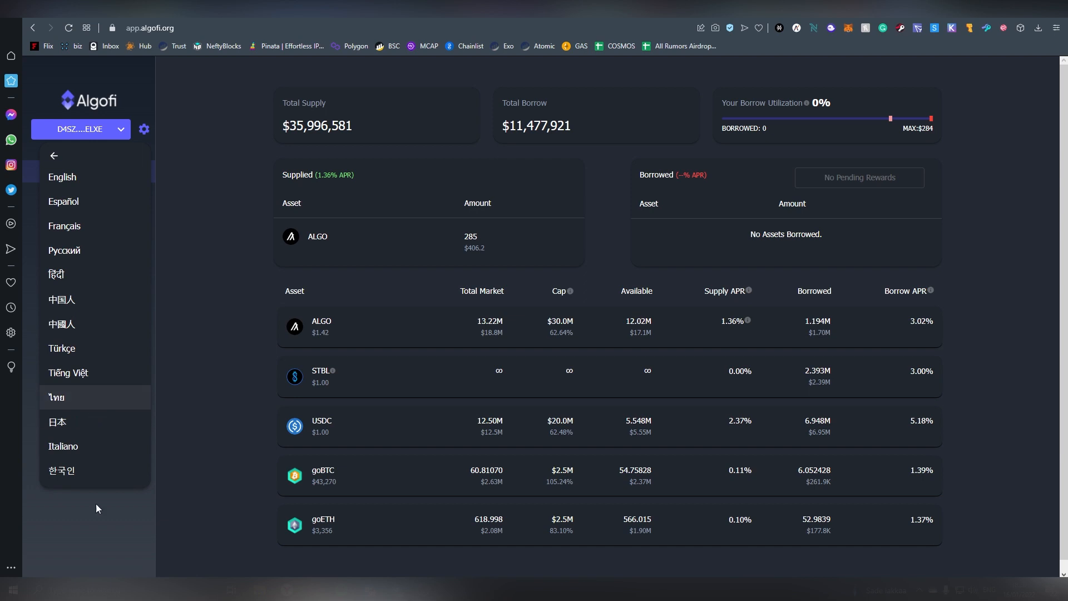
{"action": "mouse_move", "coordinate": [87, 422]}
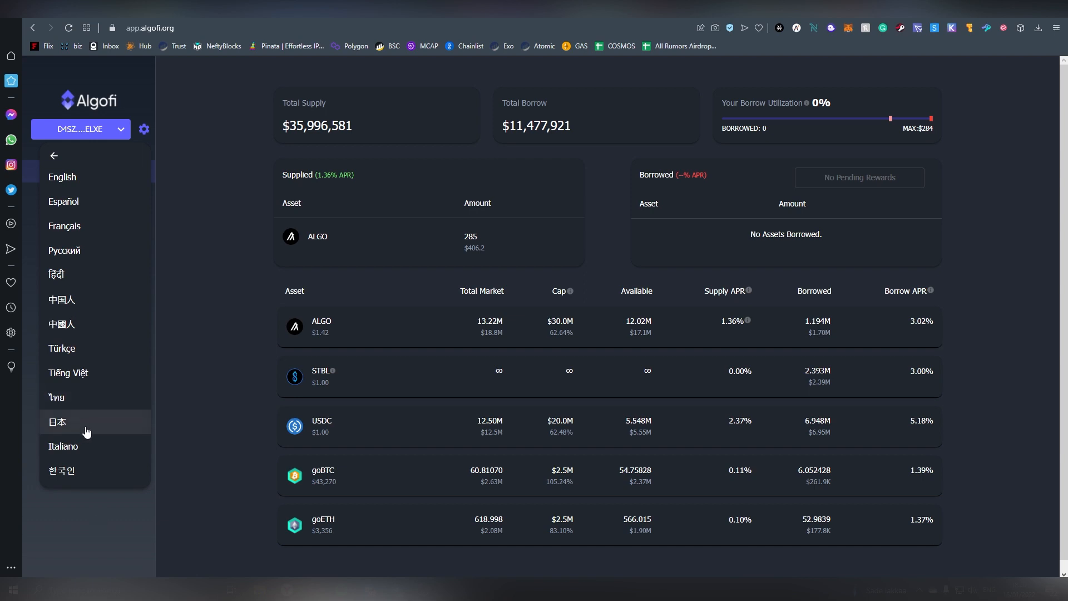
{"action": "mouse_move", "coordinate": [199, 345]}
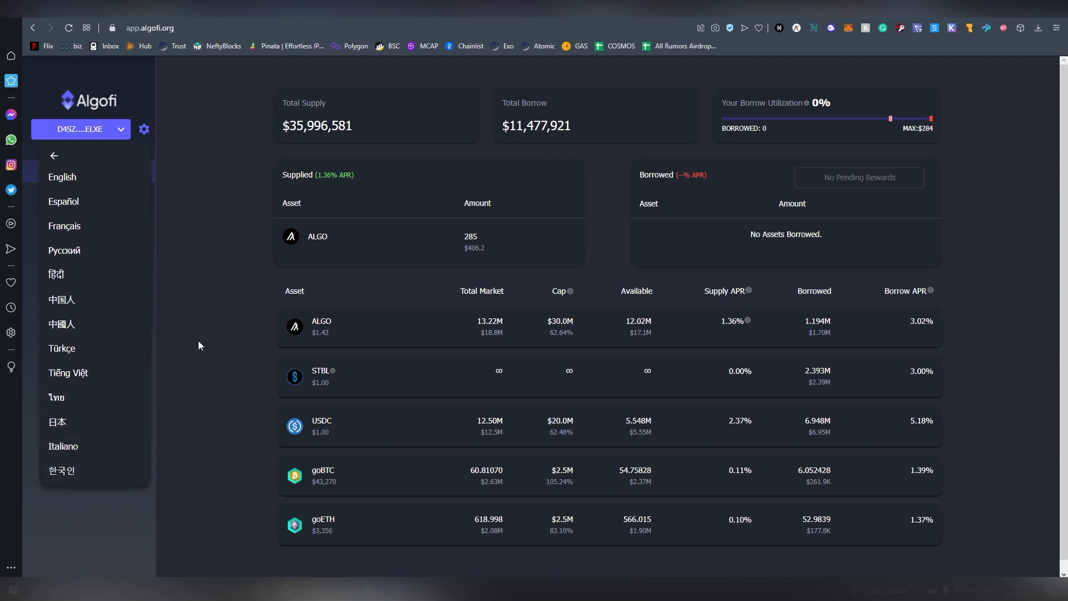
{"action": "left_click", "coordinate": [54, 156]}
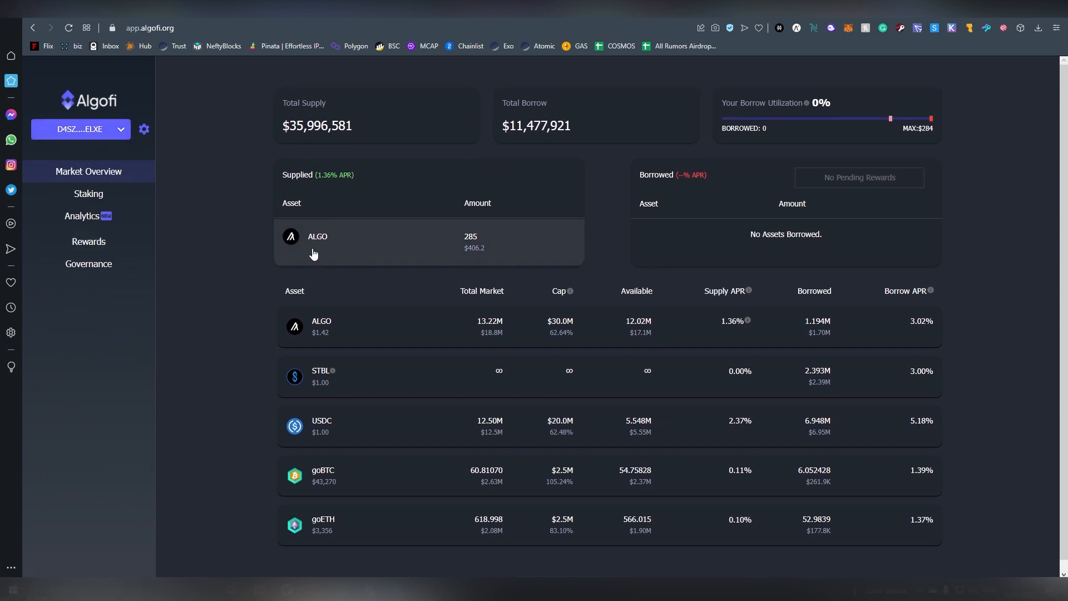
{"action": "mouse_move", "coordinate": [411, 313]}
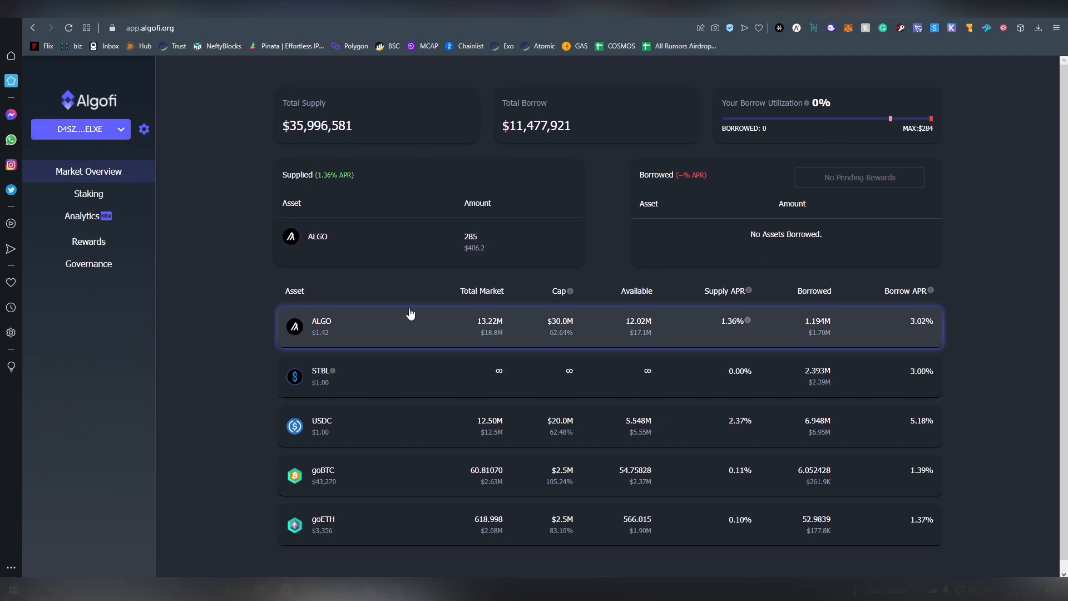
{"action": "mouse_move", "coordinate": [134, 176]}
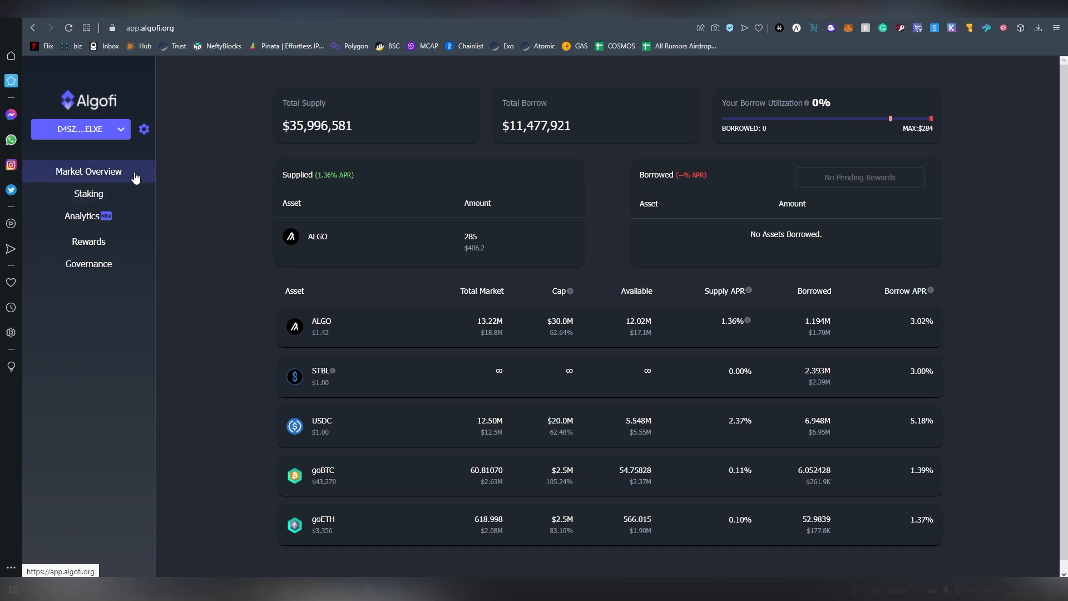